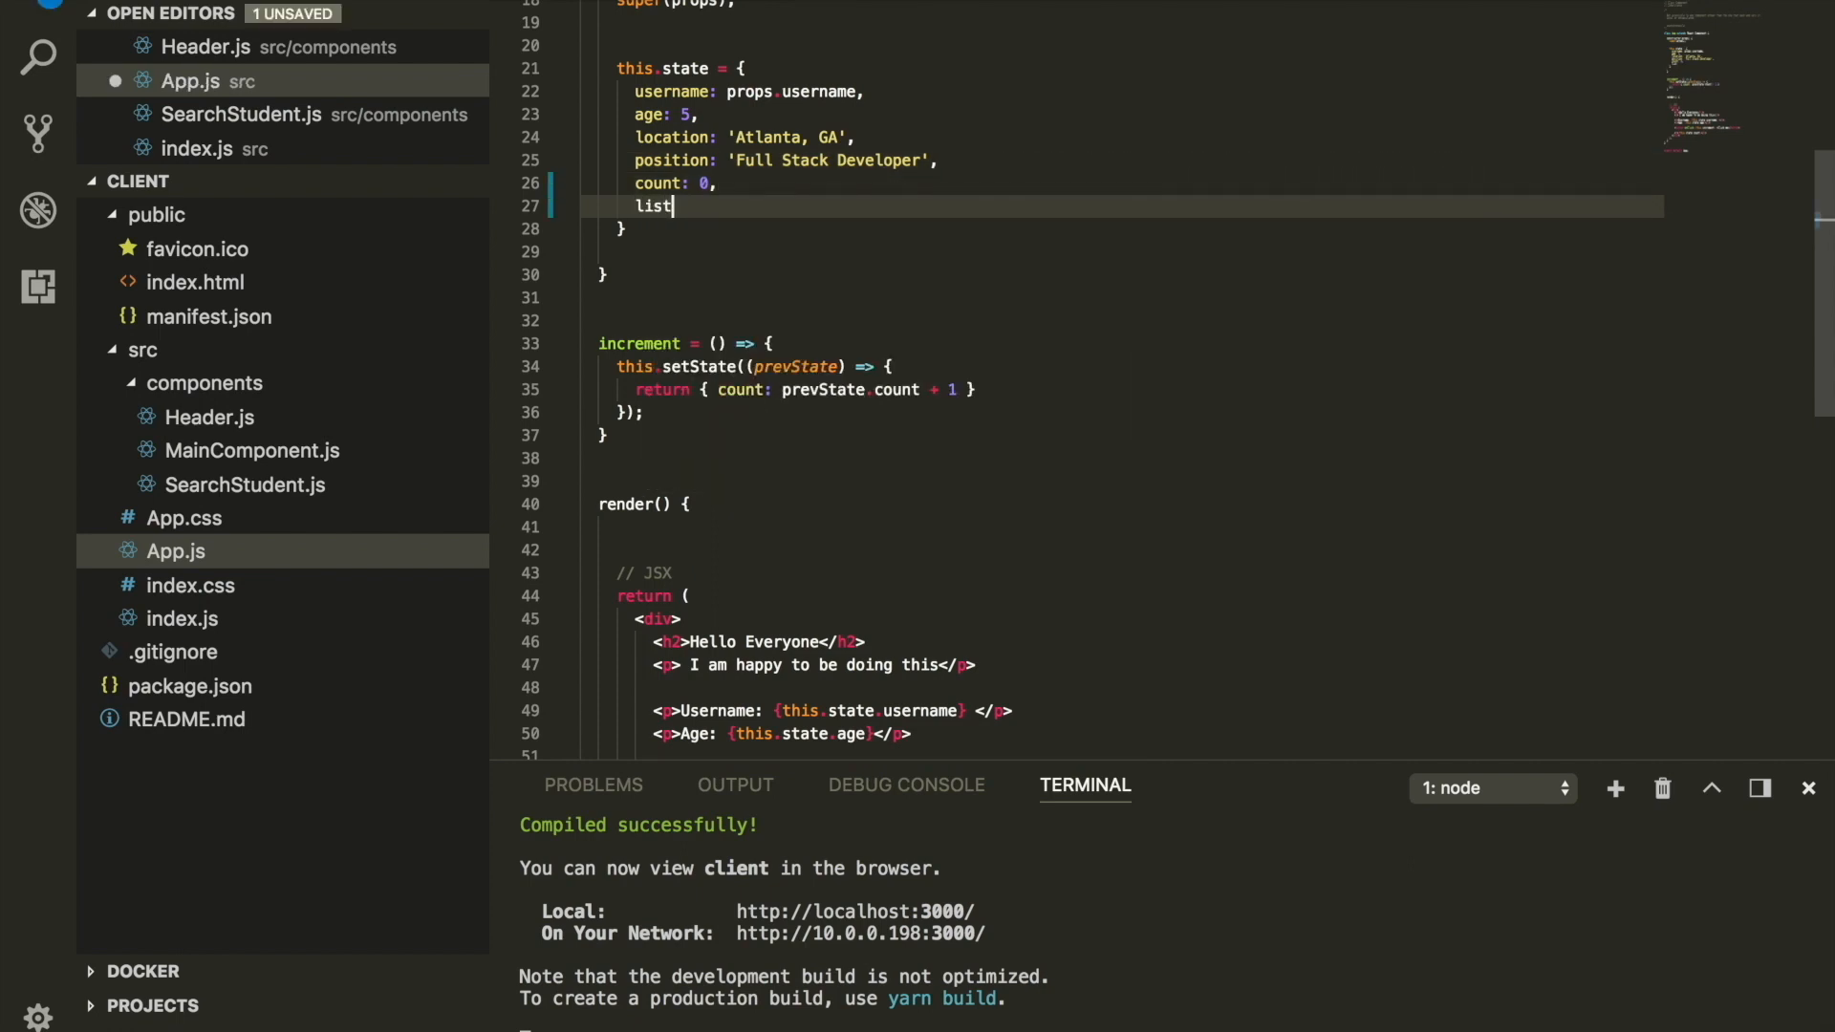
# - Declare lists: ['Mango', 'Pineaple'] in this.state after count
pyautogui.write("s: ['']")
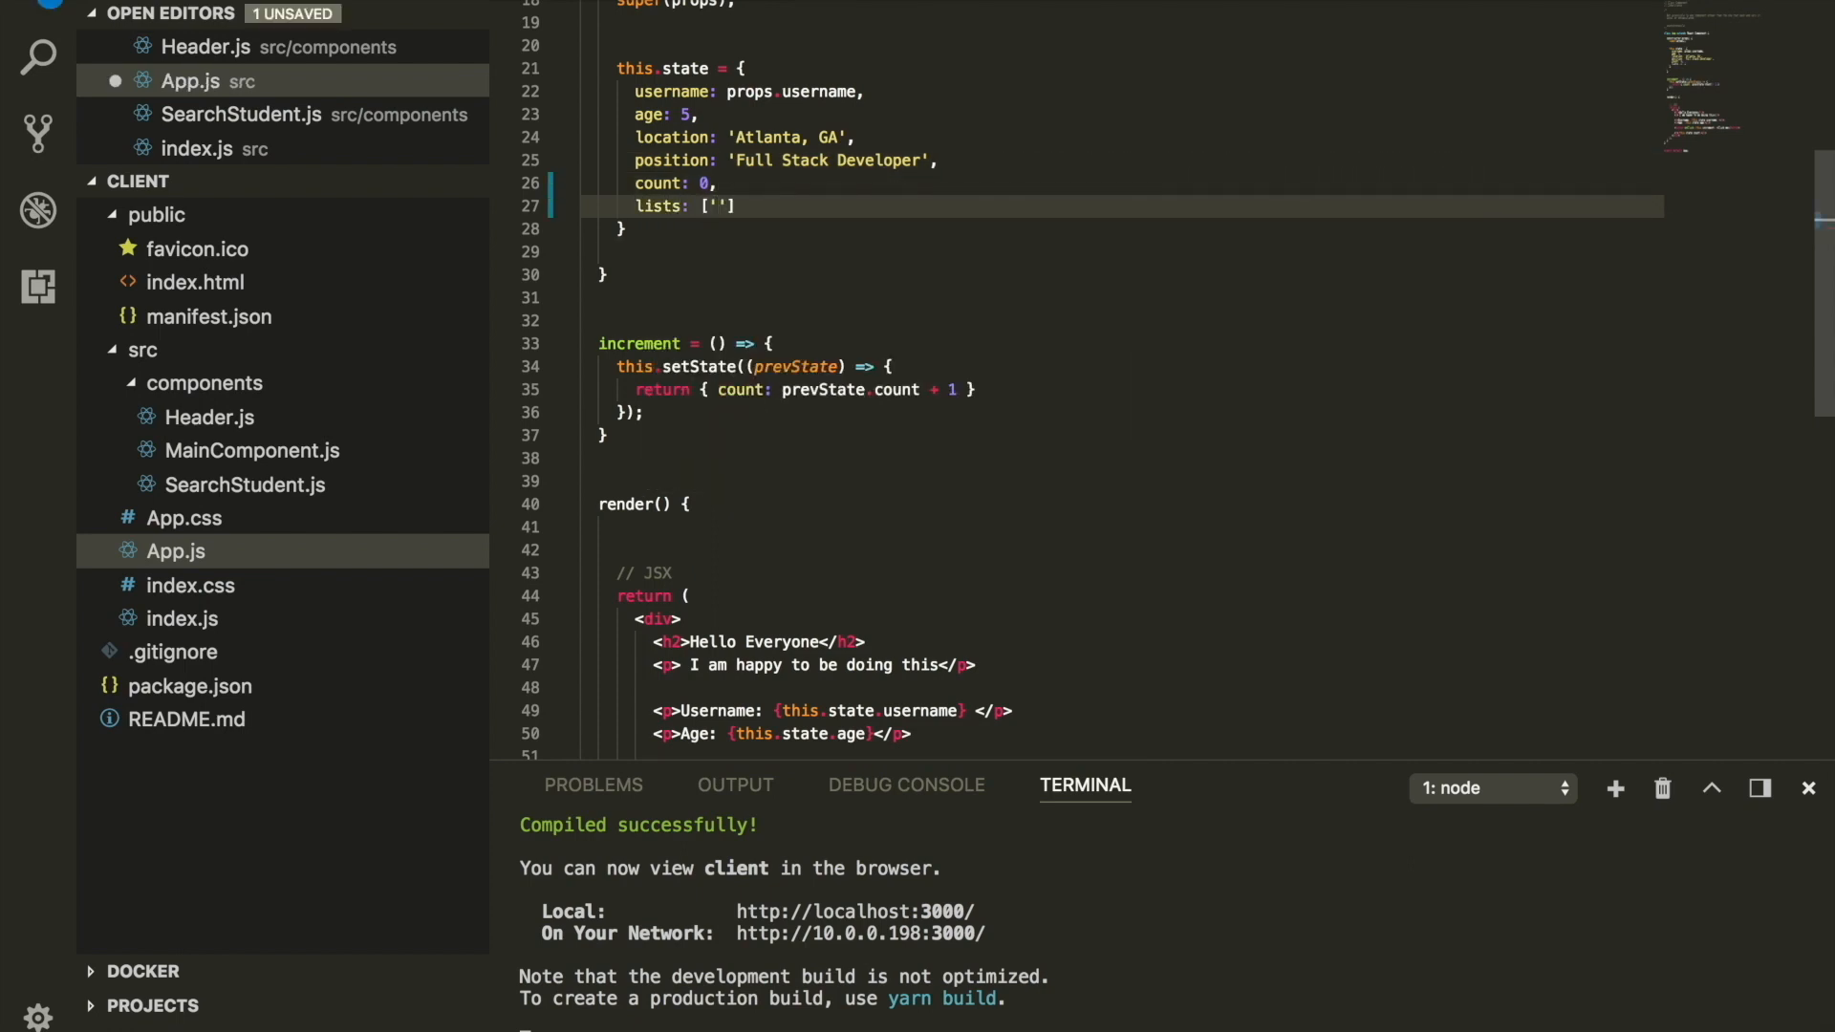
pyautogui.write("Mango', 'P")
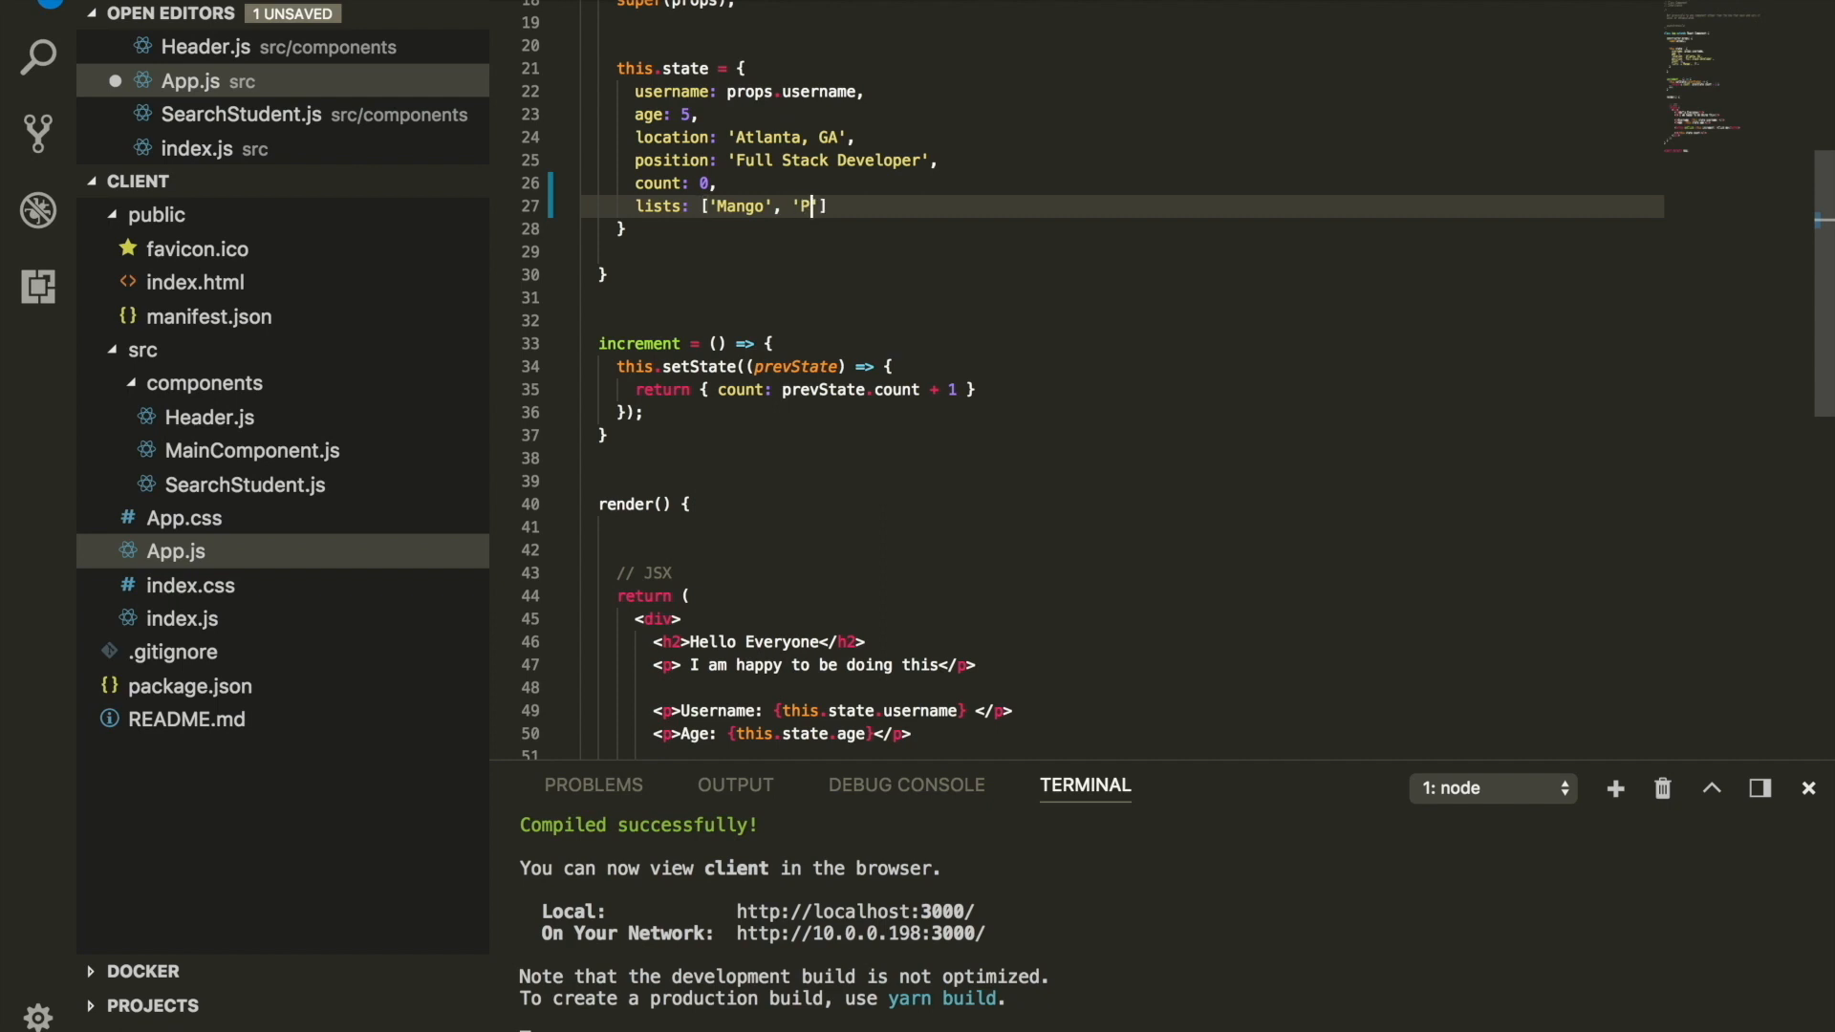
pyautogui.write('ineapple')
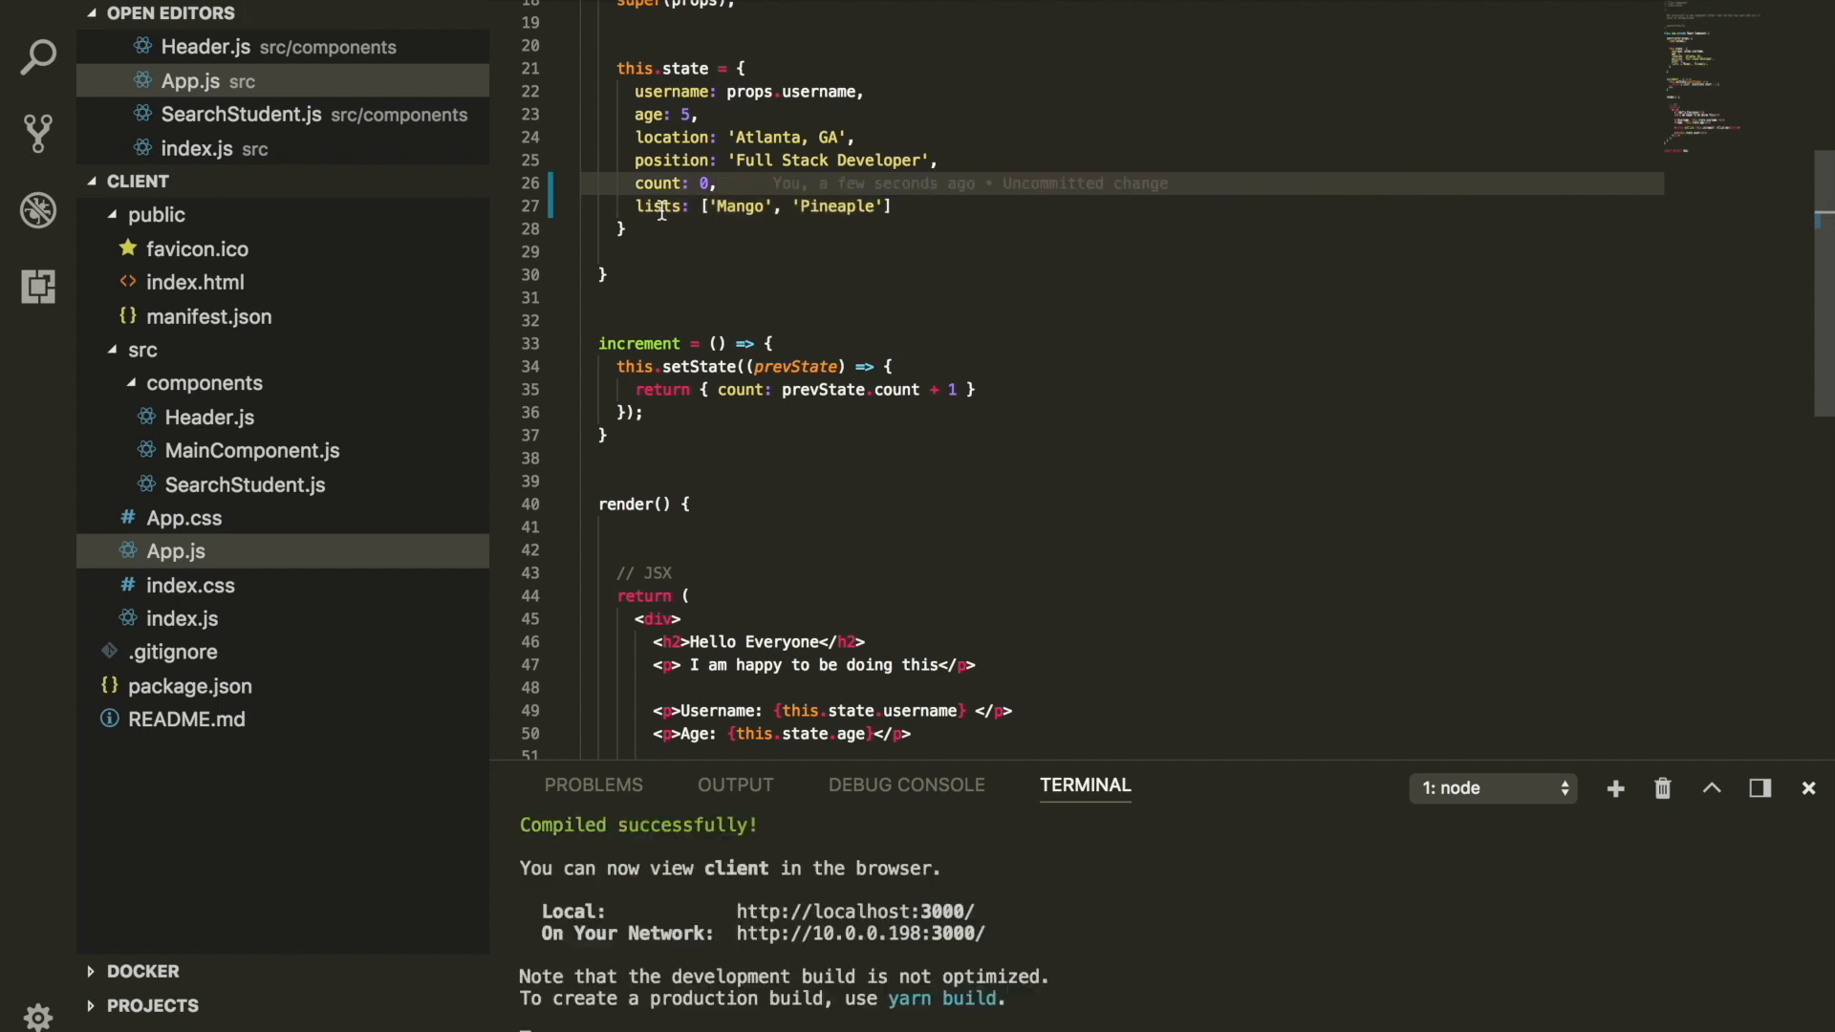
pyautogui.scroll(-3)
pyautogui.write('{ this ')
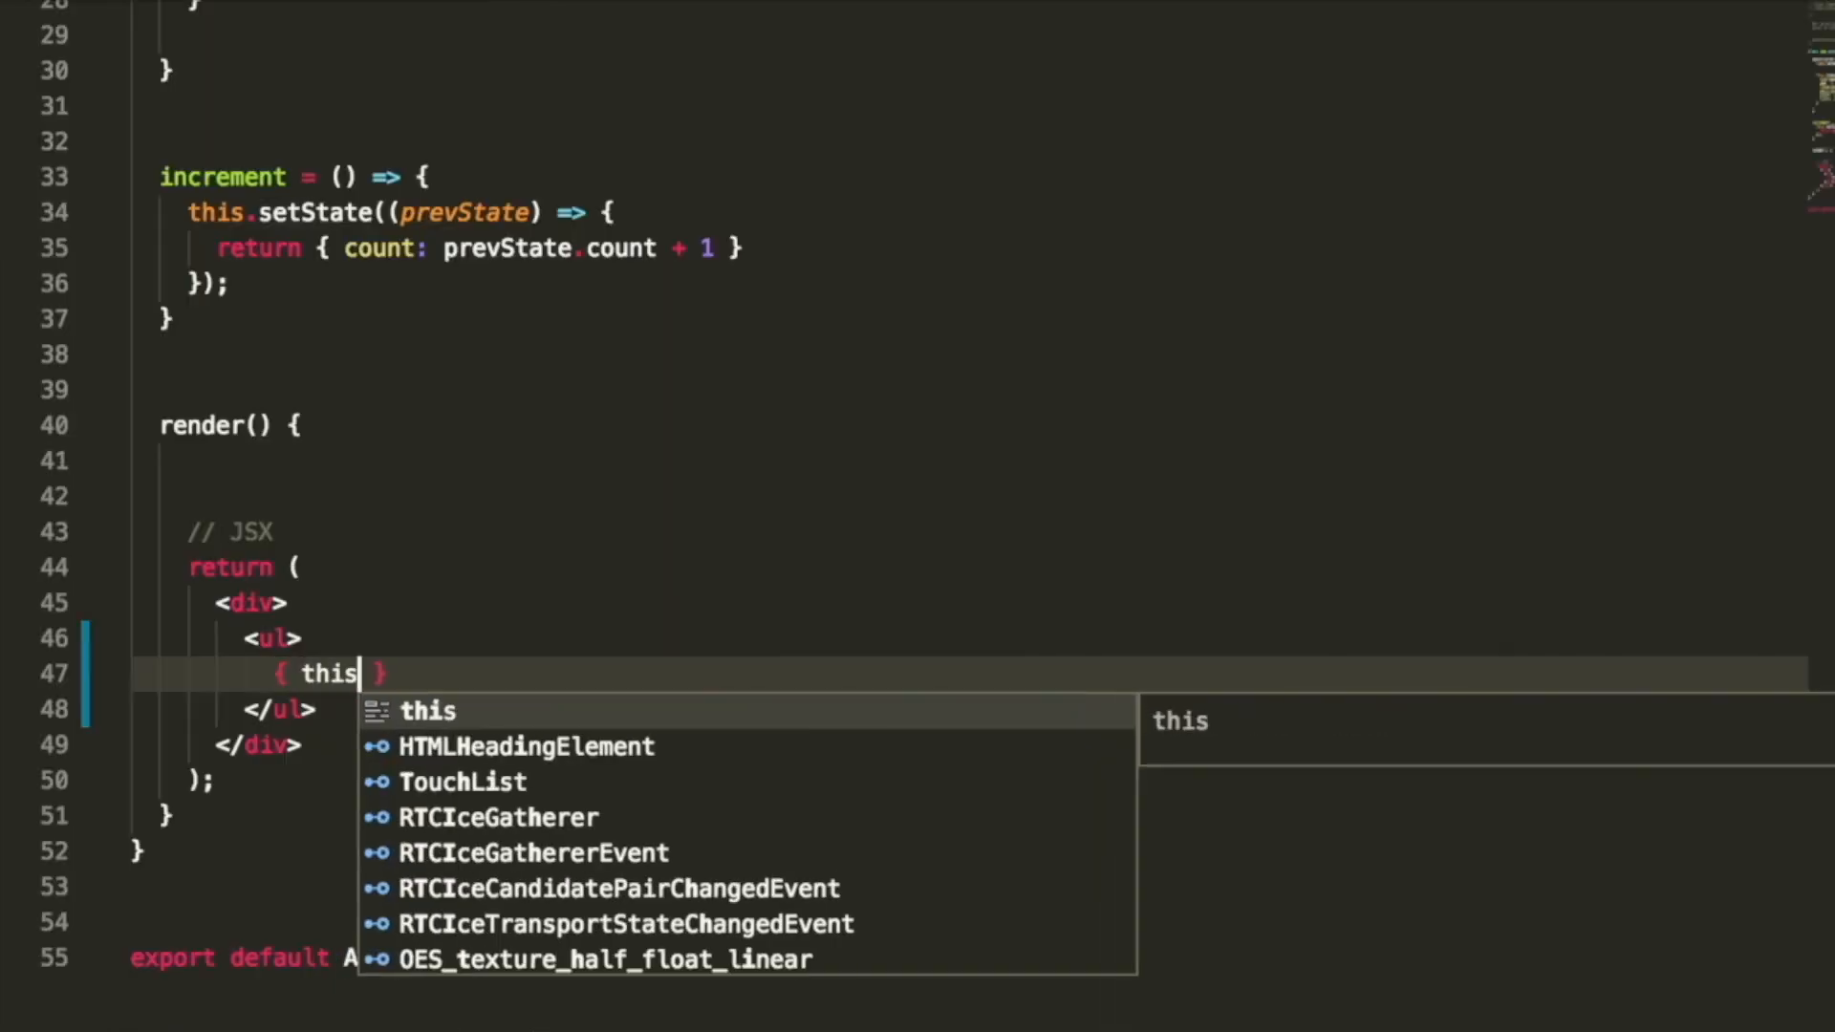
# - Write this.state.lists.map(() => <li></li>) inside the <ul> in render
pyautogui.write('.componentDidCatch.s')
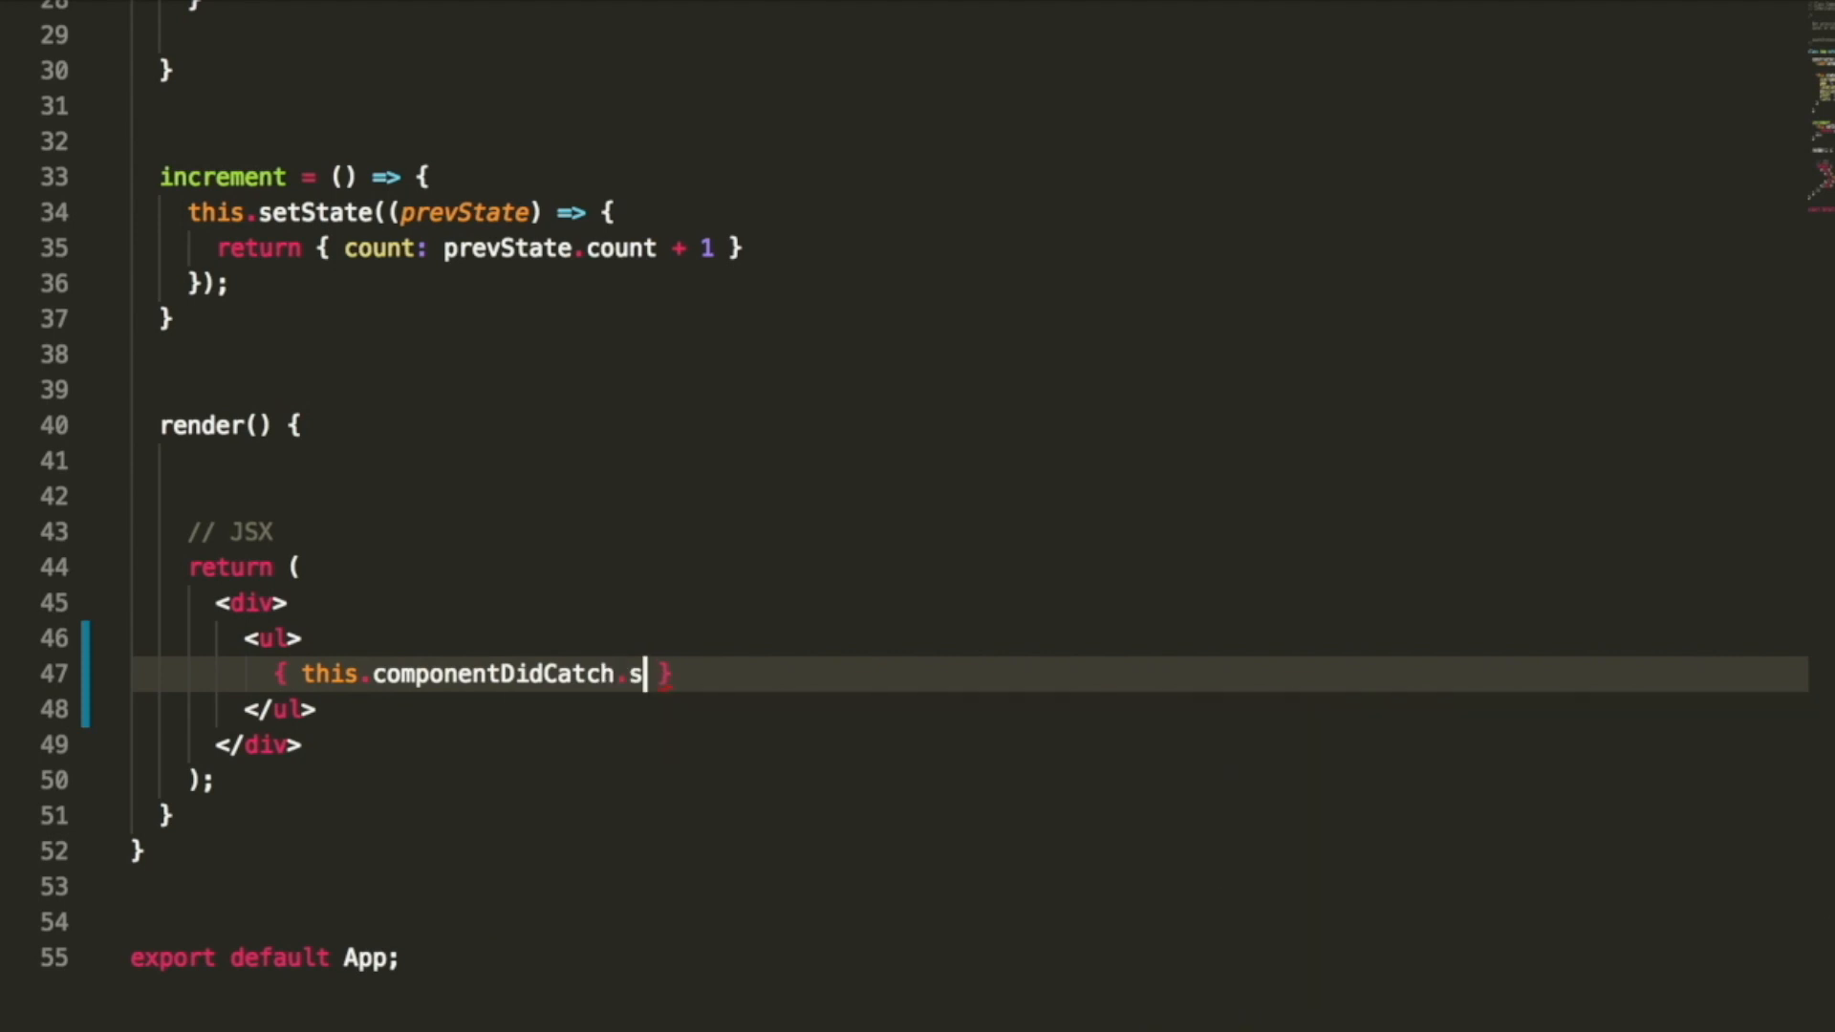
pyautogui.write('state }')
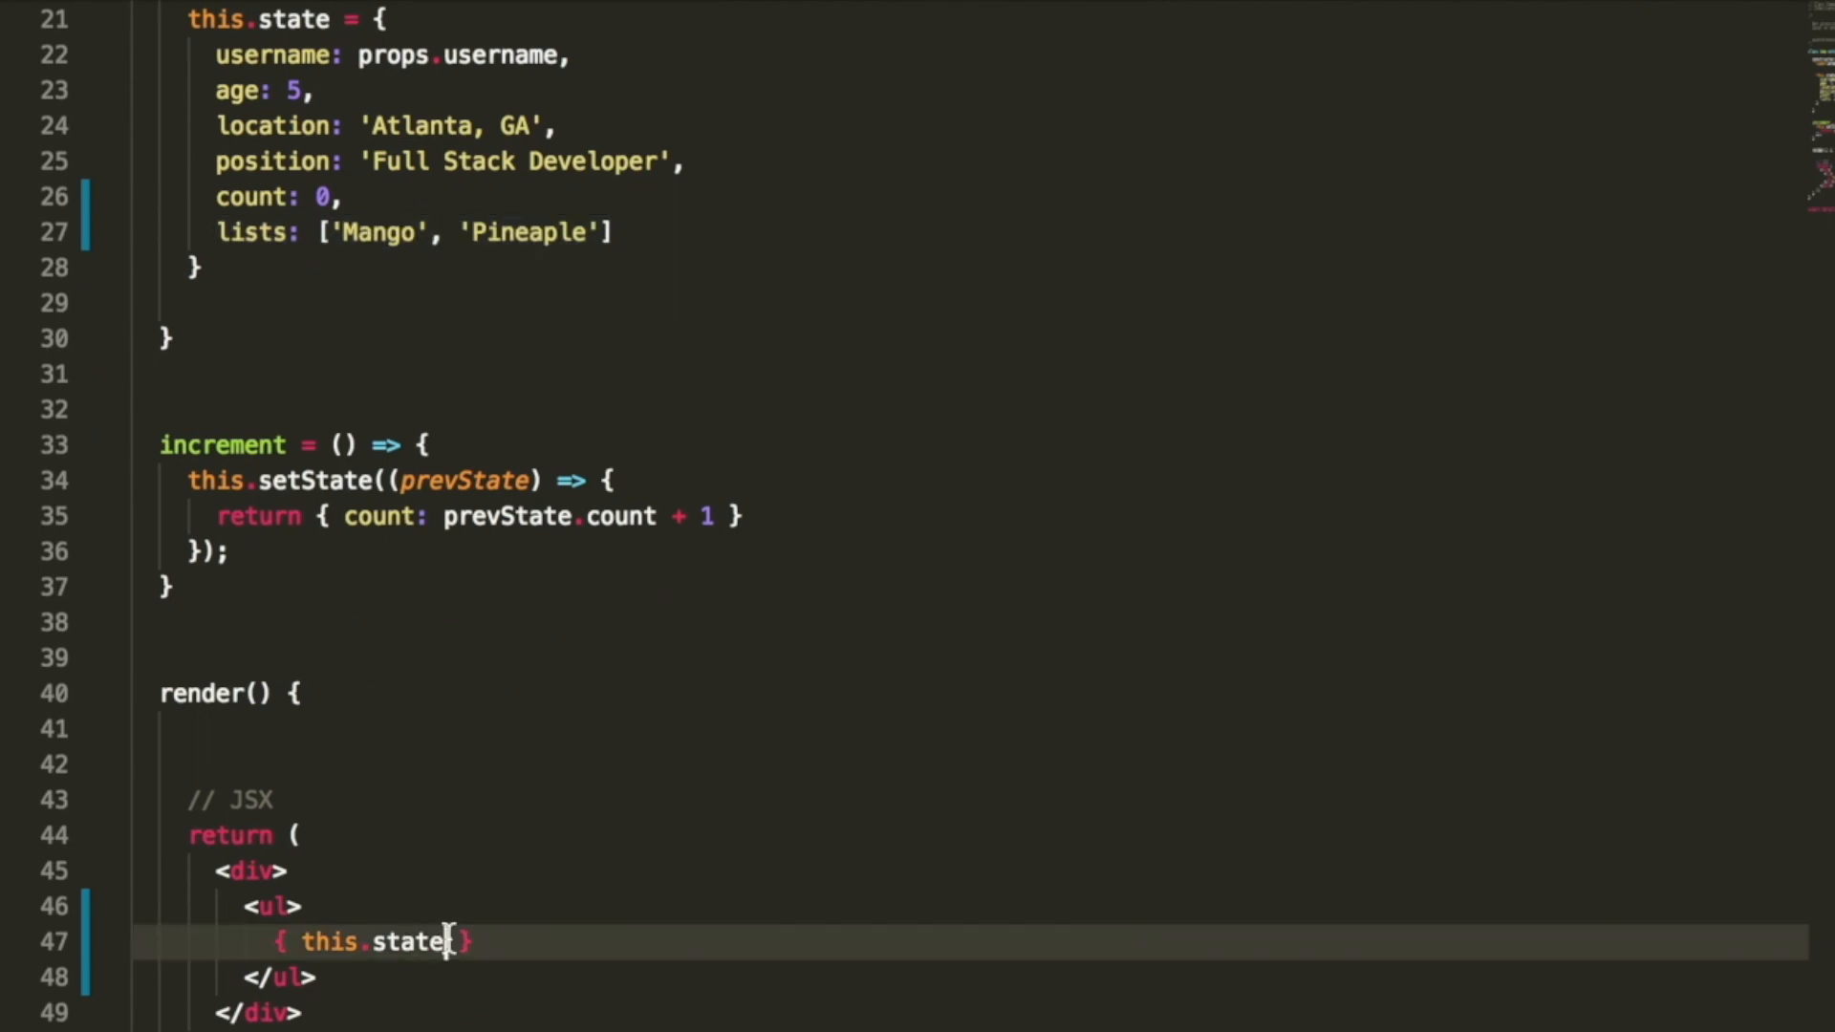
pyautogui.write('.lists')
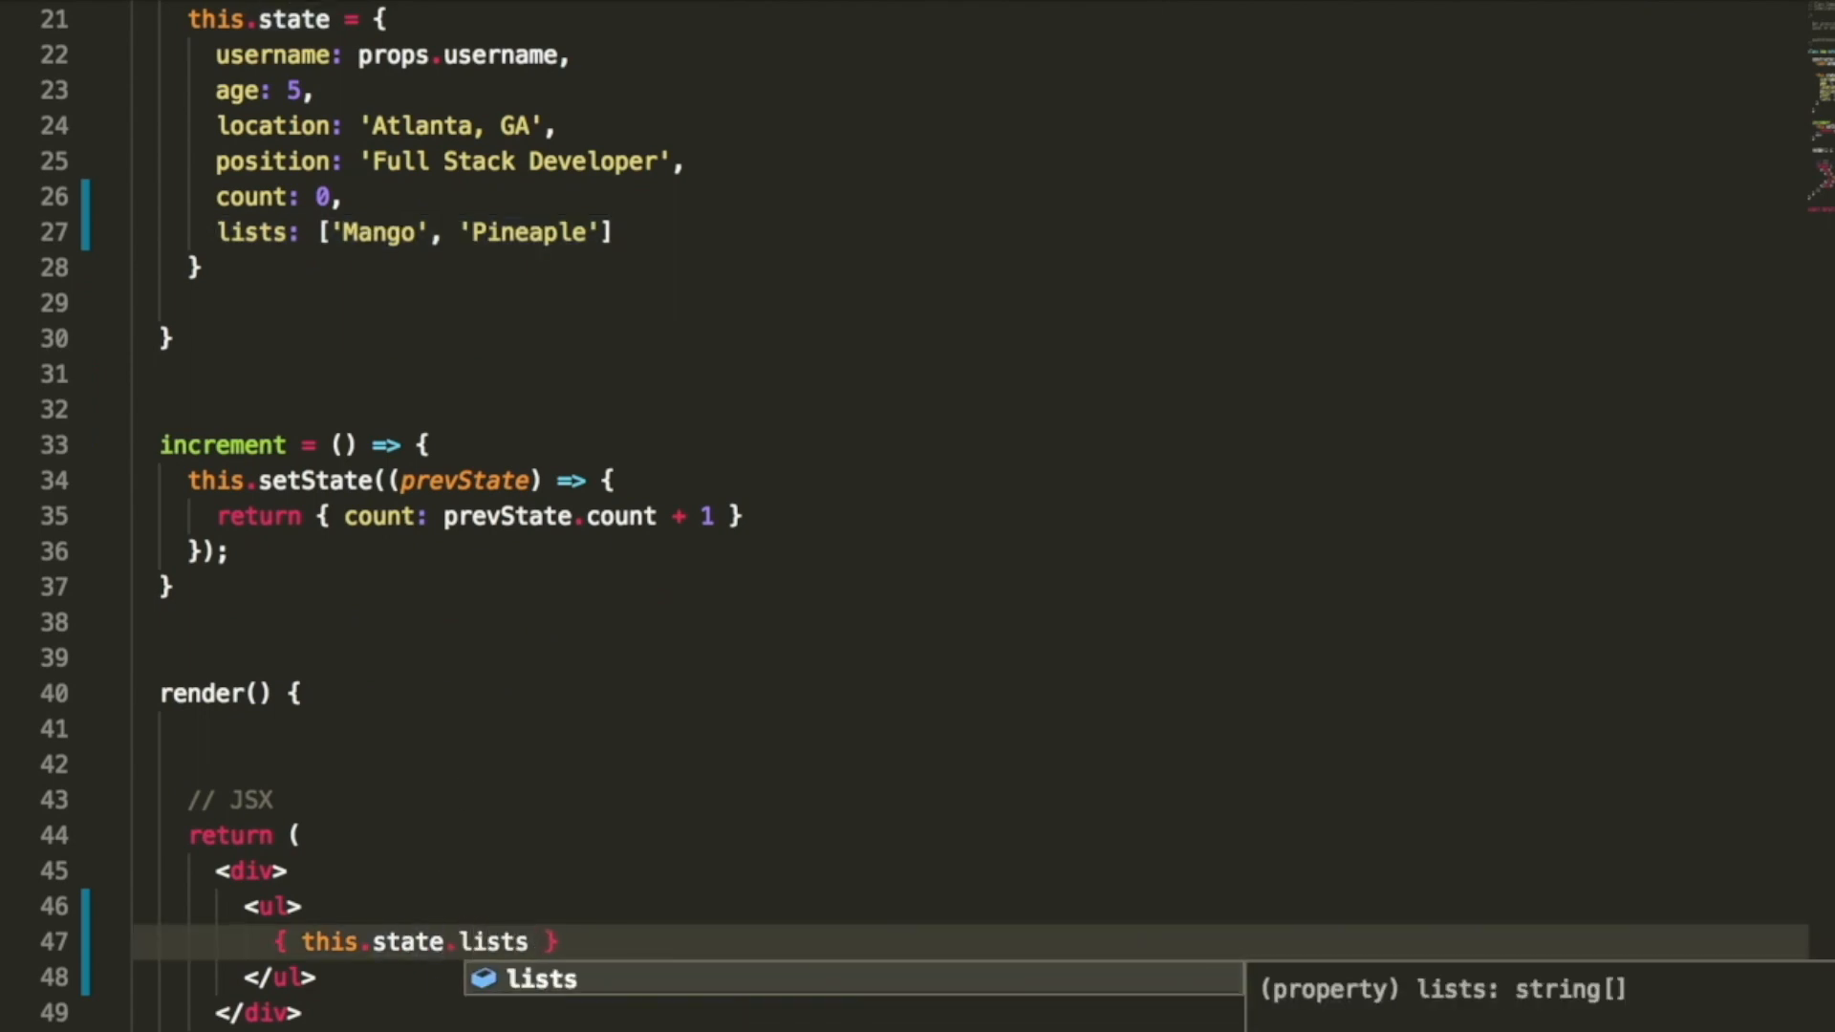
pyautogui.write('.map()')
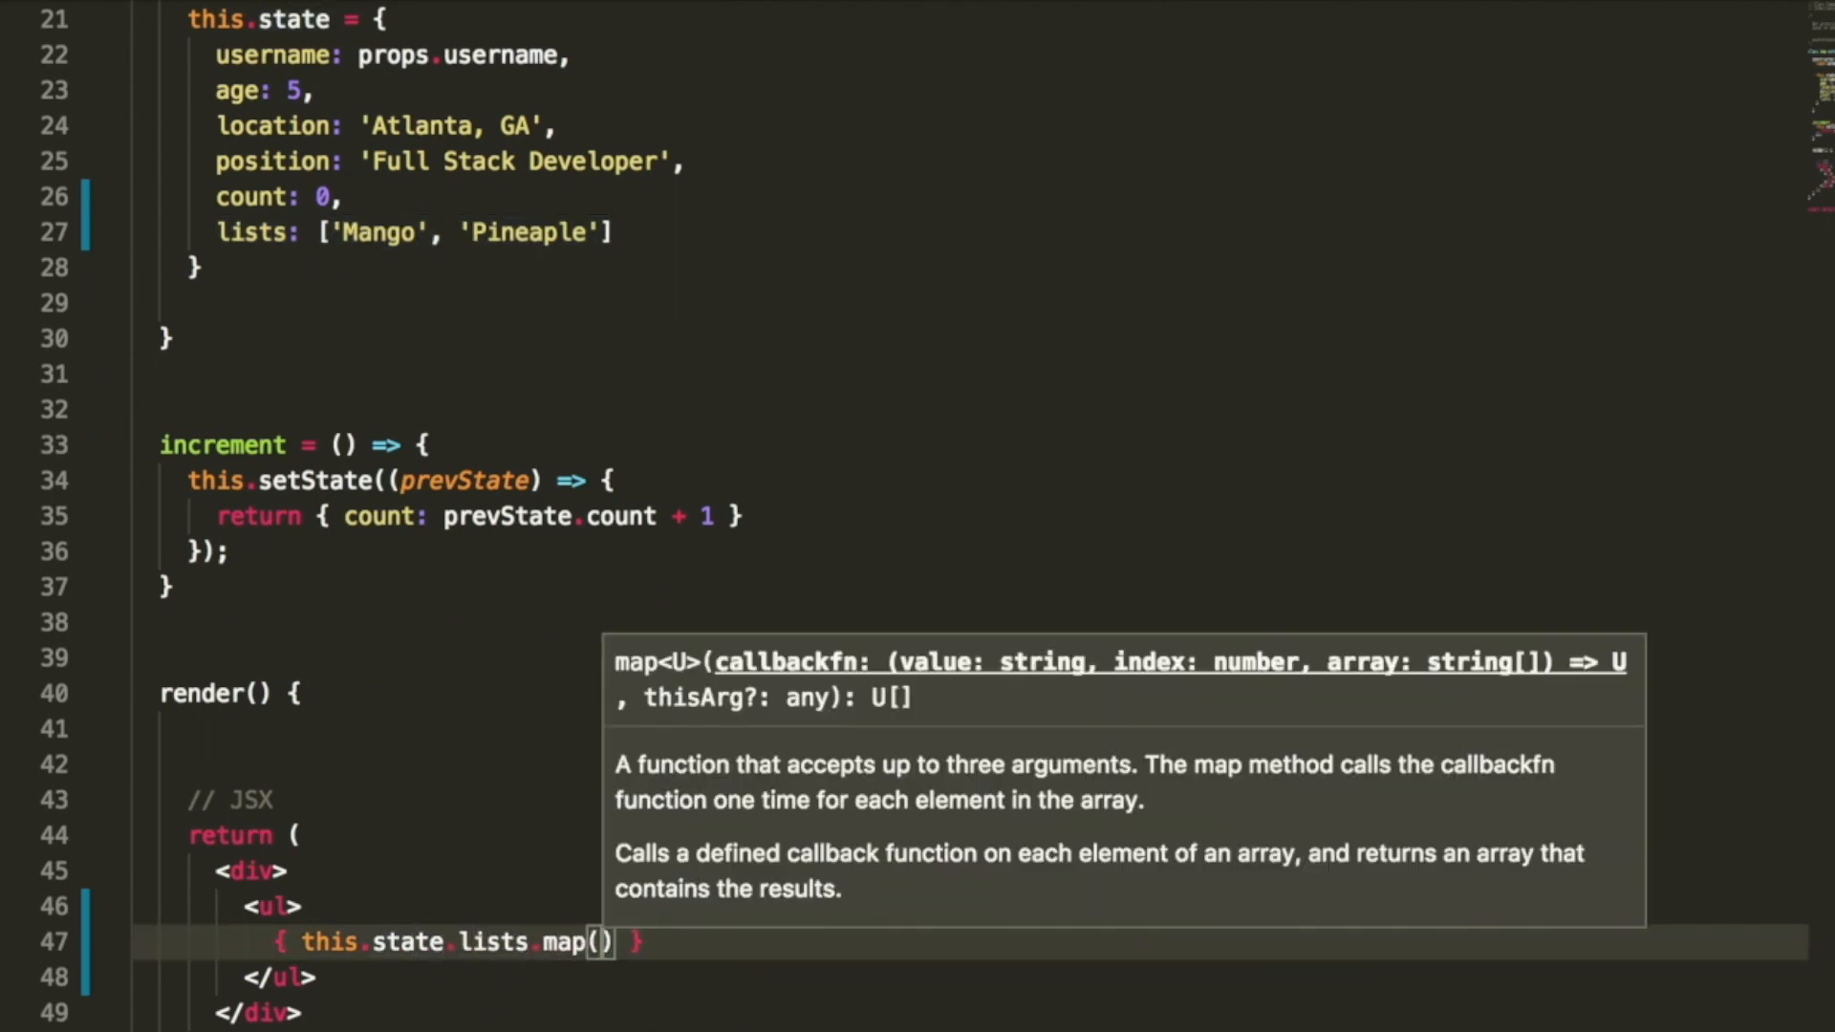
pyautogui.write('() =>')
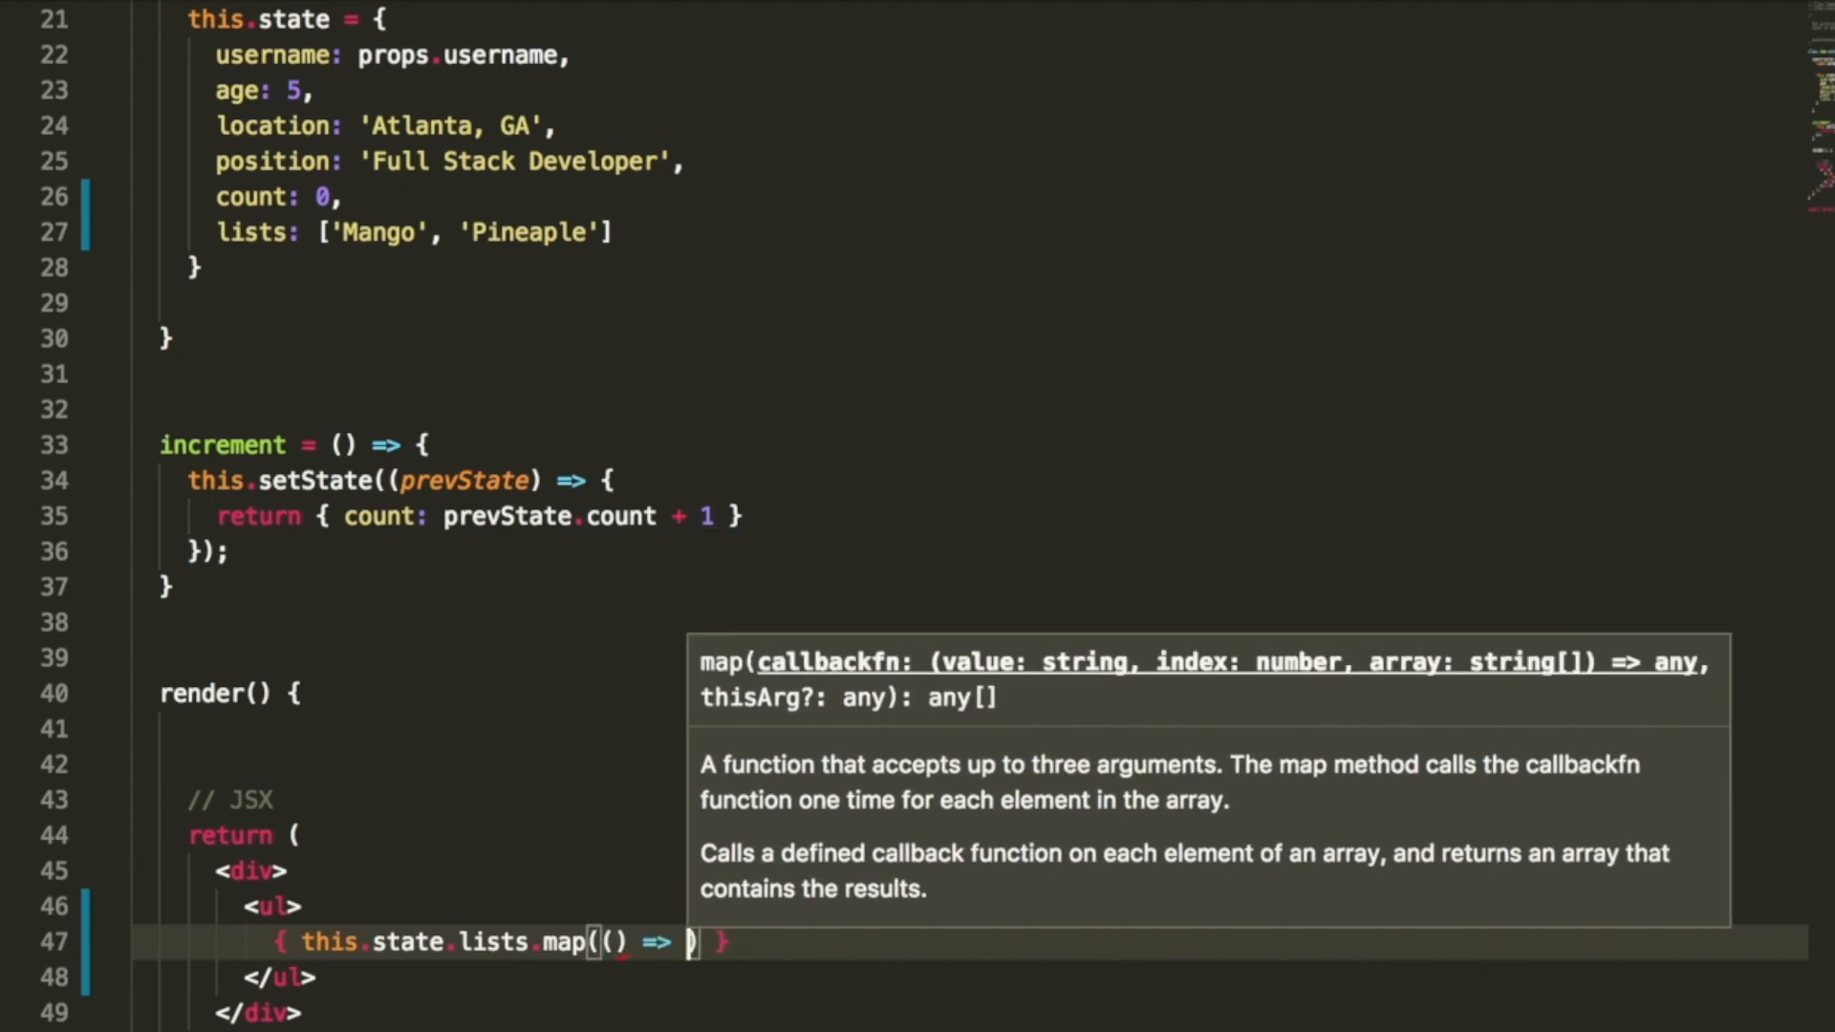
pyautogui.write('<>')
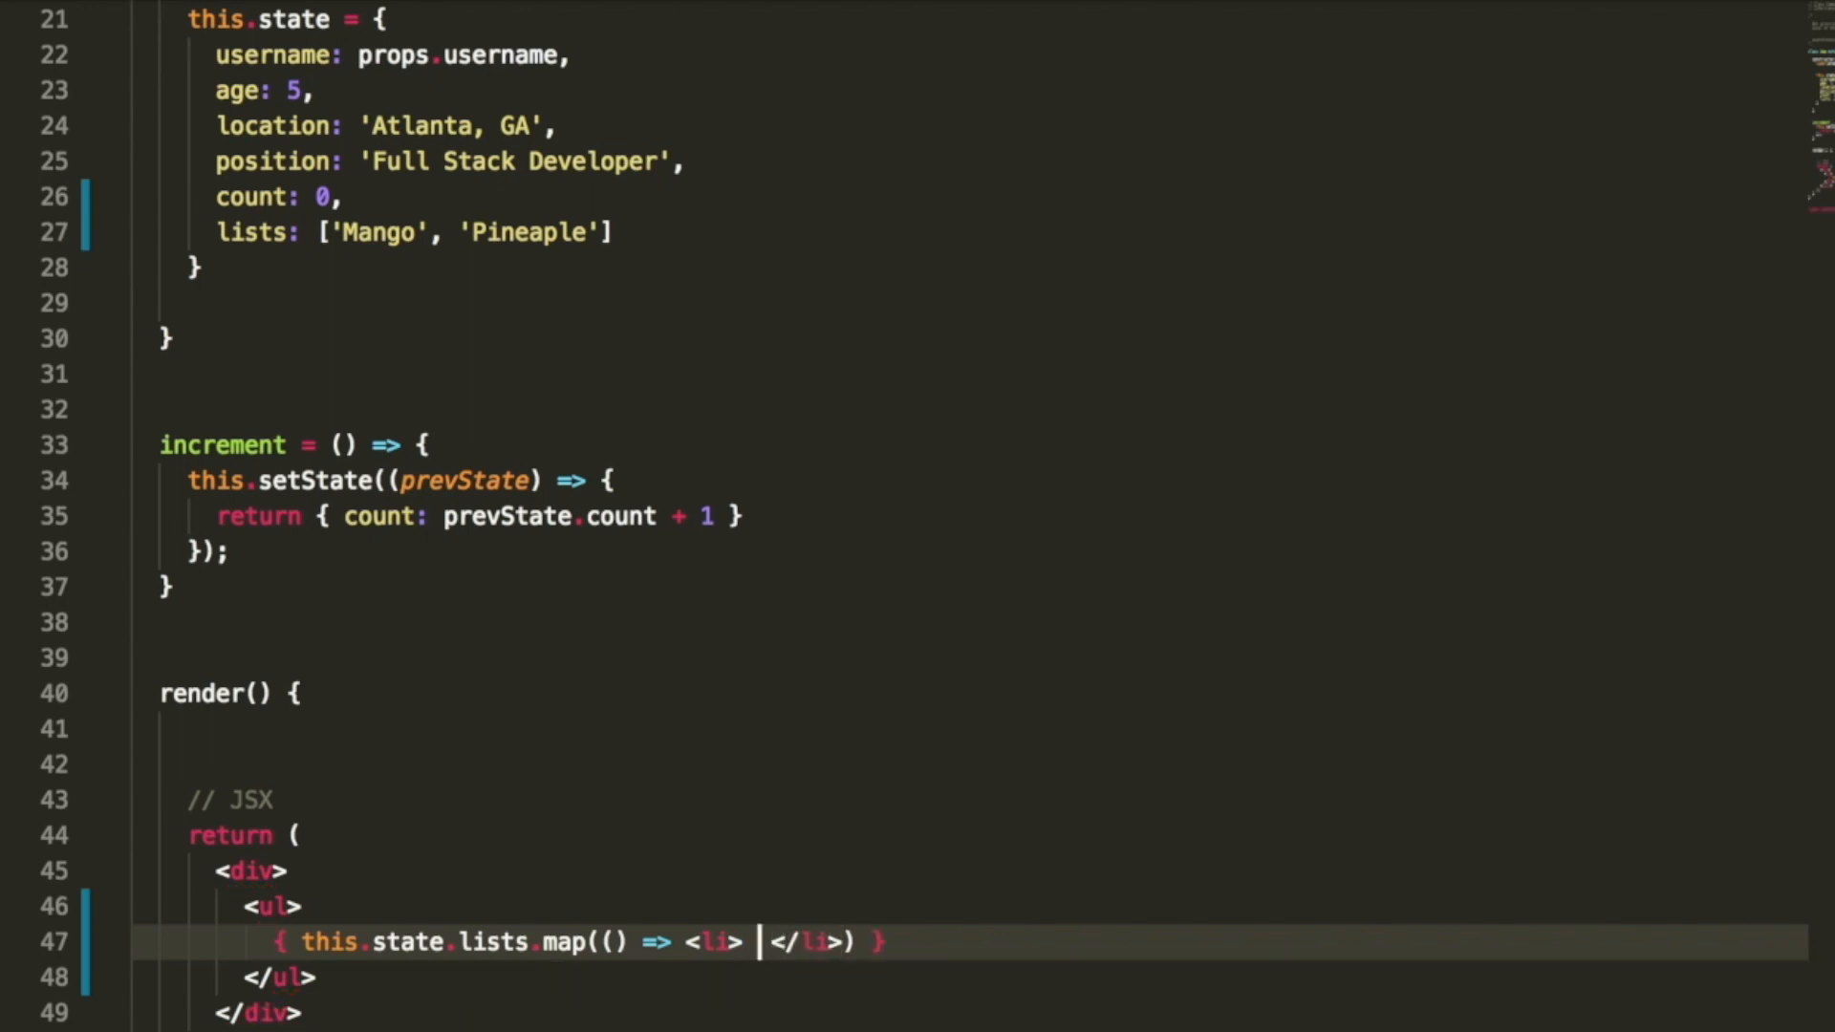
# - Give the map callback (value, index) parameters and show { value } in each li
pyautogui.write('{ }')
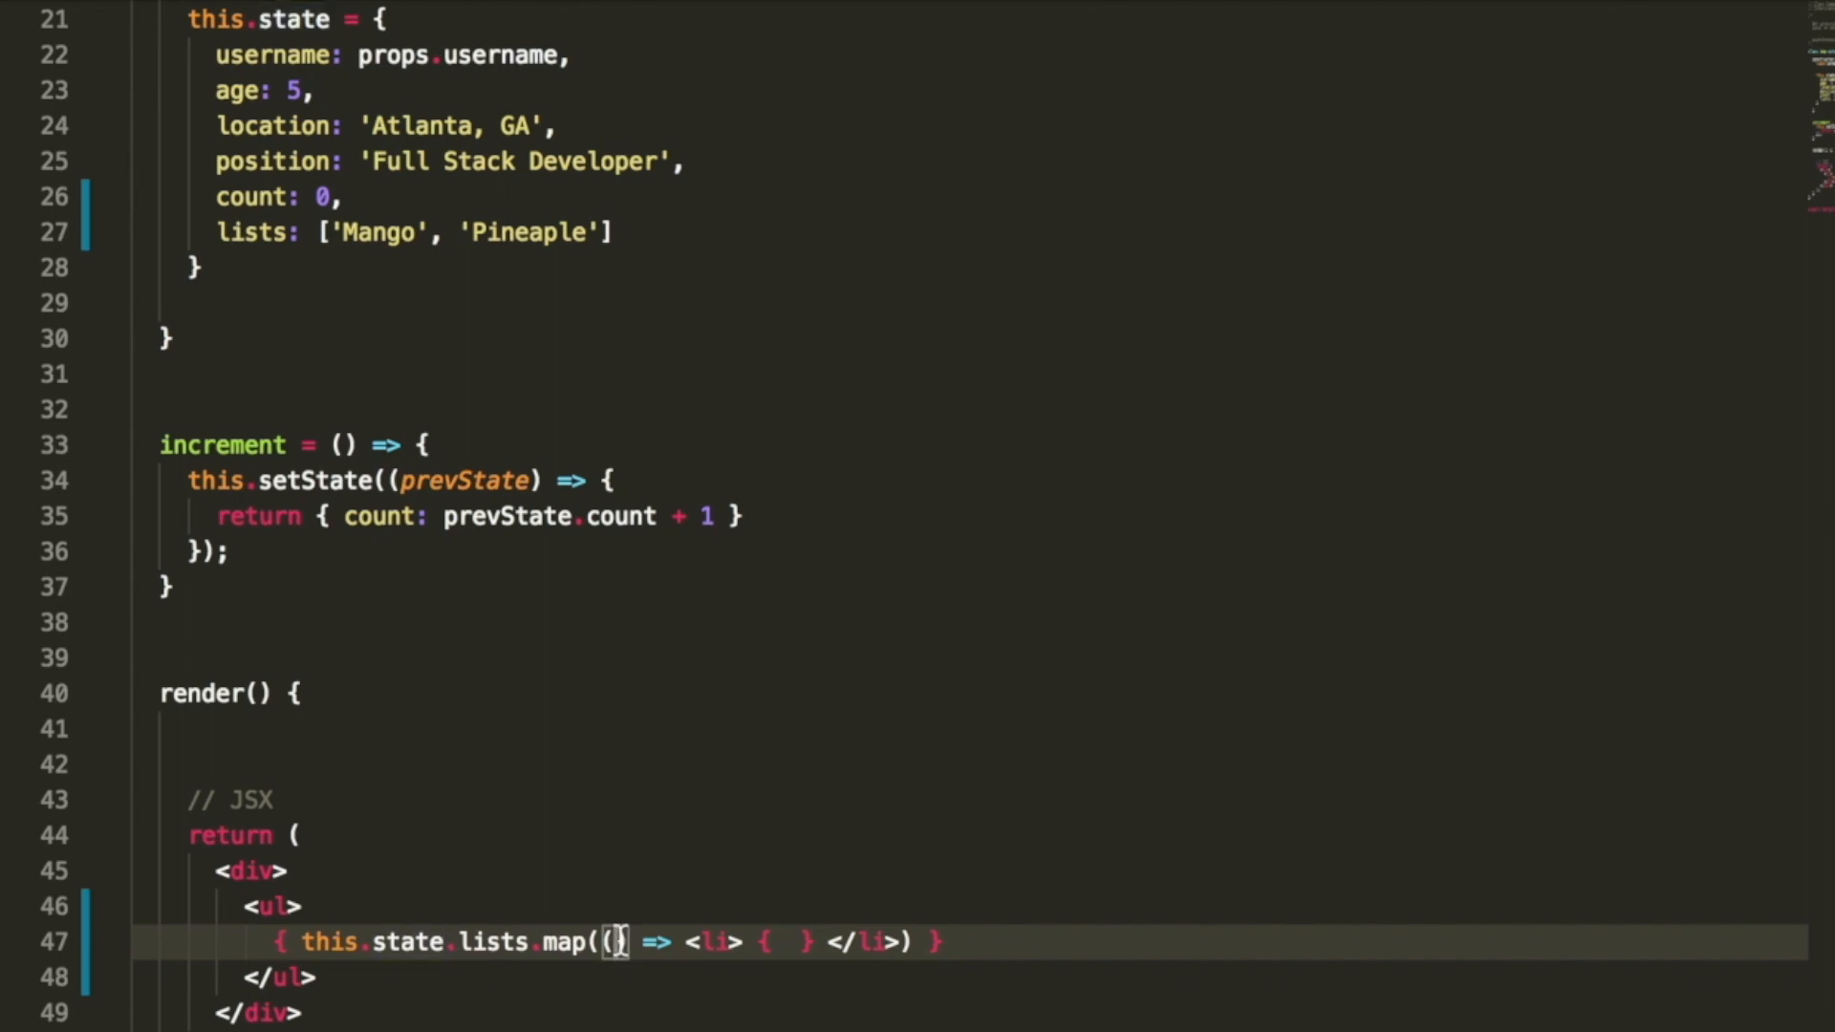
pyautogui.write('value, index')
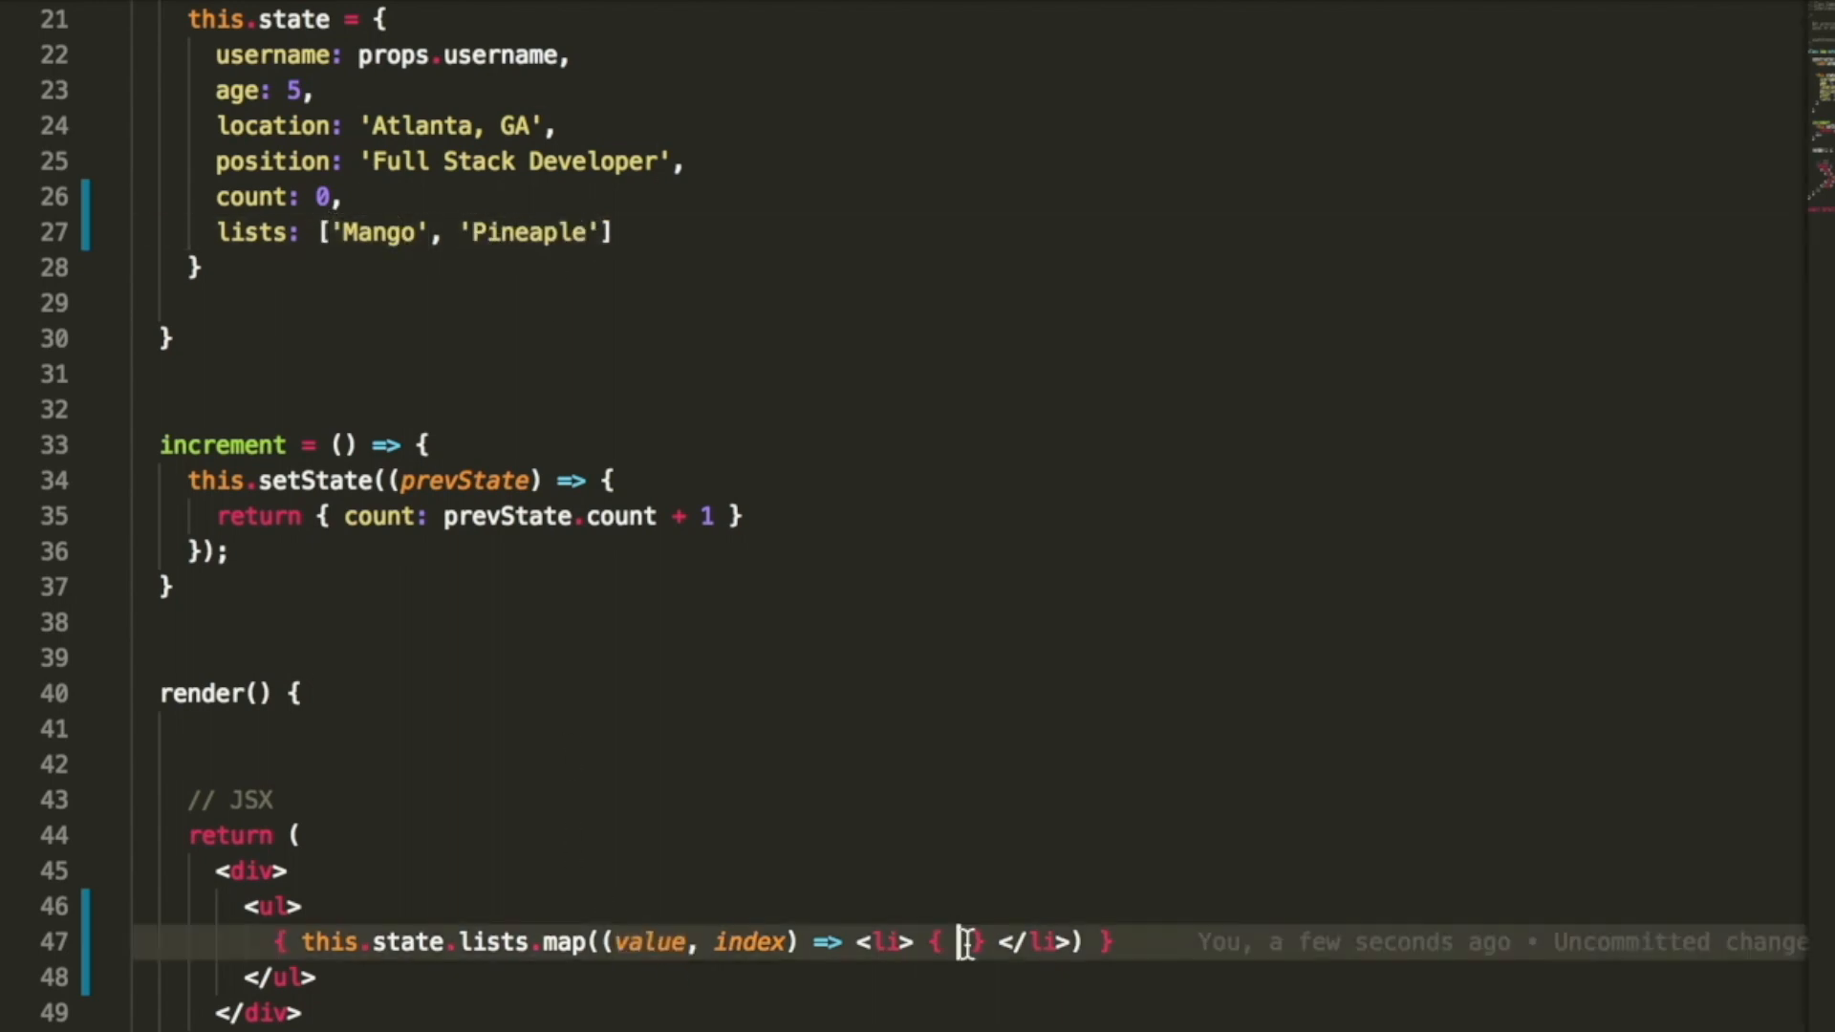
pyautogui.write('value')
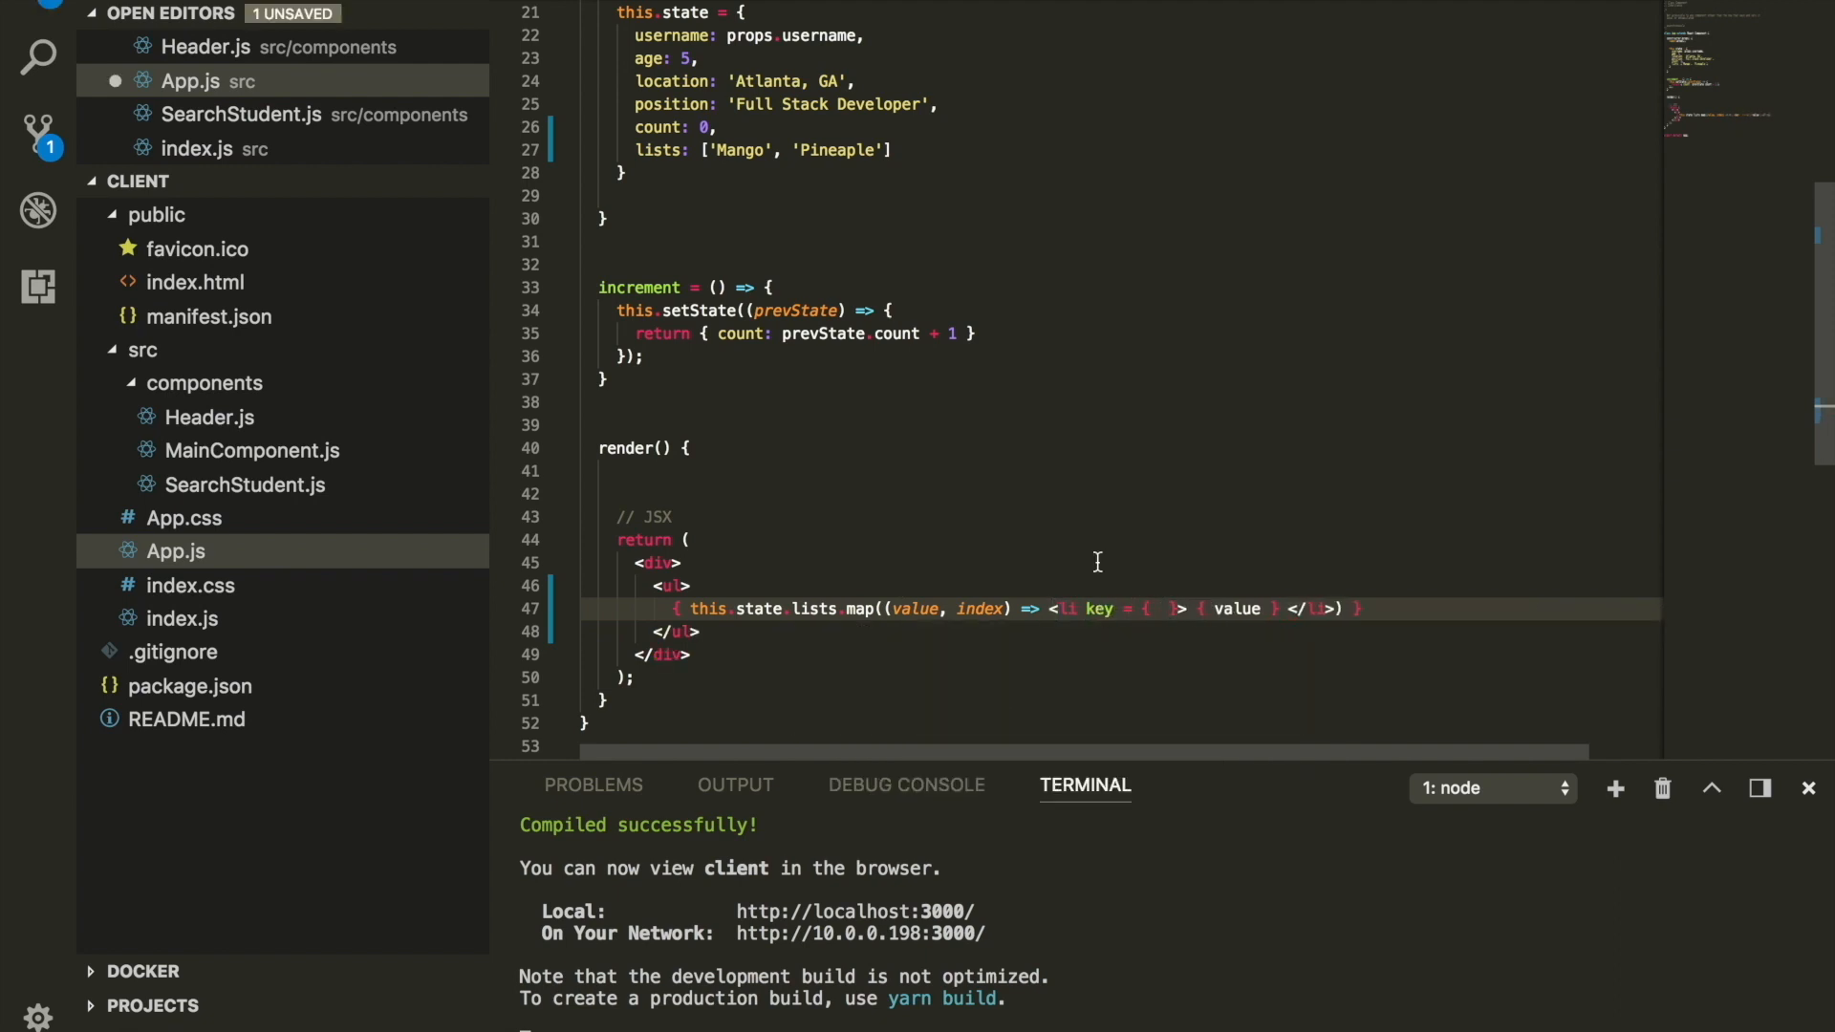
# - Set each rendered li's key attribute to index and save App.js
pyautogui.click(667, 562)
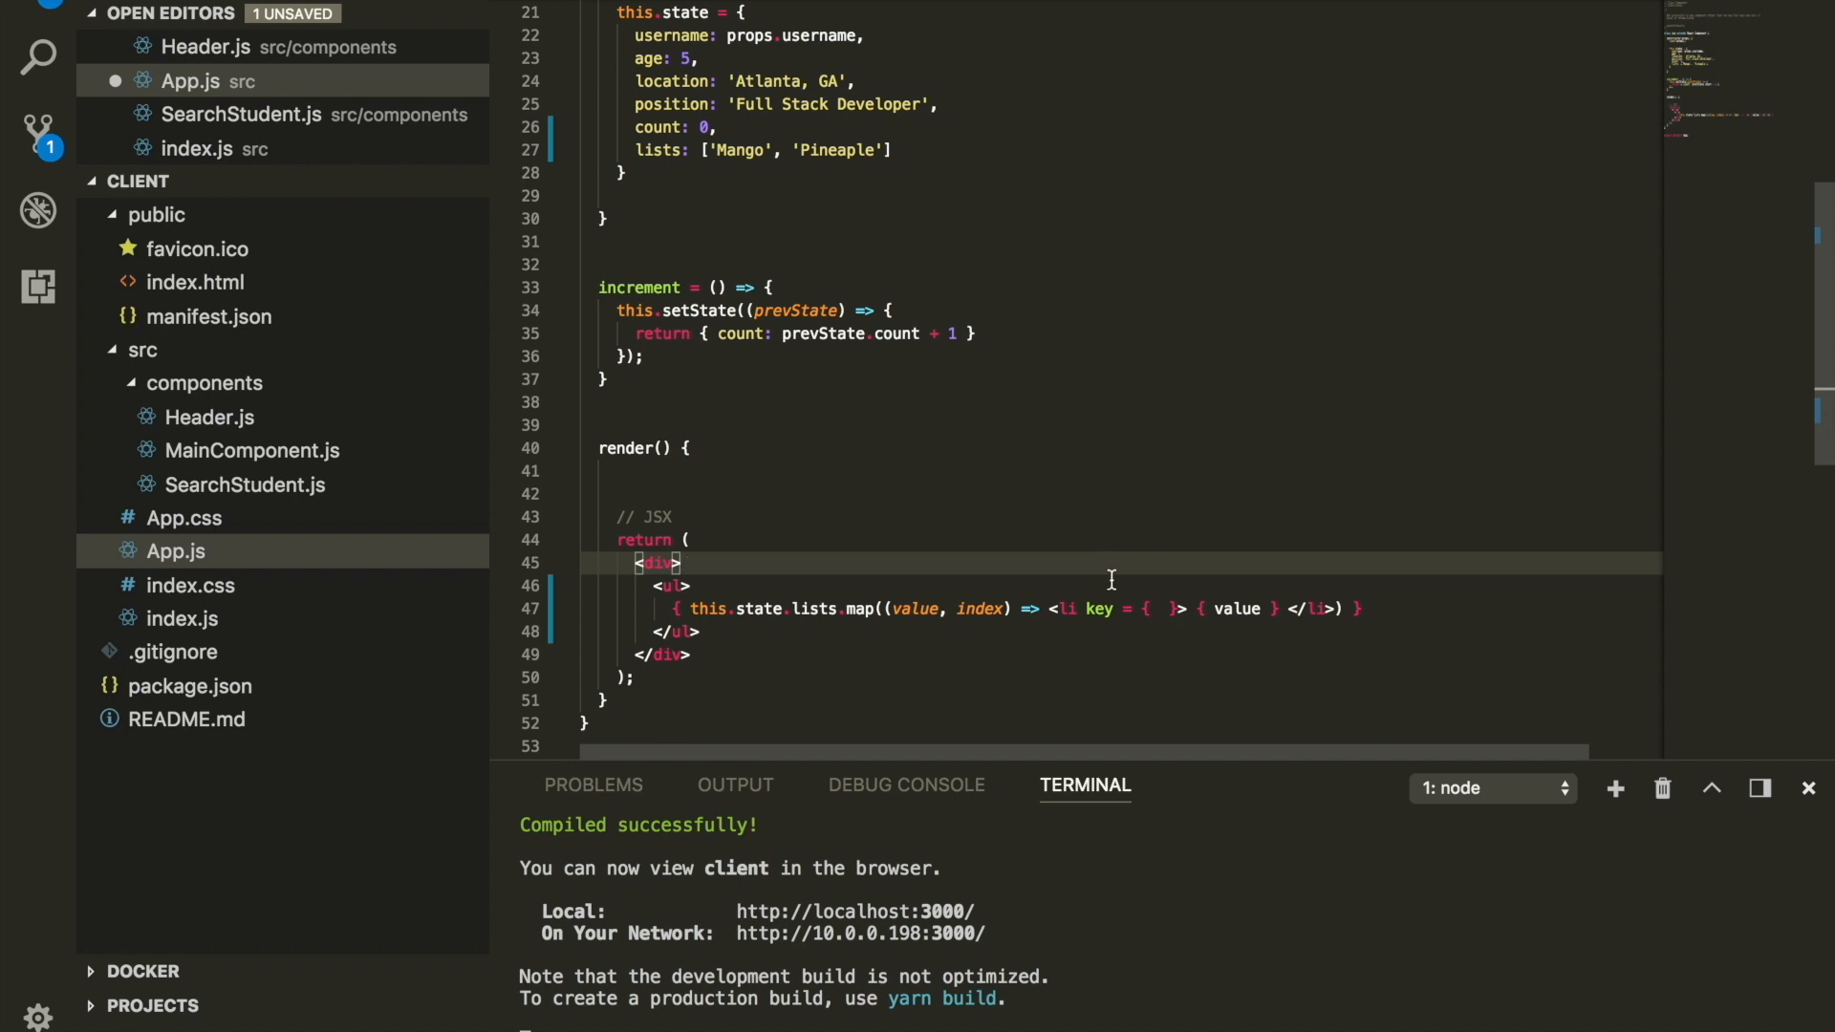
pyautogui.write('1')
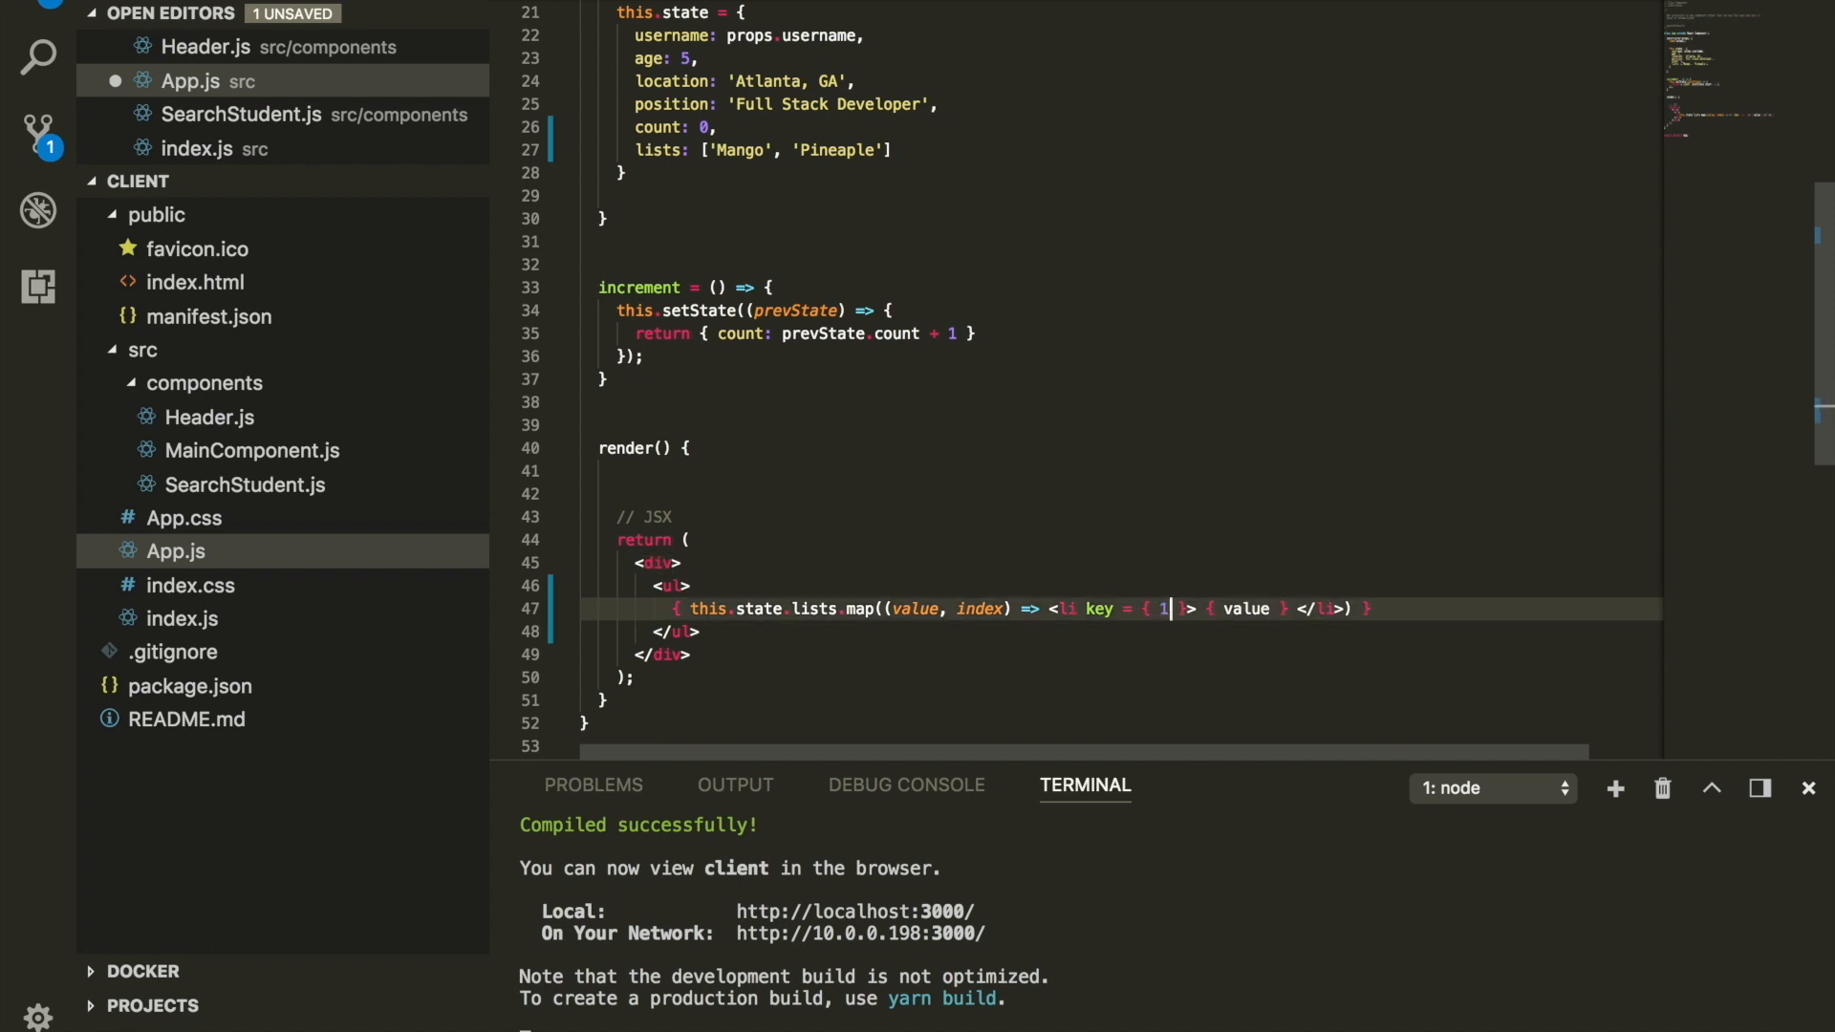
pyautogui.moveTo(1067, 607)
pyautogui.write('ndex')
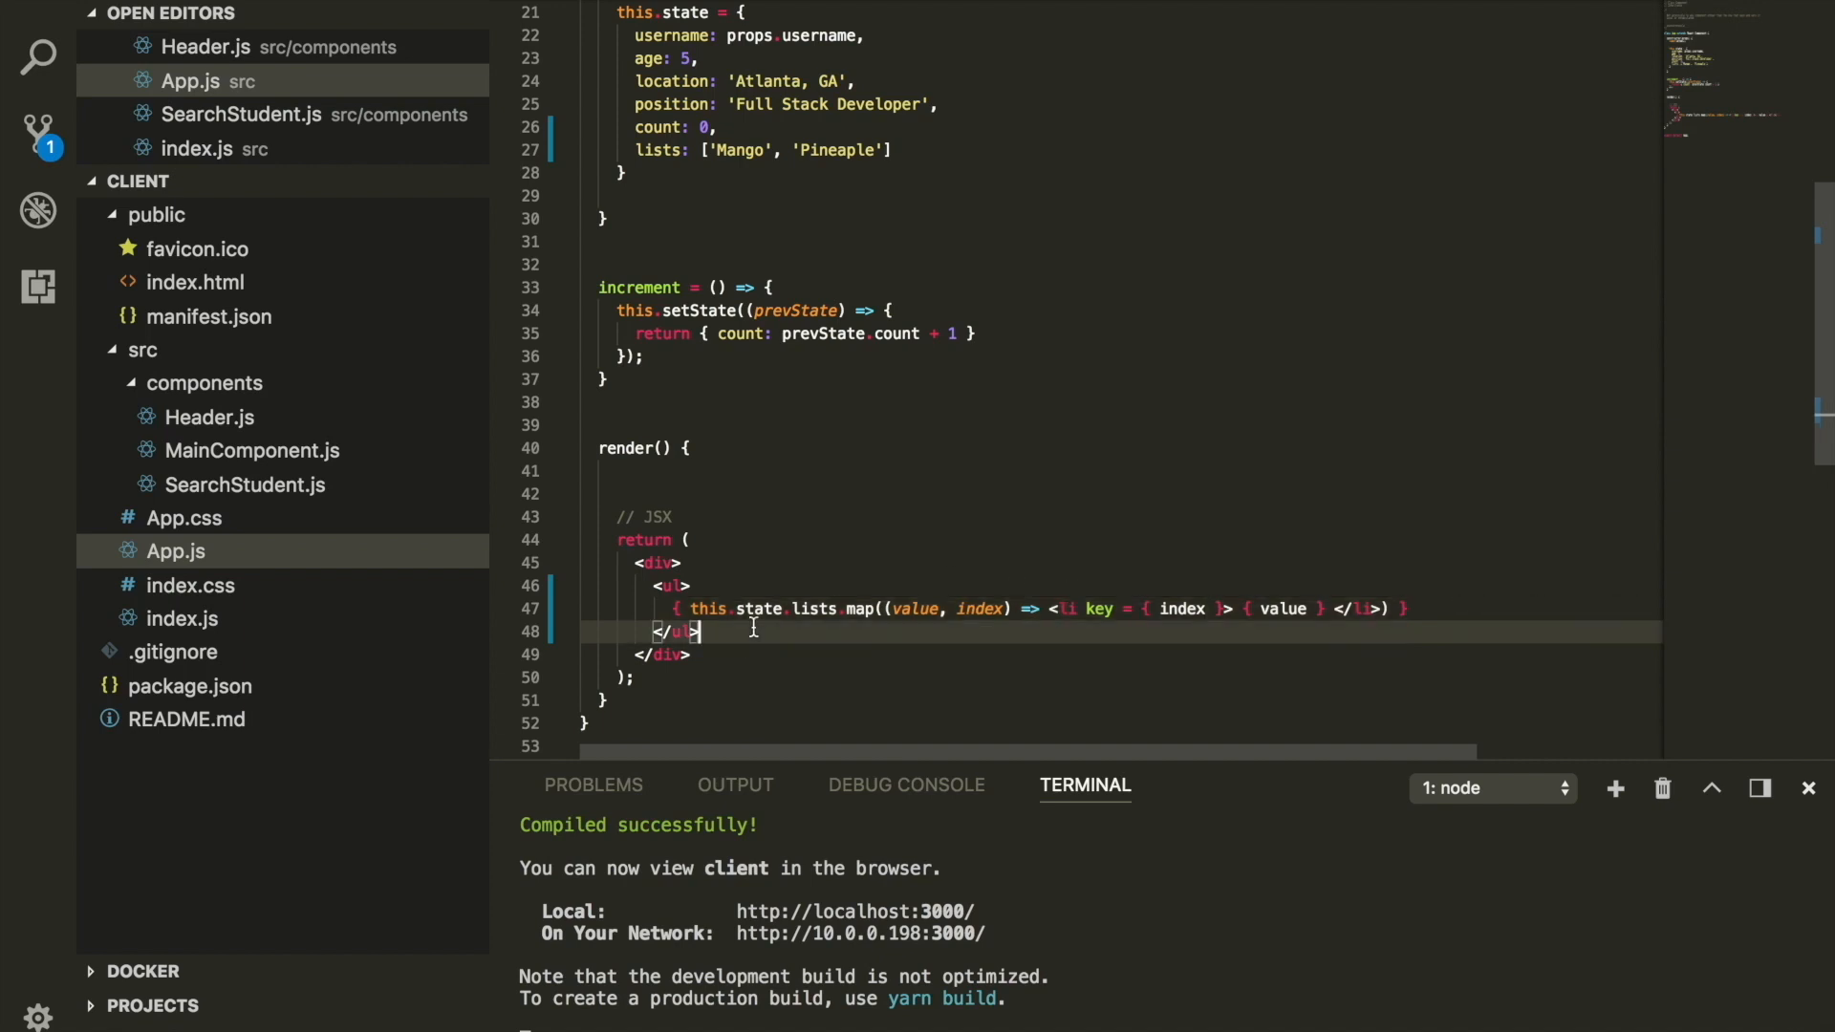
# - Add <button onClick={ }>Add New Item</button> below the closing </ul>
pyautogui.write('<button></button>')
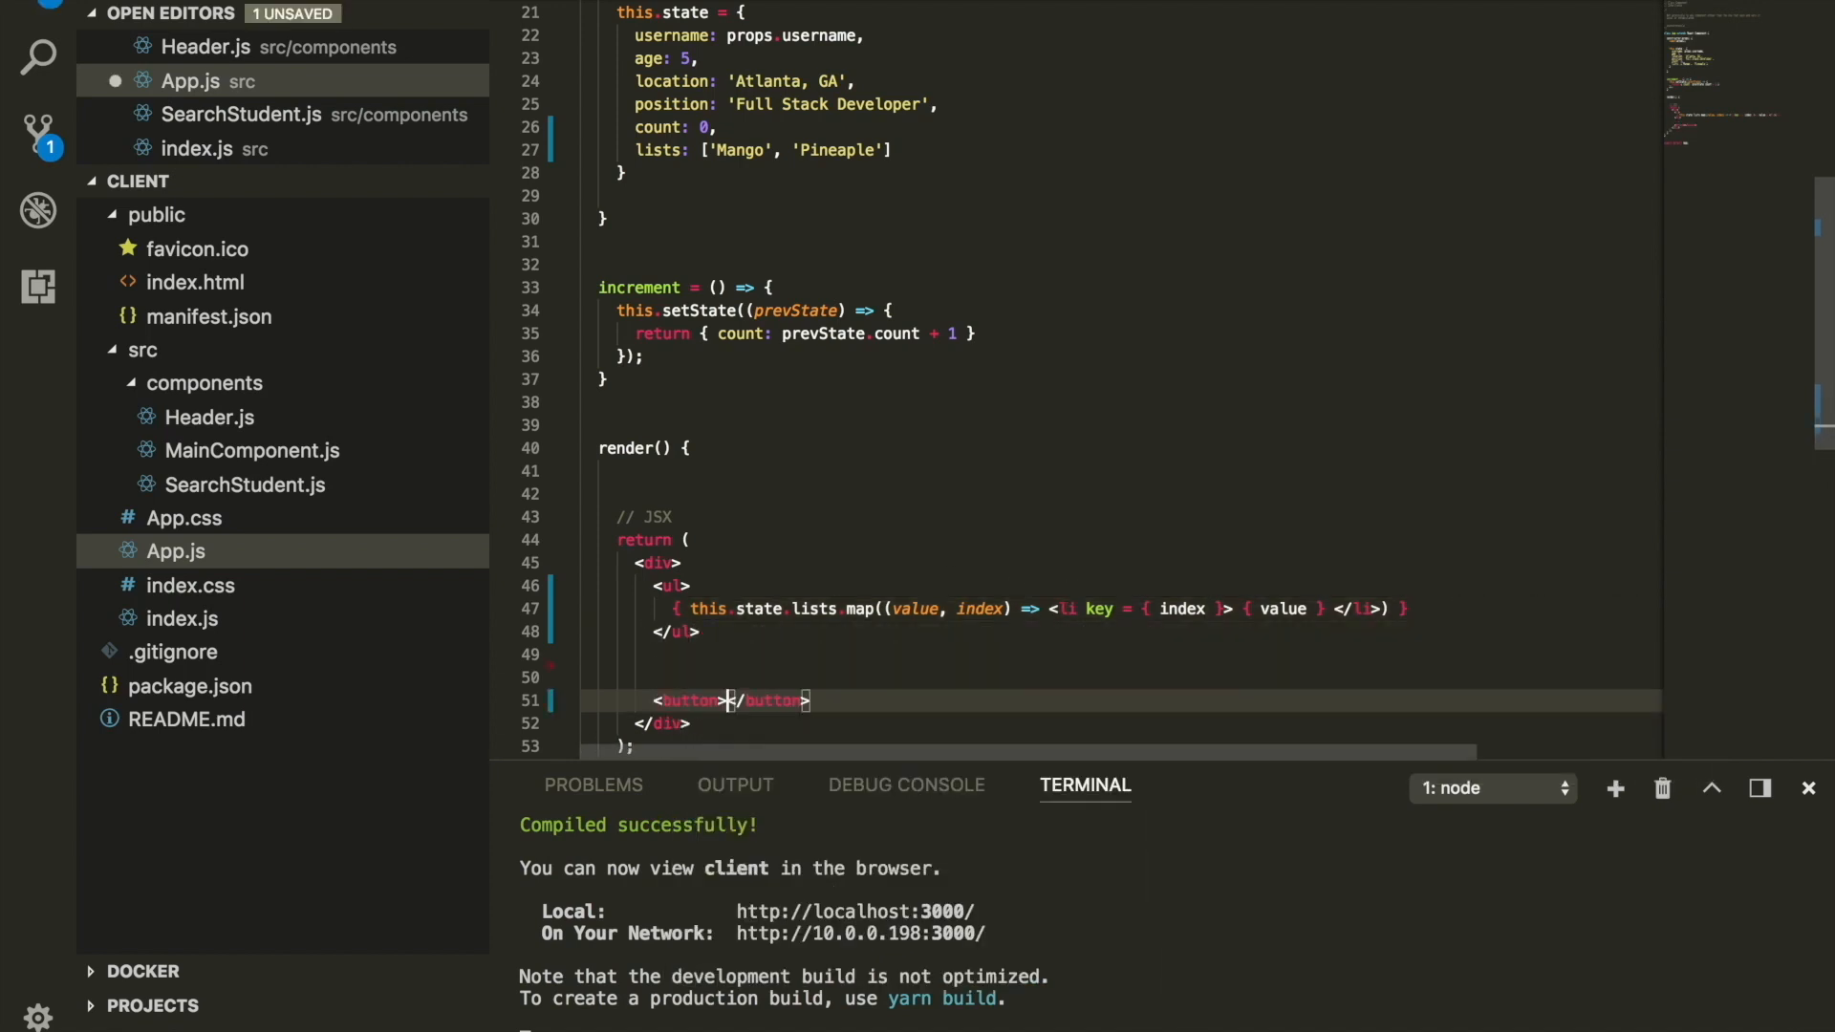
pyautogui.write('Change')
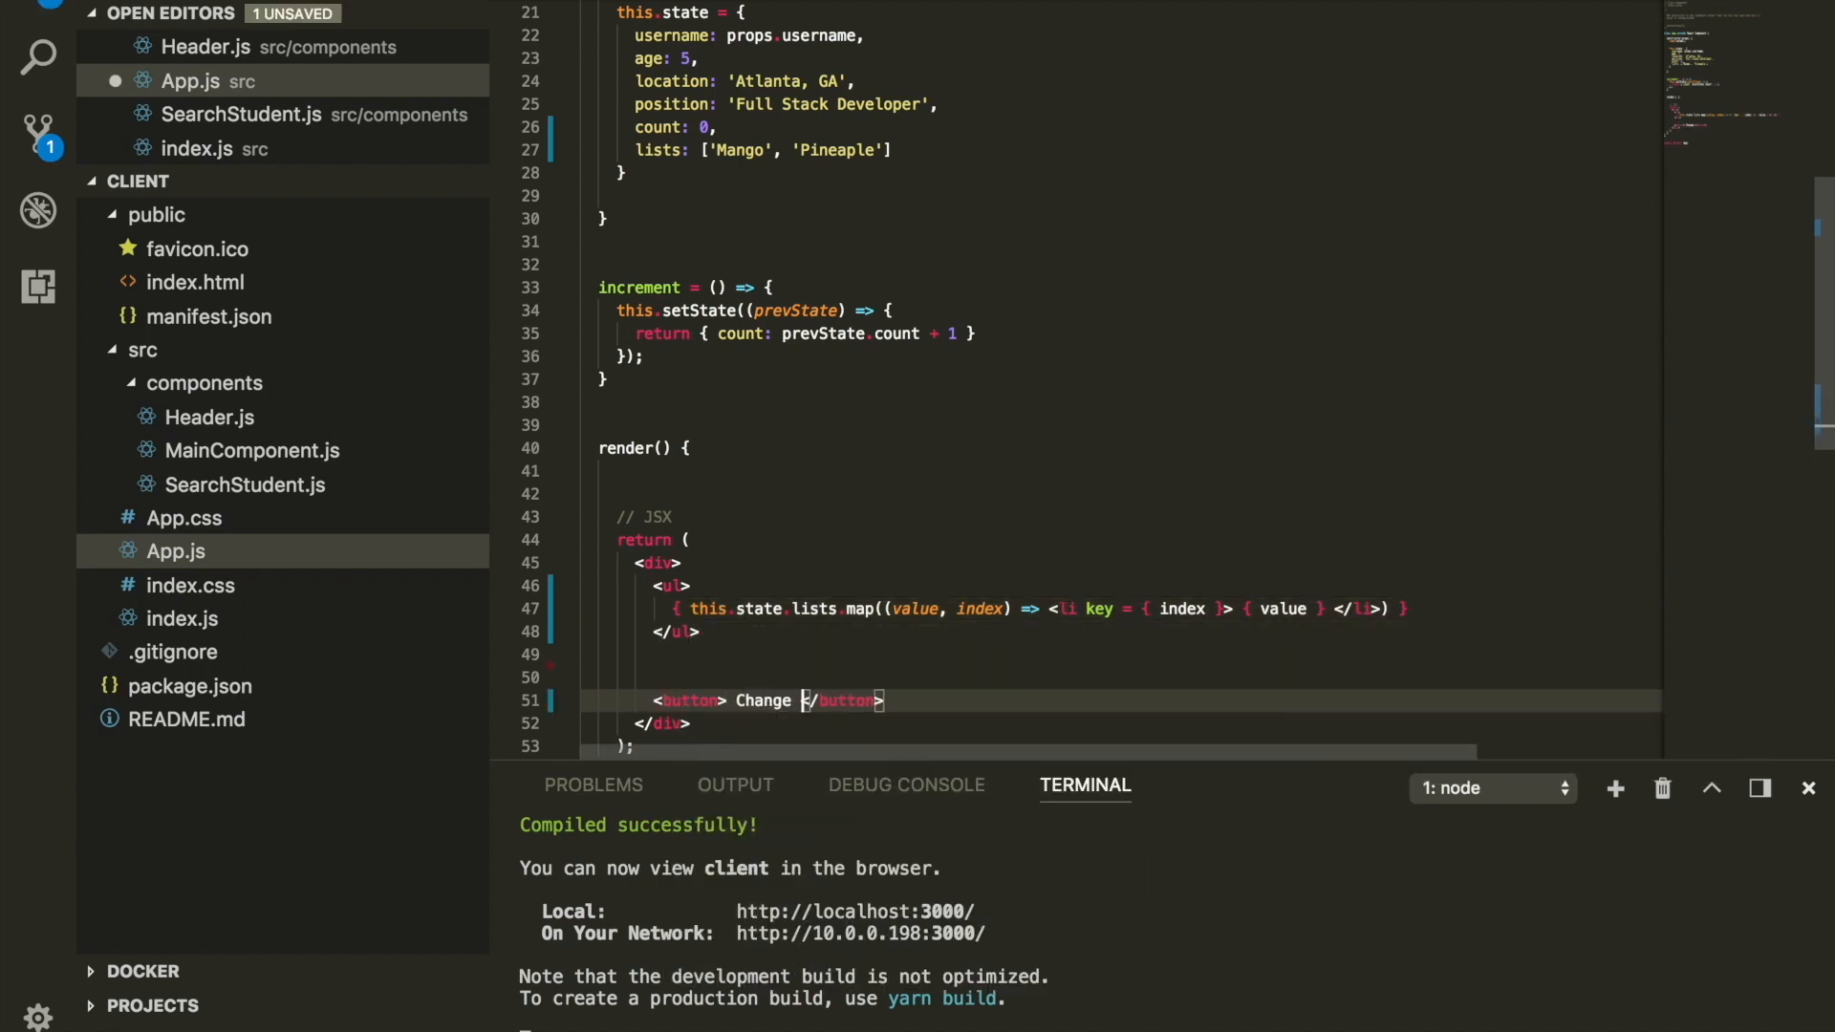
pyautogui.write('Add New')
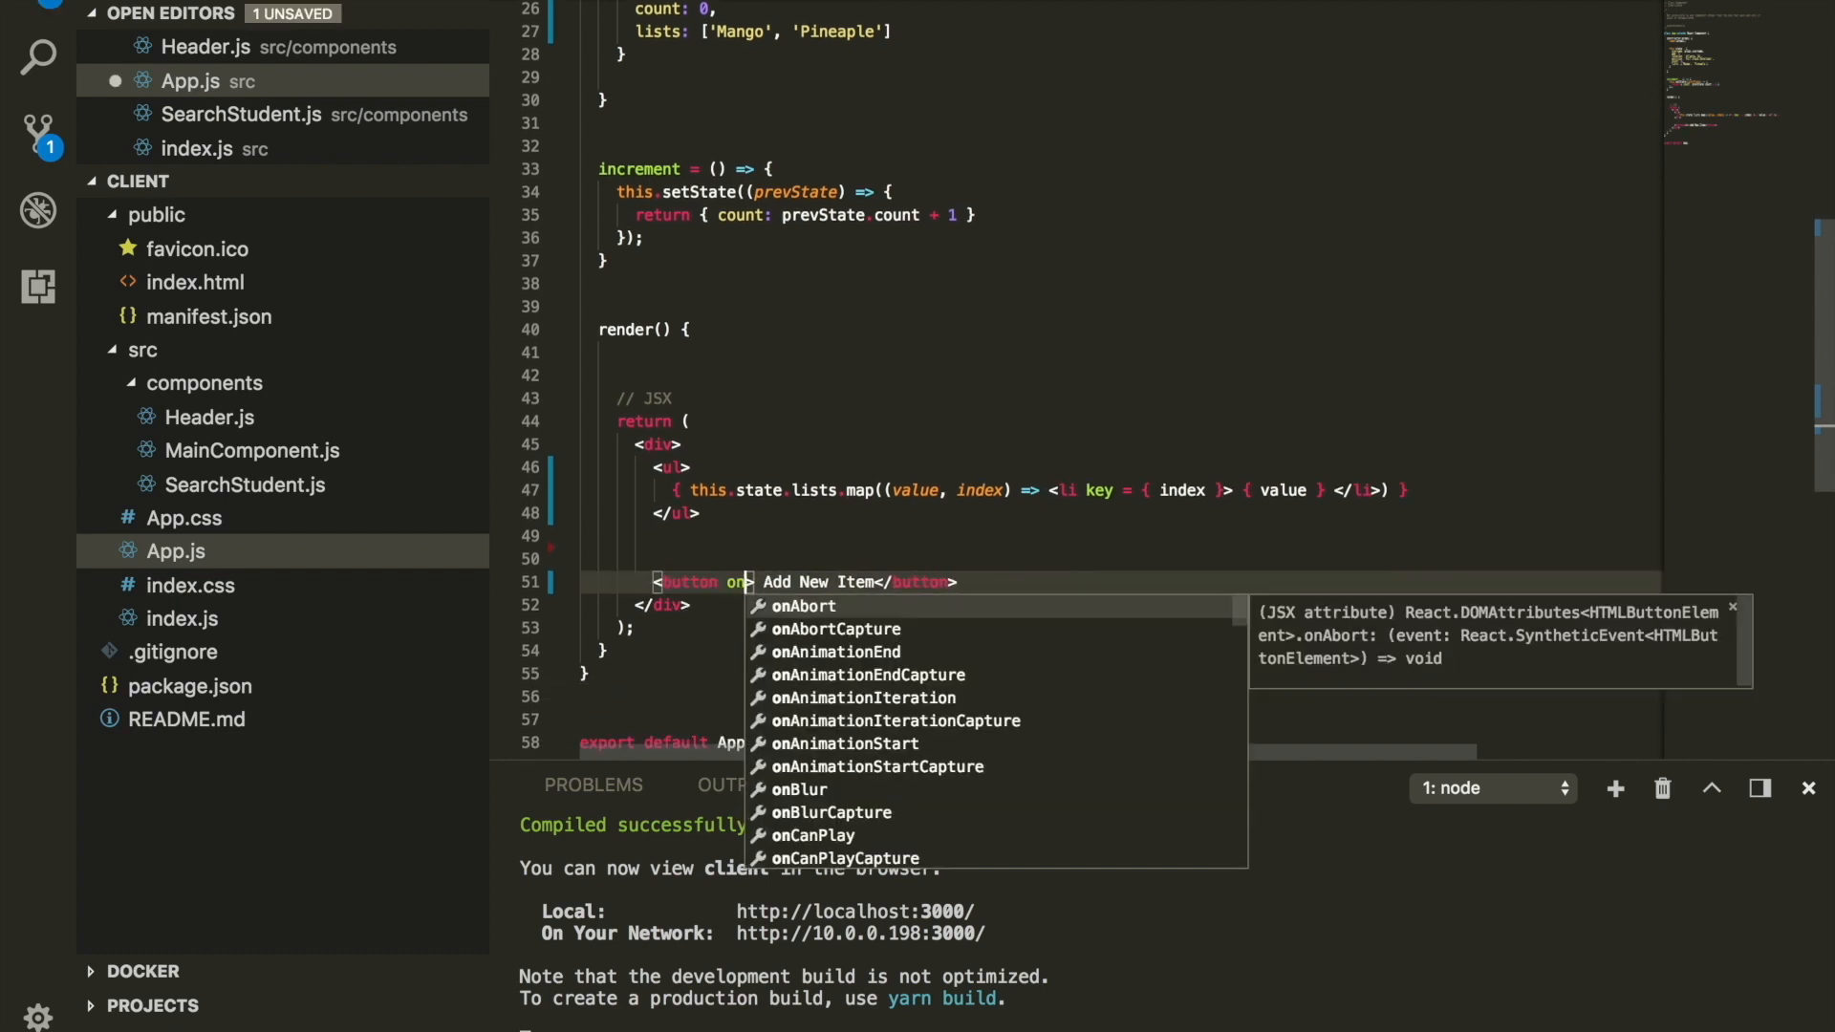
pyautogui.write('Clikc')
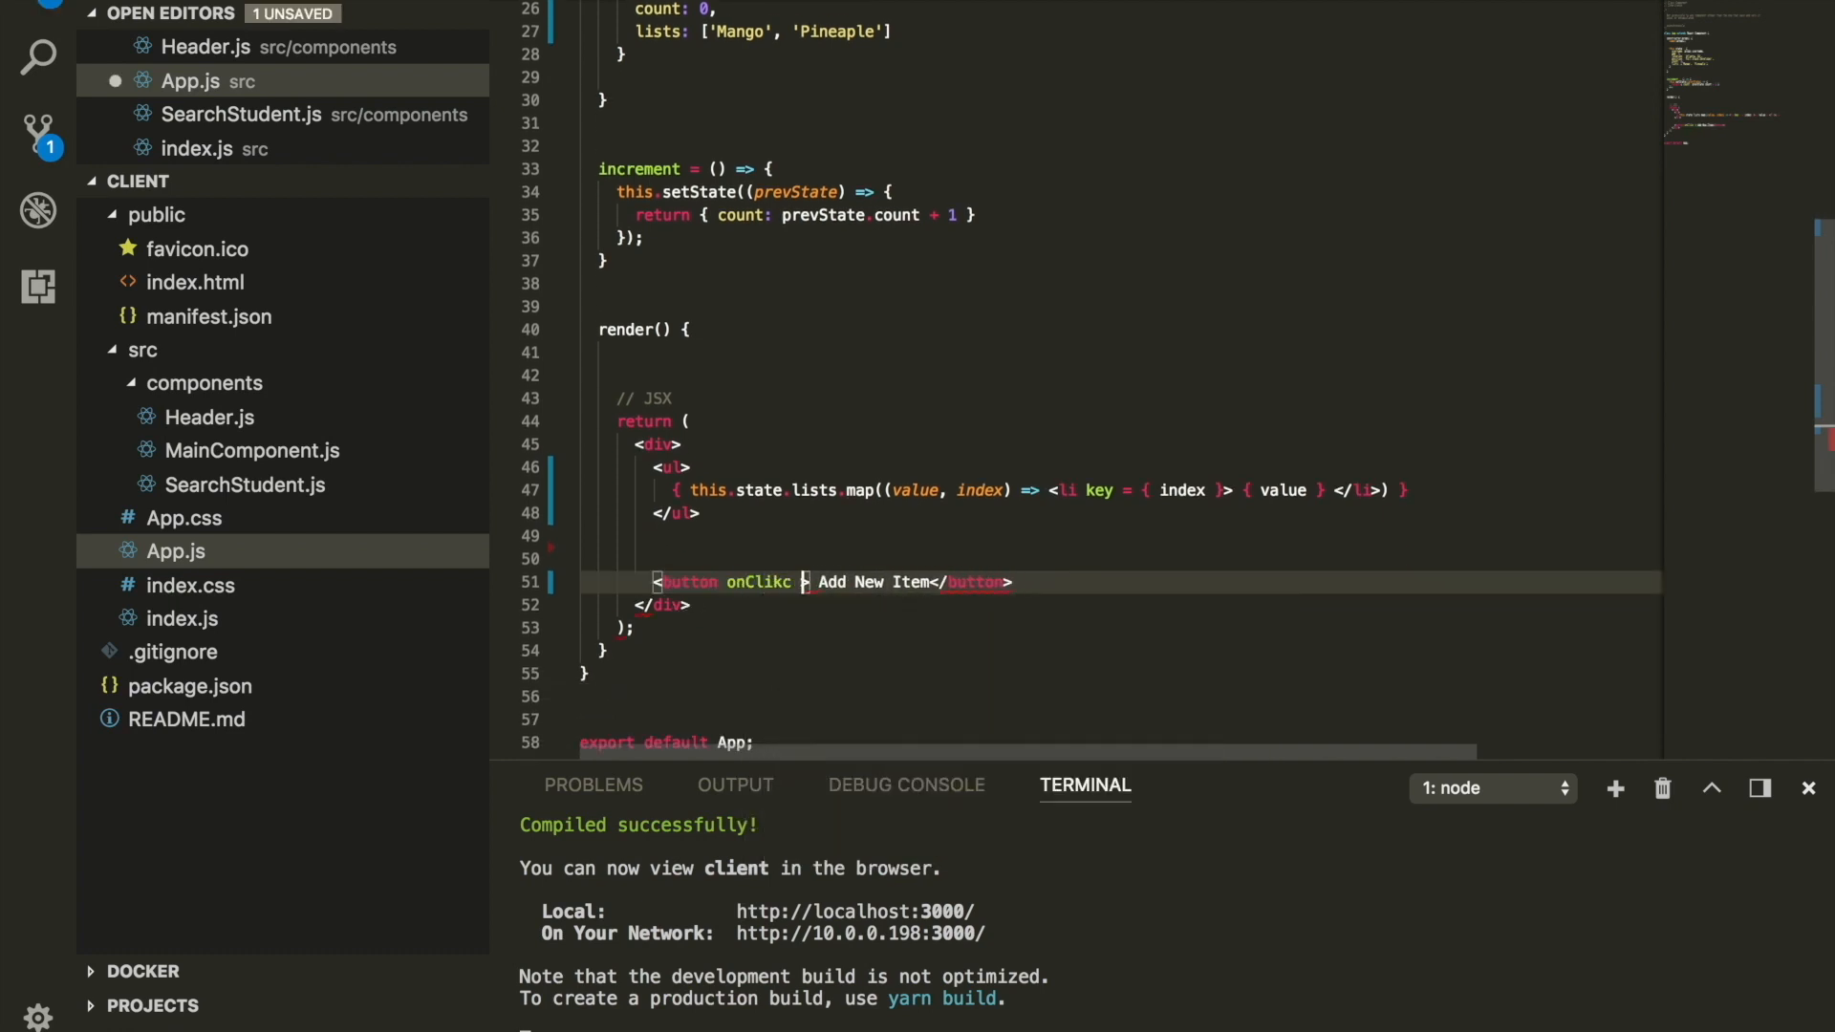
pyautogui.press('Backspace')
pyautogui.write('add')
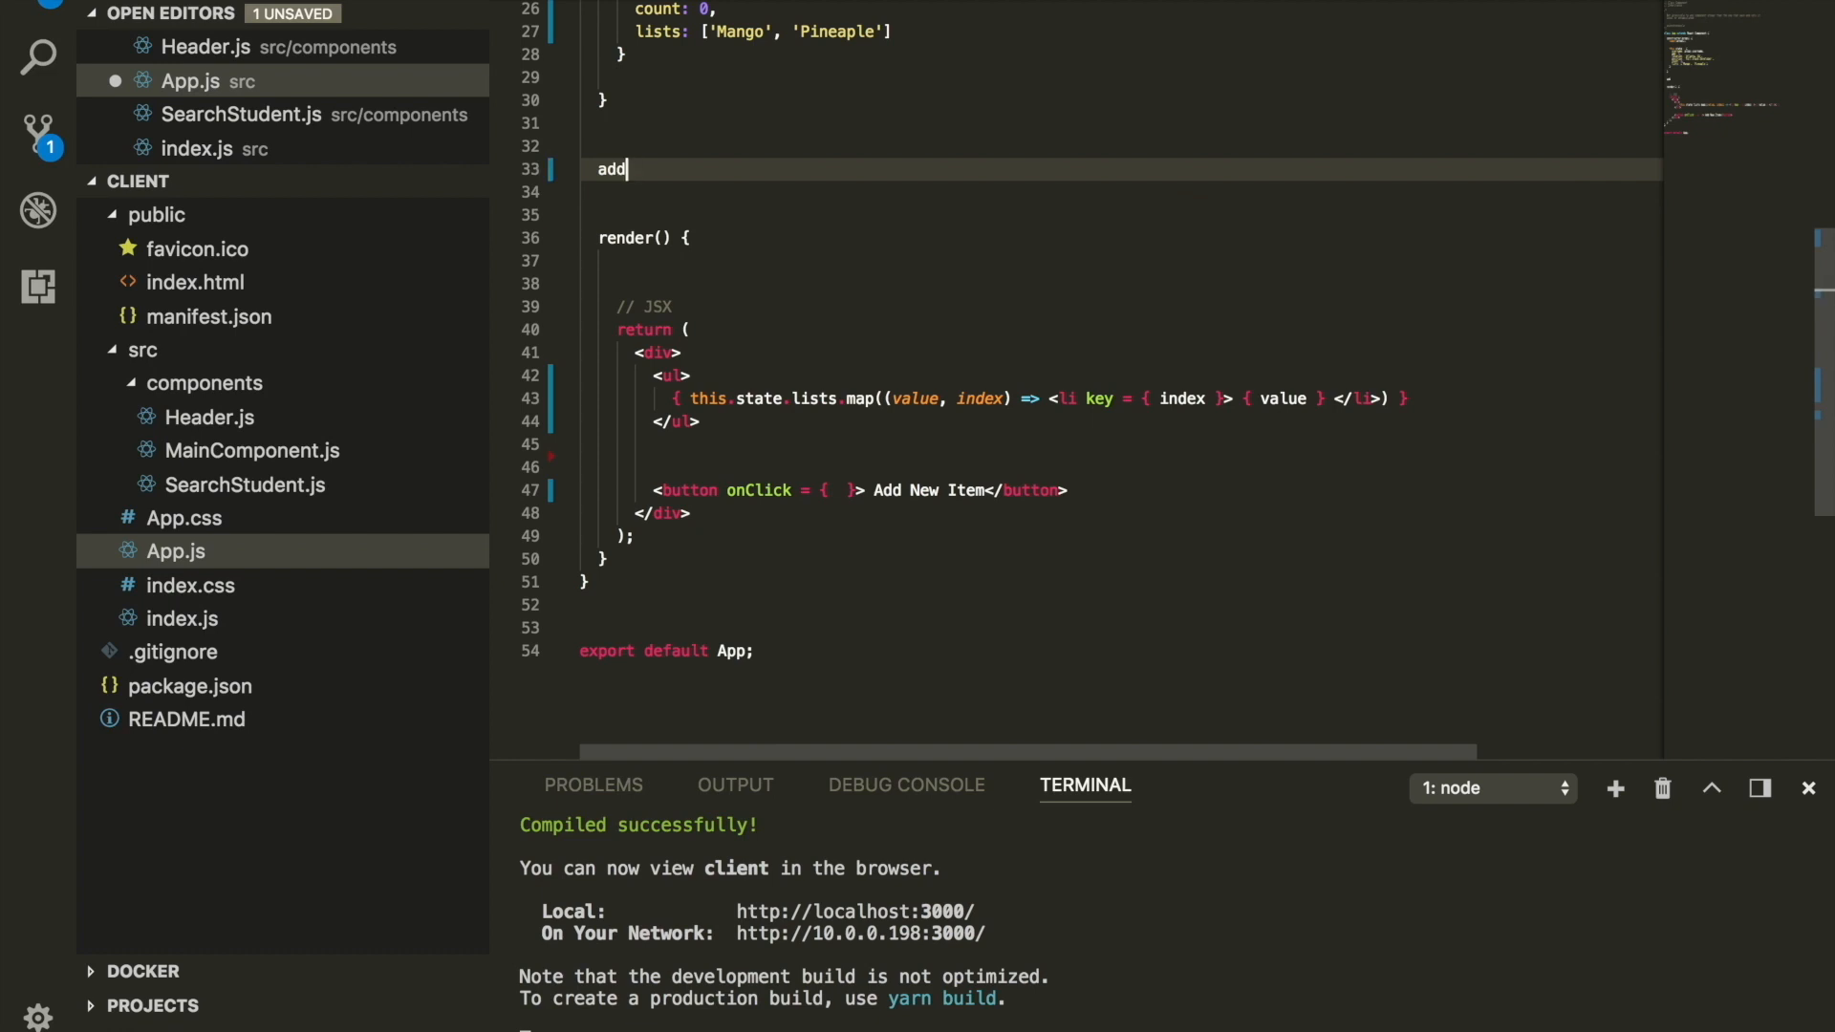
# - Define addItem = () => { } and wire the button's onClick to this.addItem
pyautogui.write('Item = () =>')
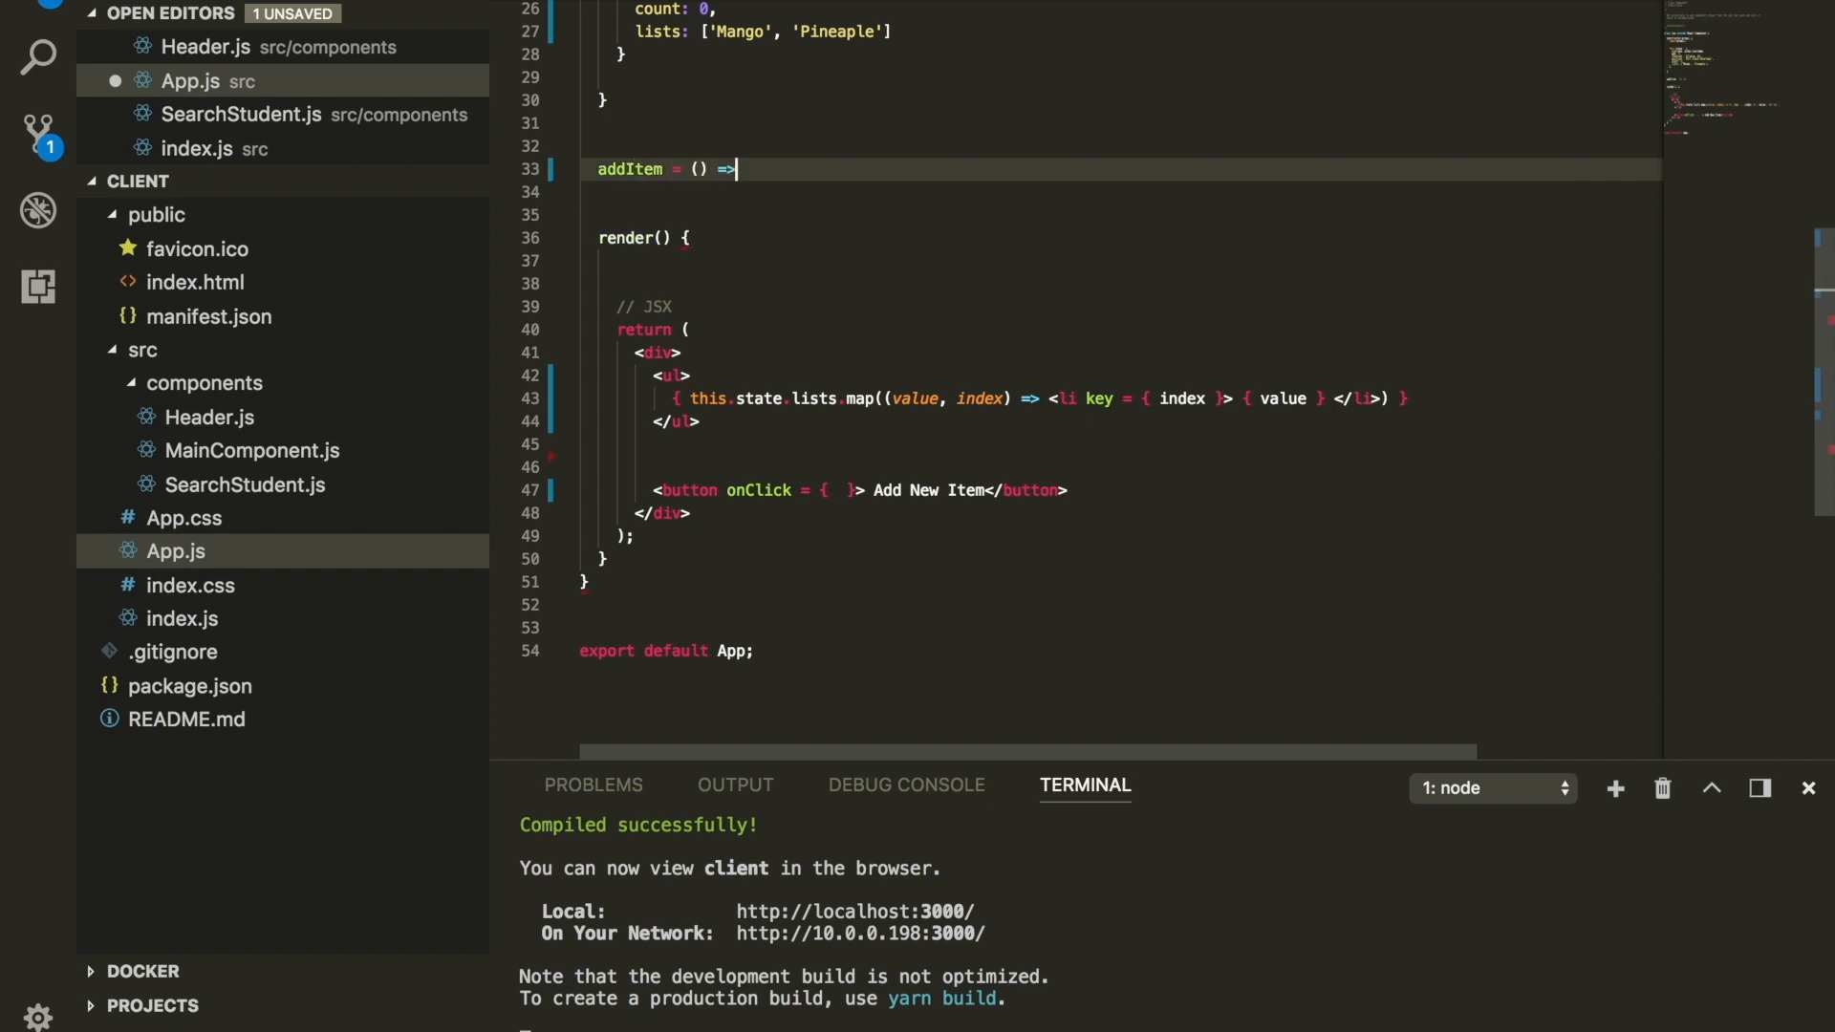
pyautogui.write('{')
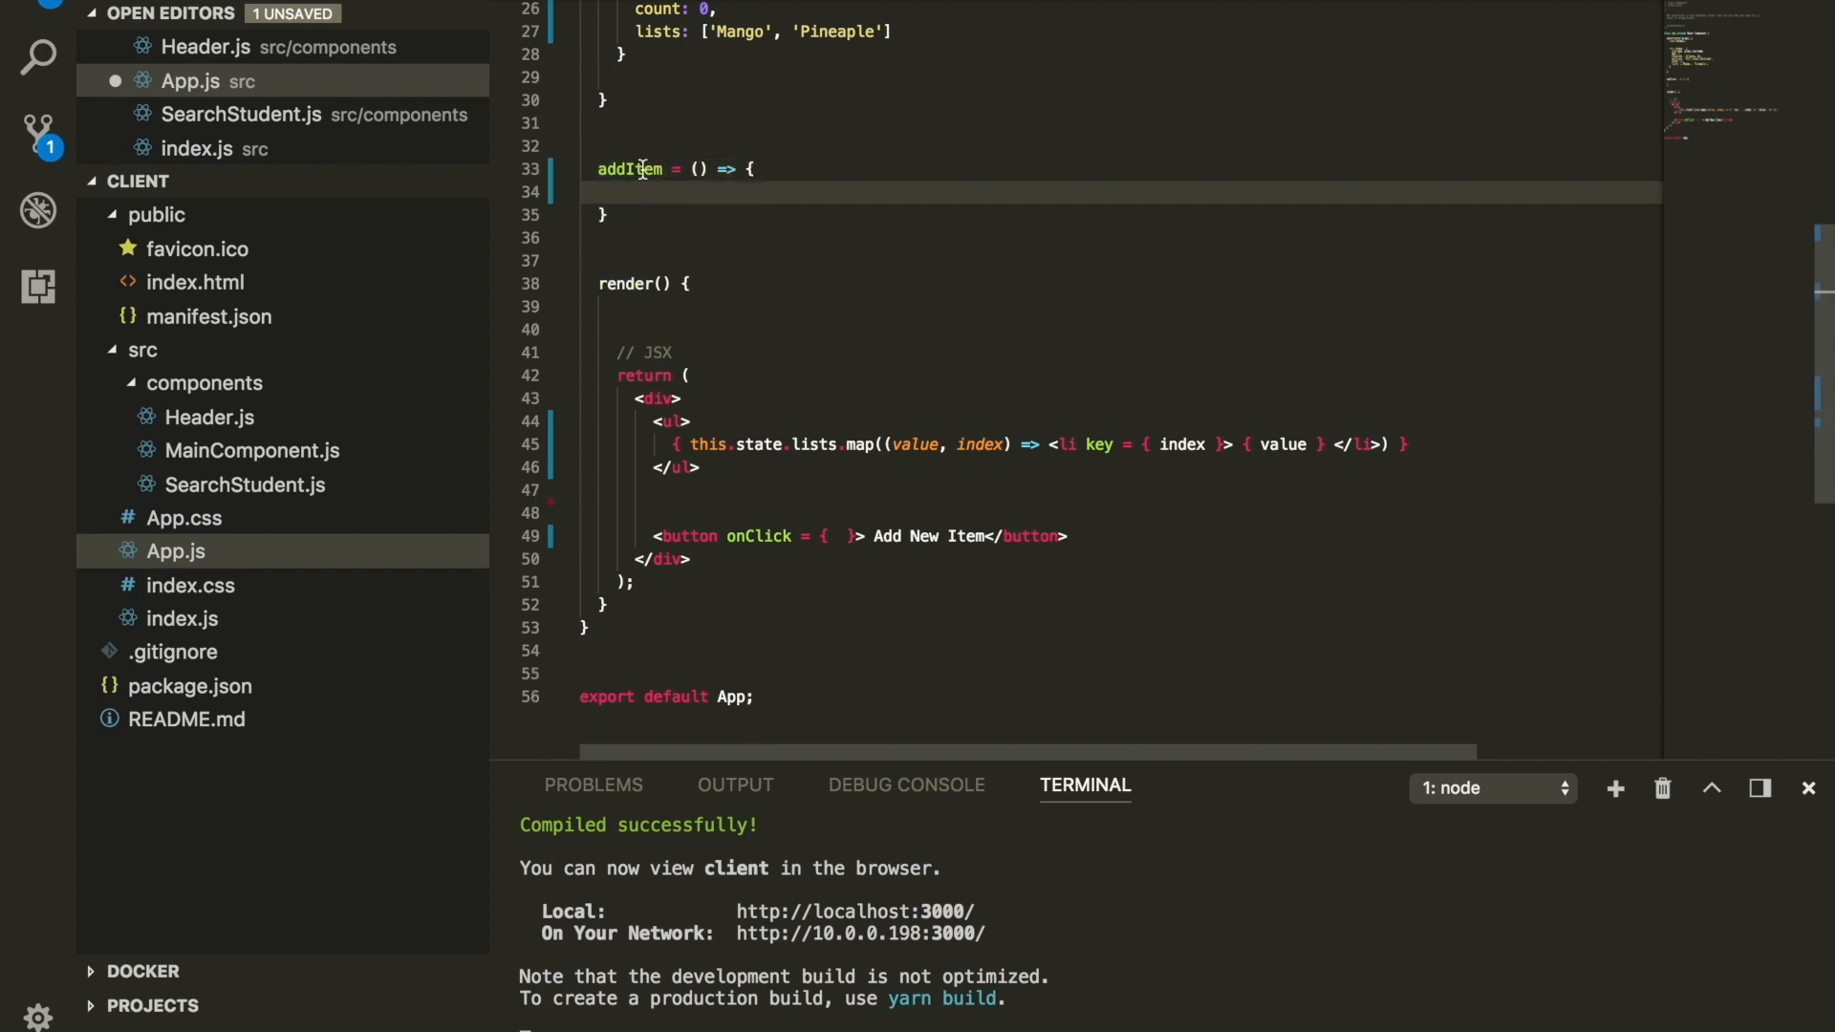
pyautogui.write('t')
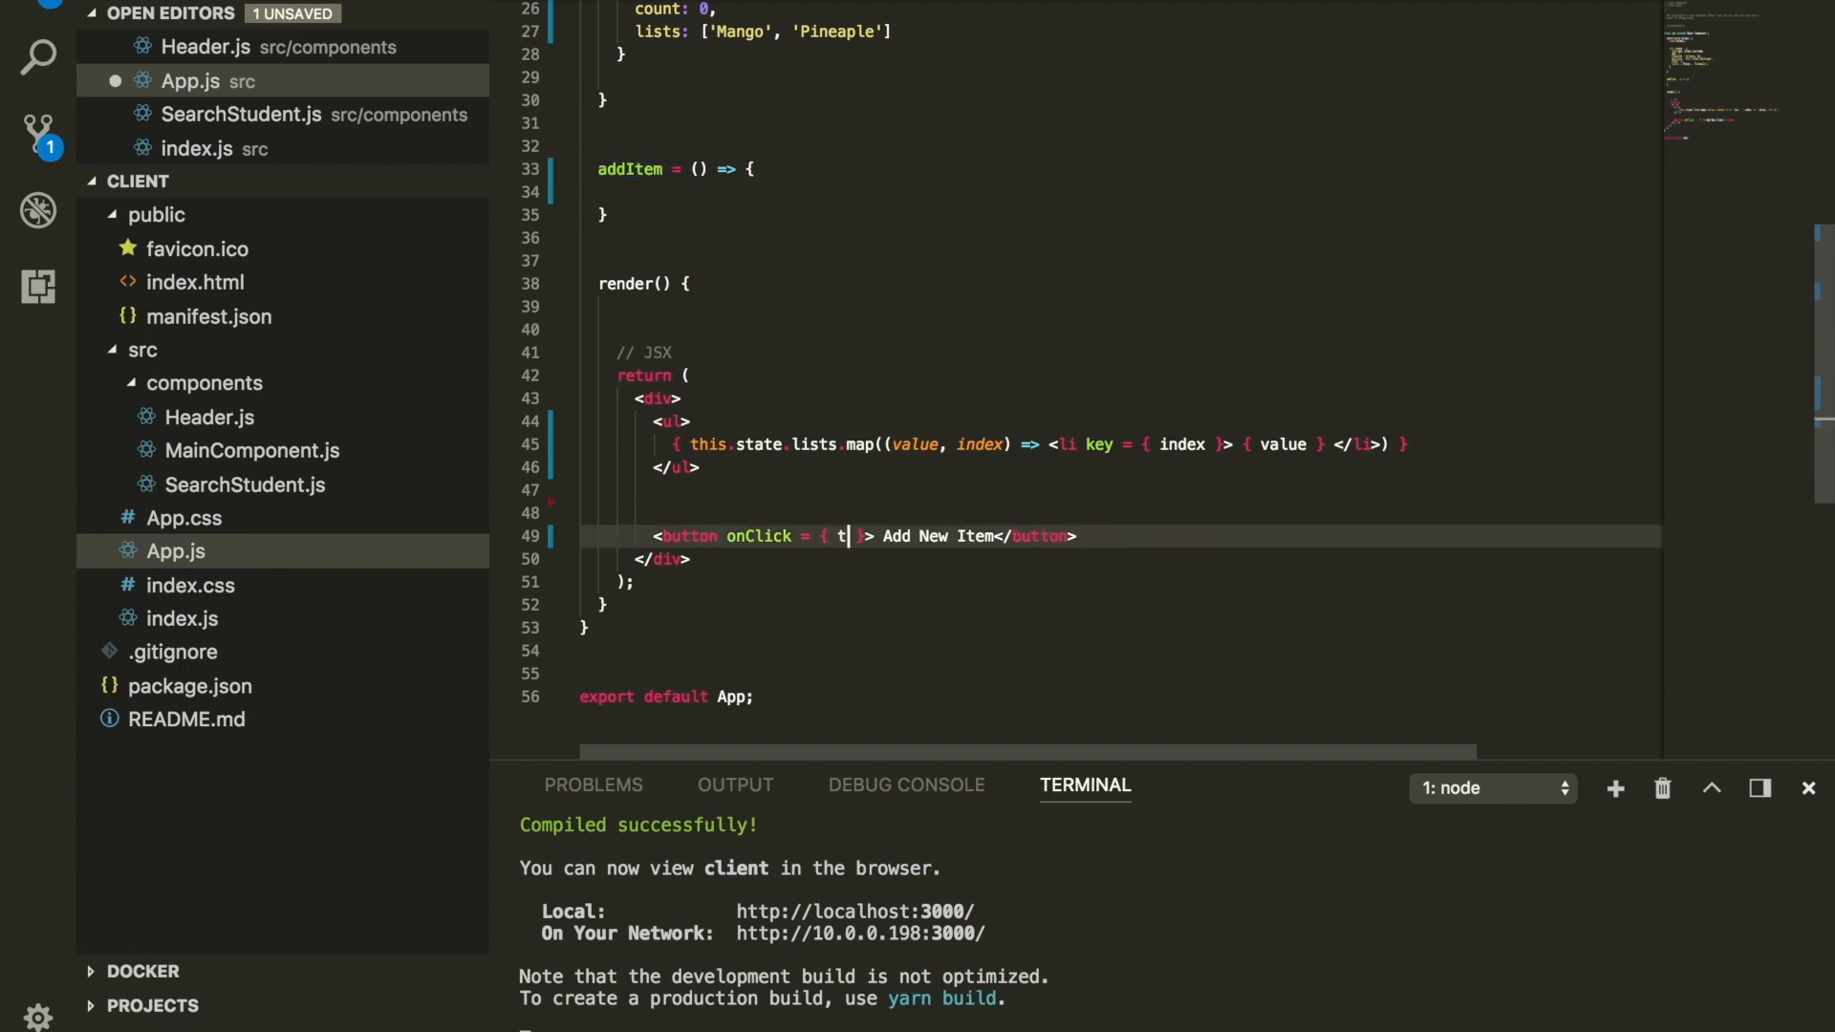
pyautogui.write('his.addItem')
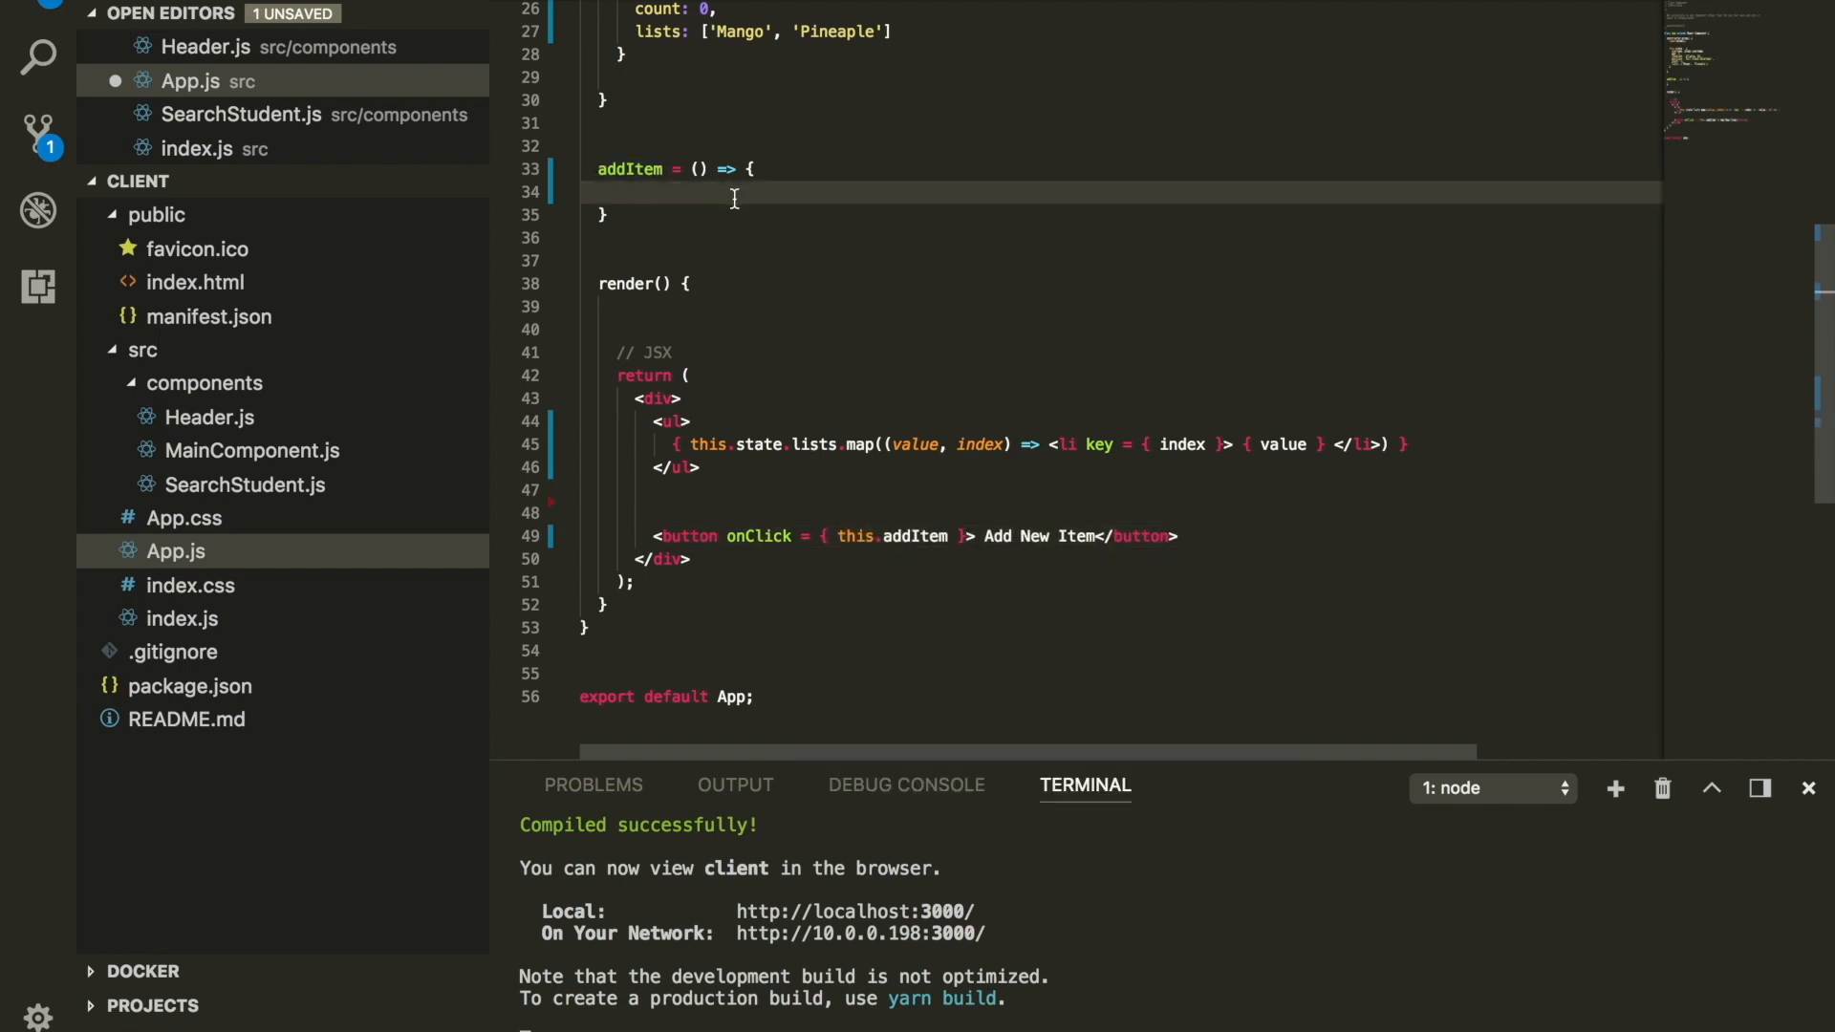
# - Declare const newItem = 'Orange' inside addItem
pyautogui.write("const newItem = '';")
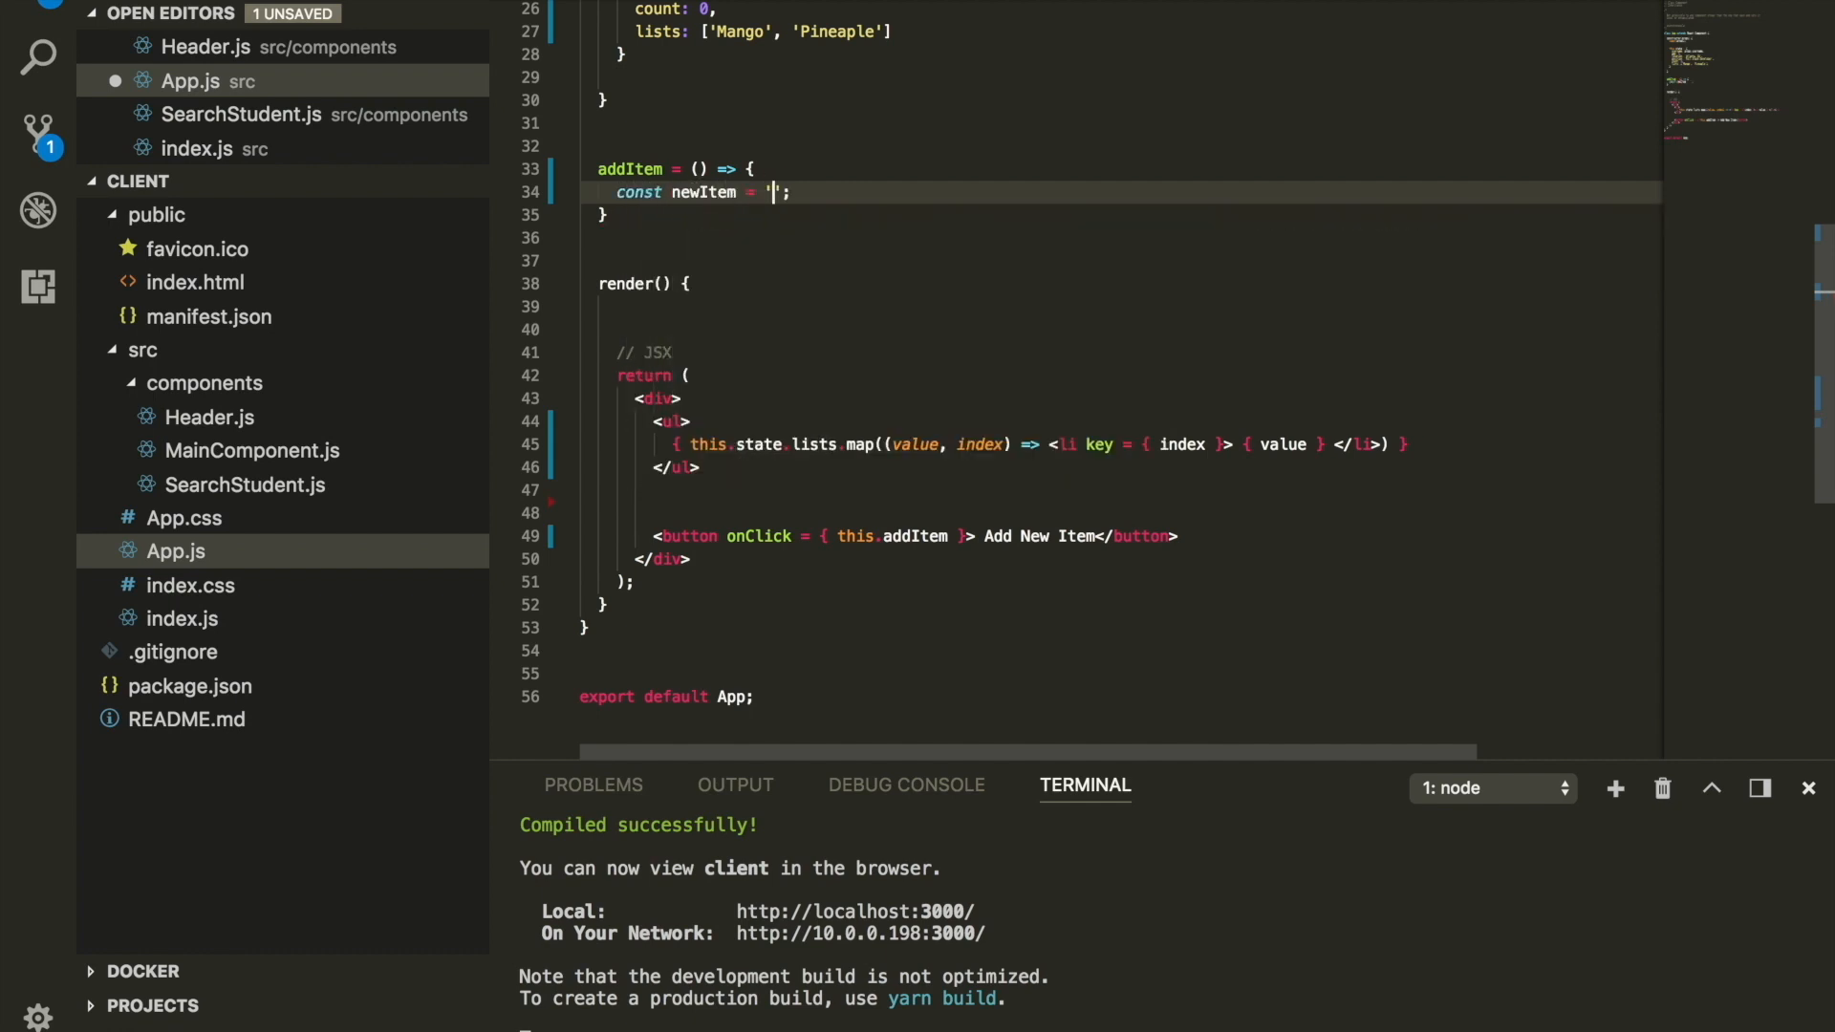
pyautogui.write('0')
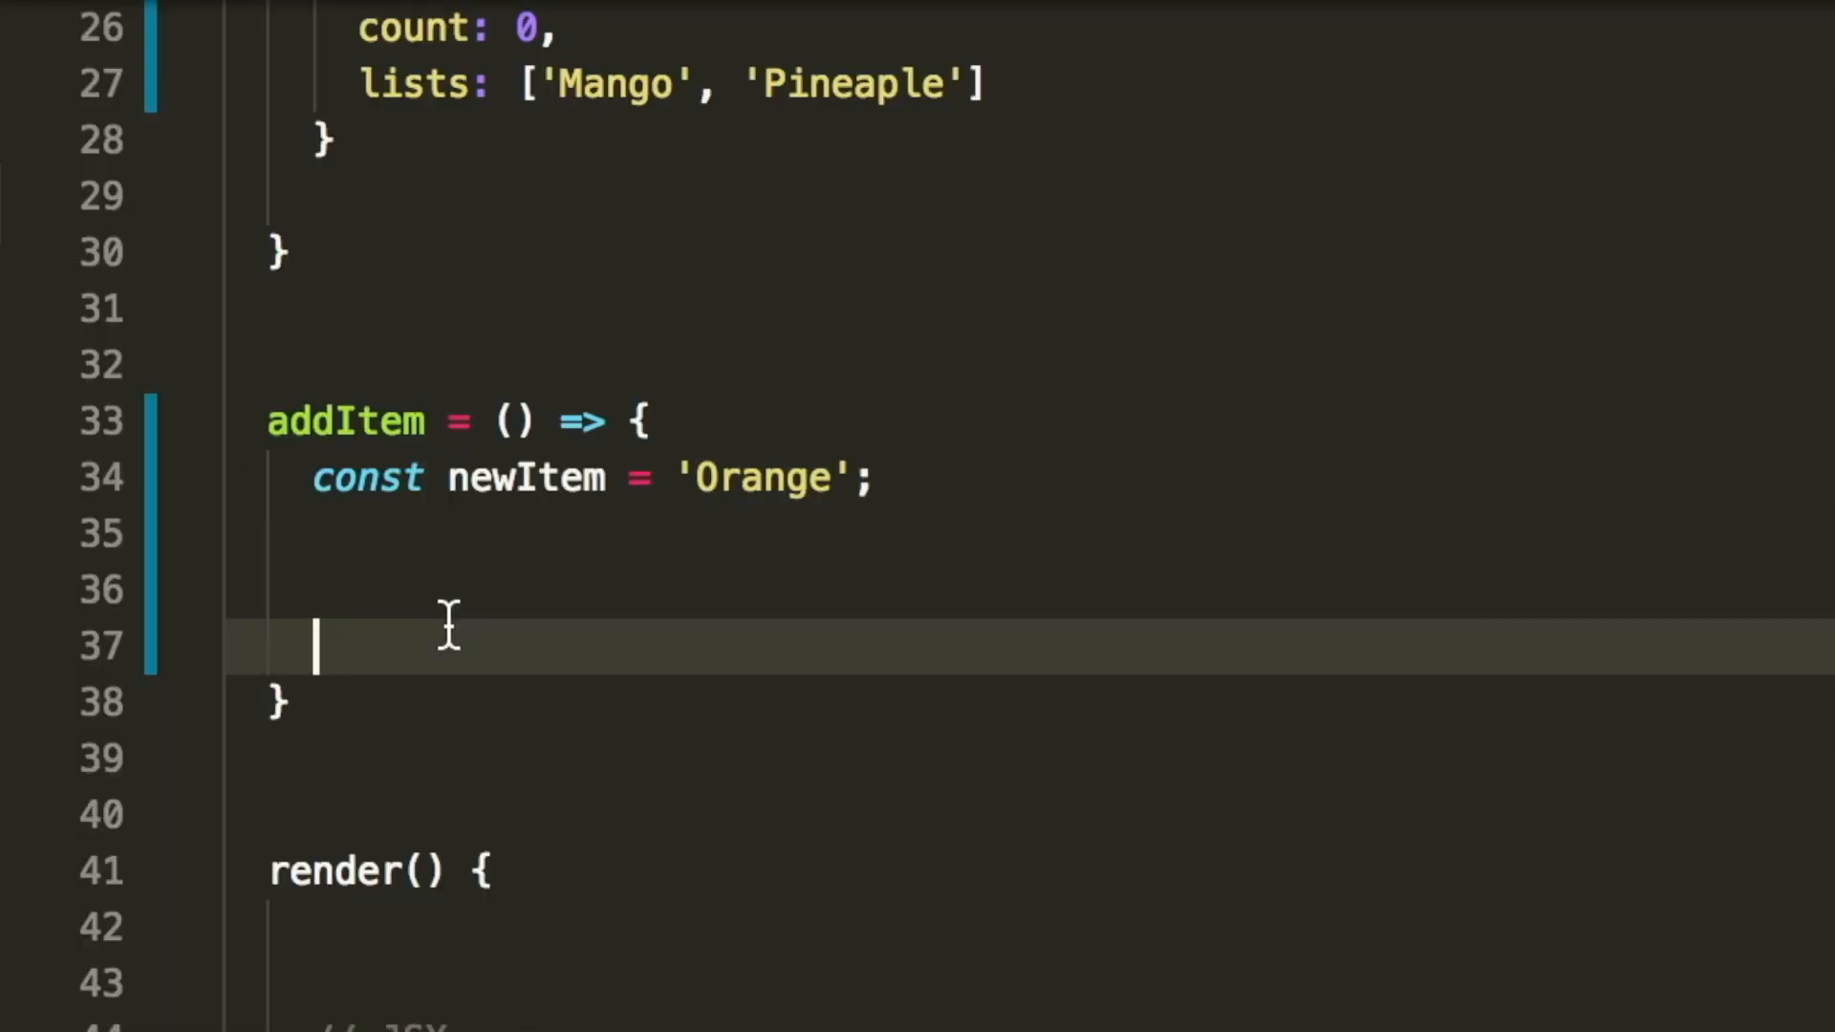
# - Call this.setState({ lists: this.state.lists }) inside addItem
pyautogui.write('this.setState')
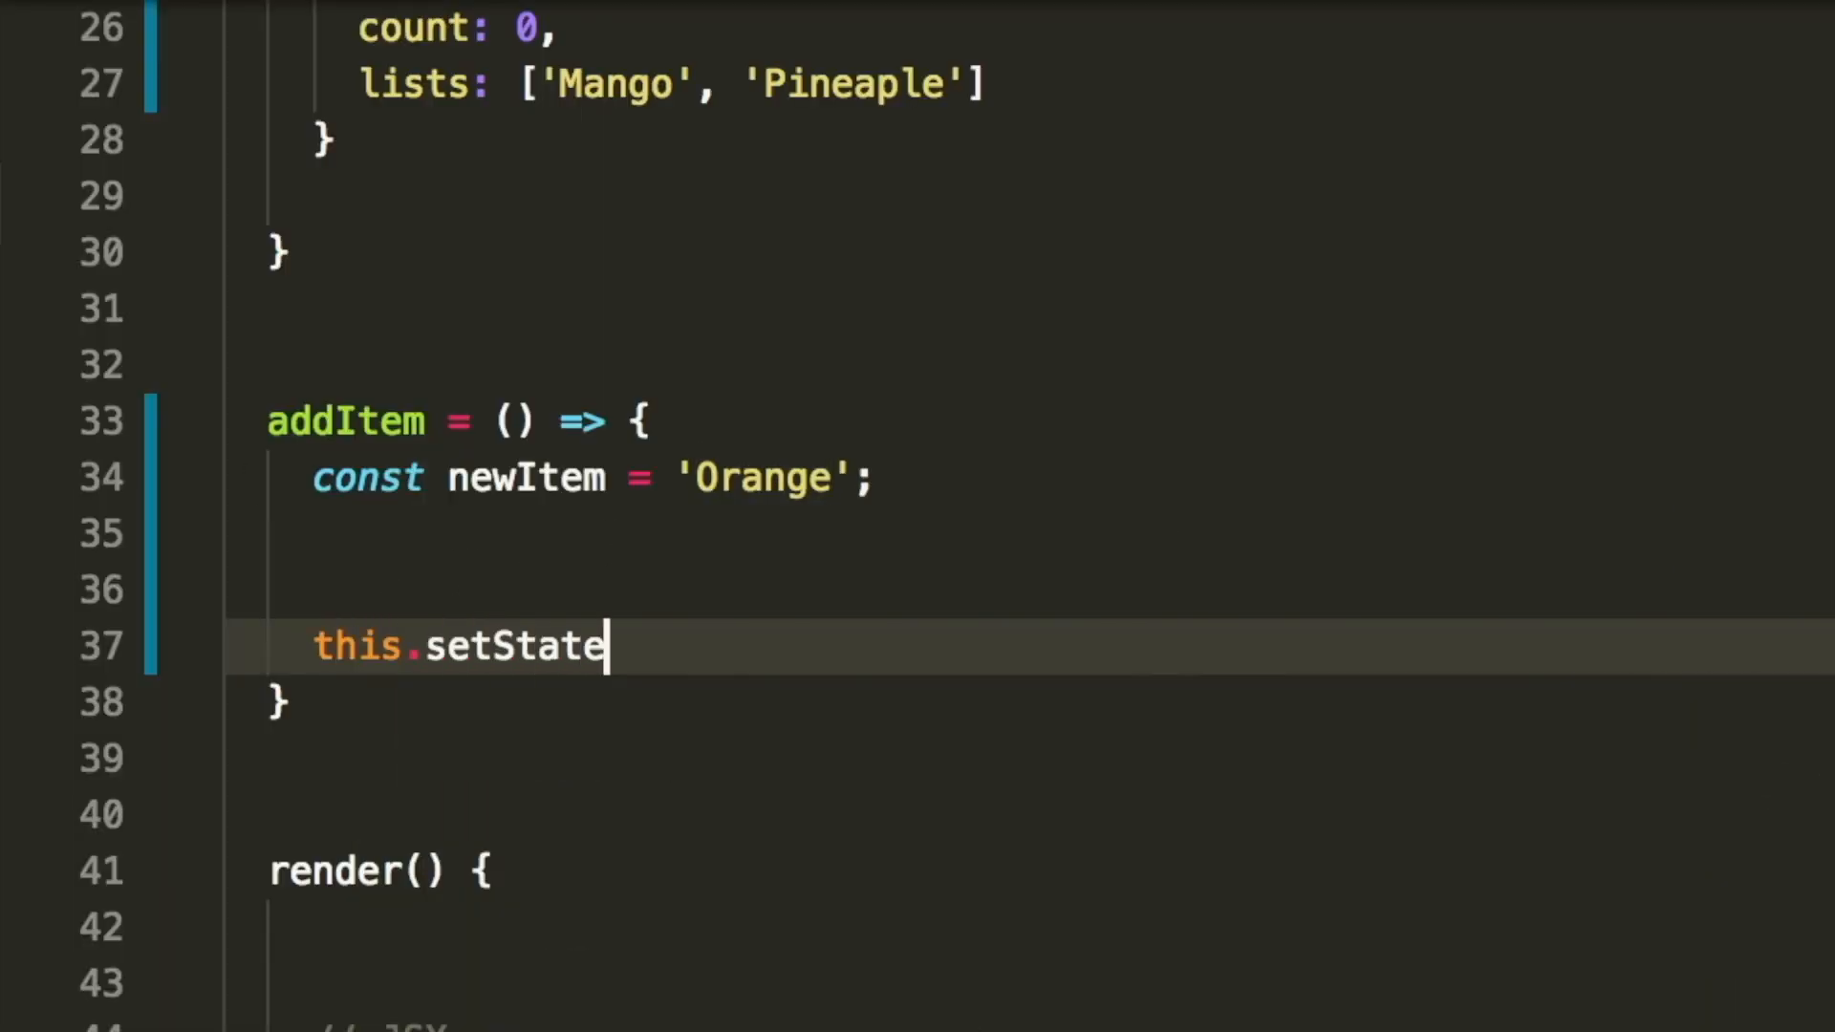
pyautogui.write('({})')
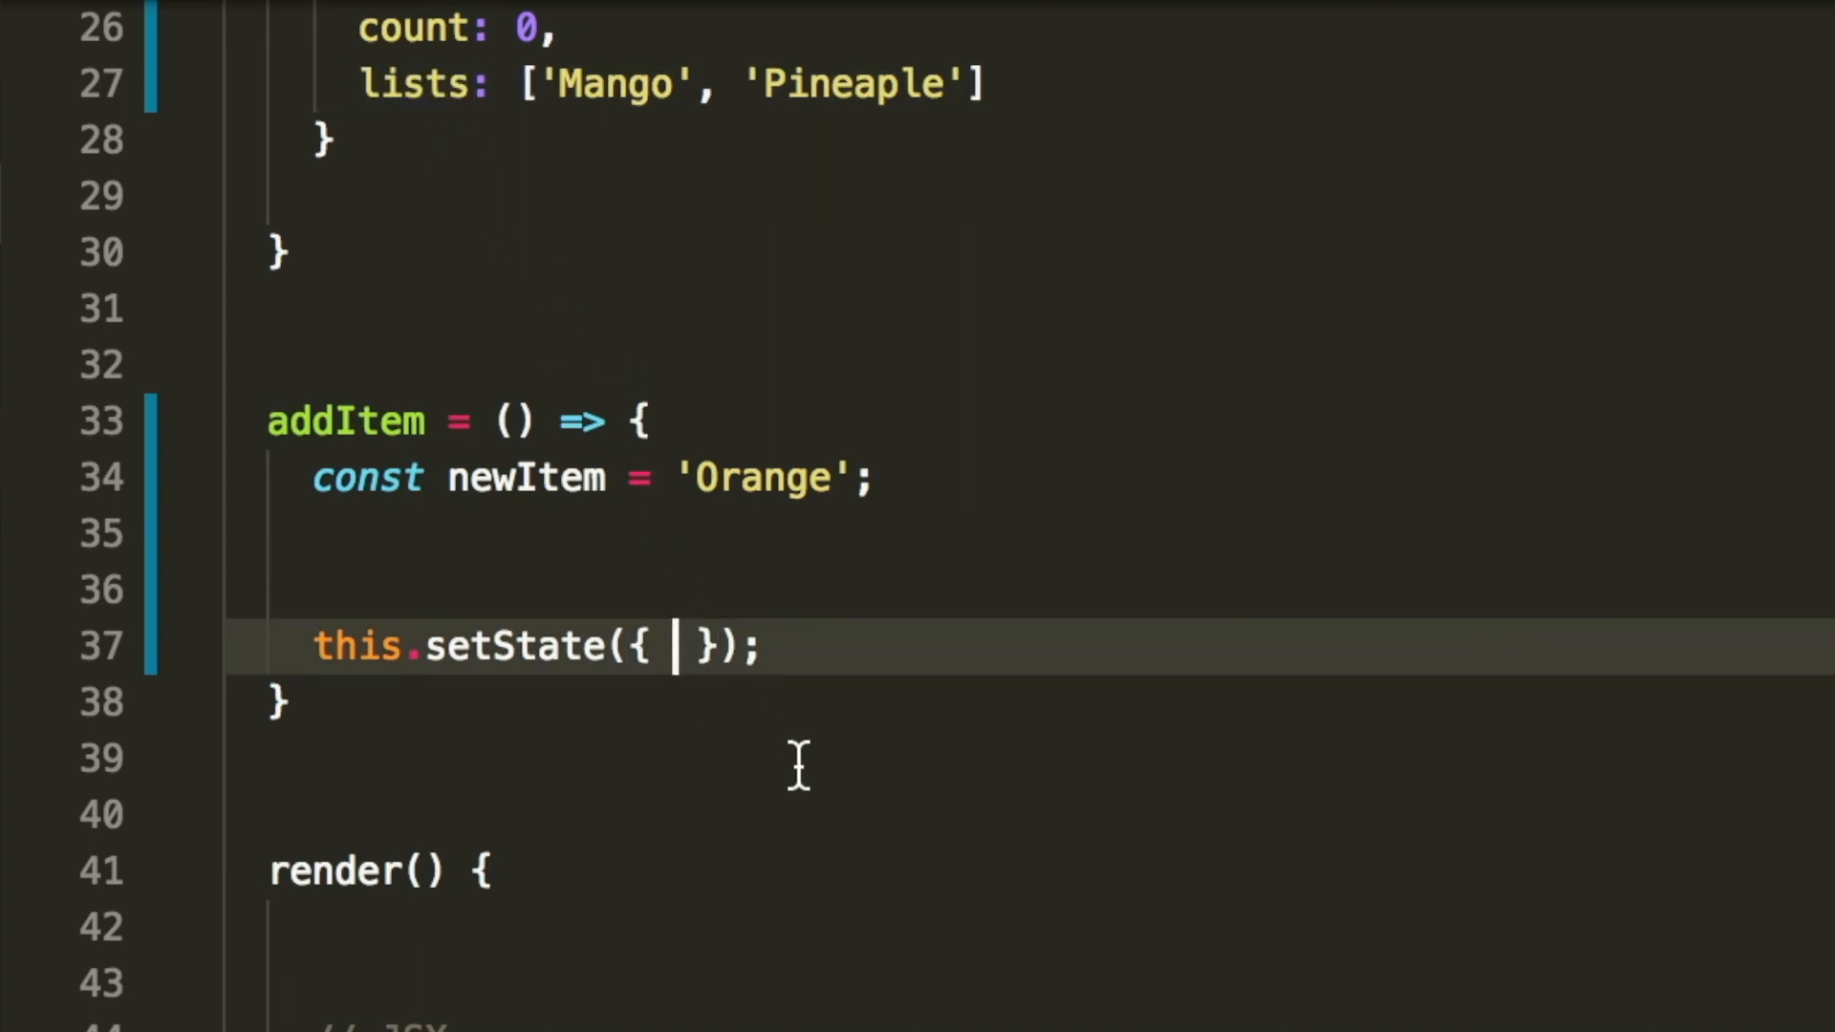
pyautogui.write('lists:')
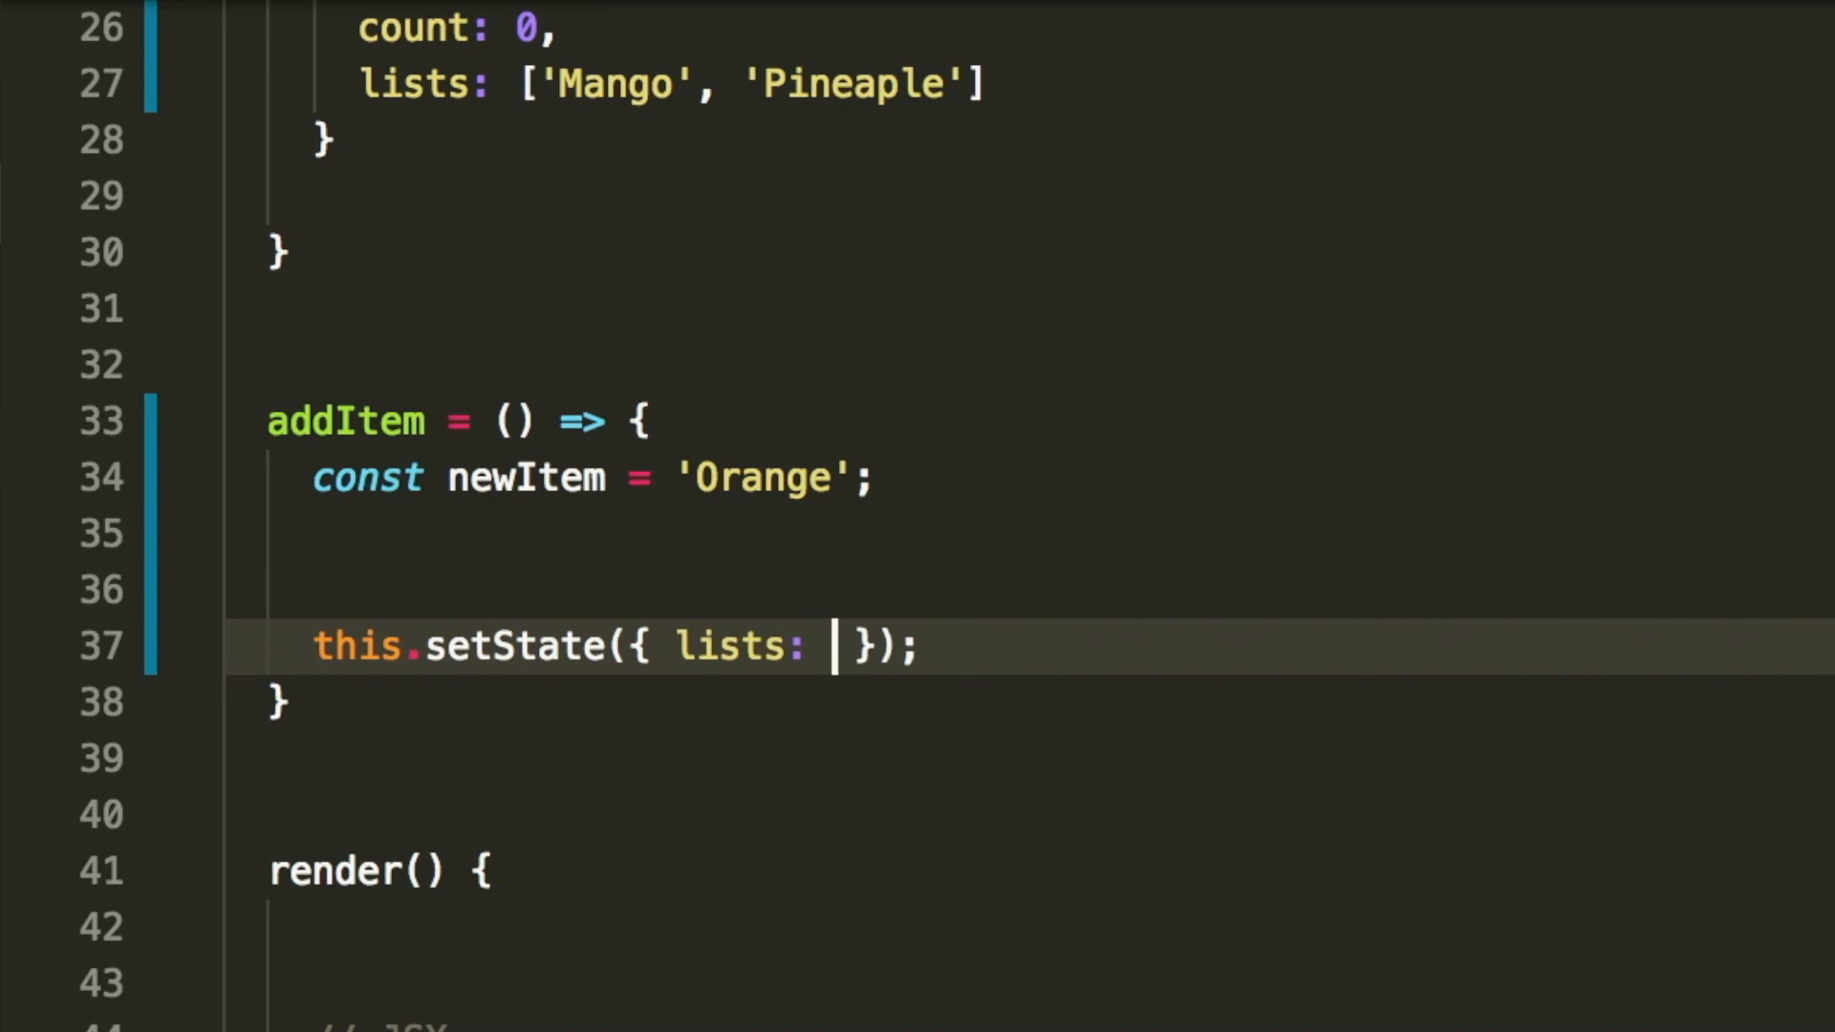
pyautogui.write('this.state')
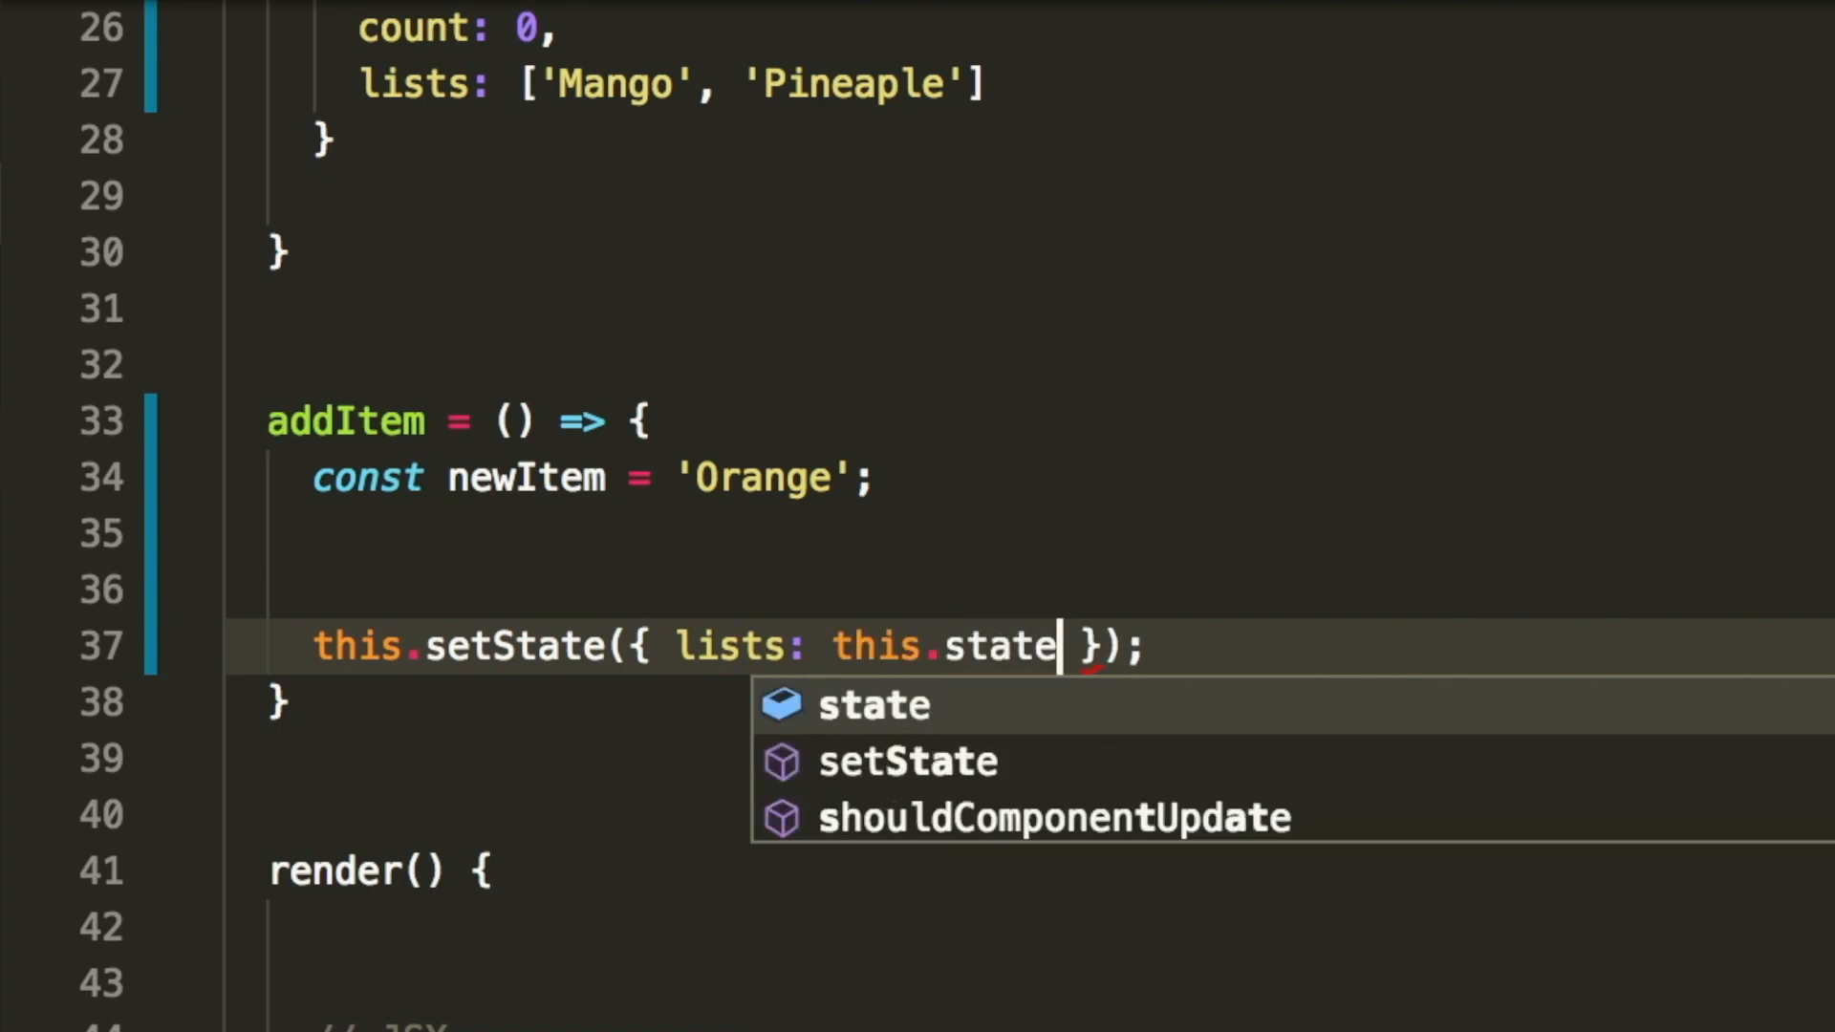
pyautogui.write('.lists')
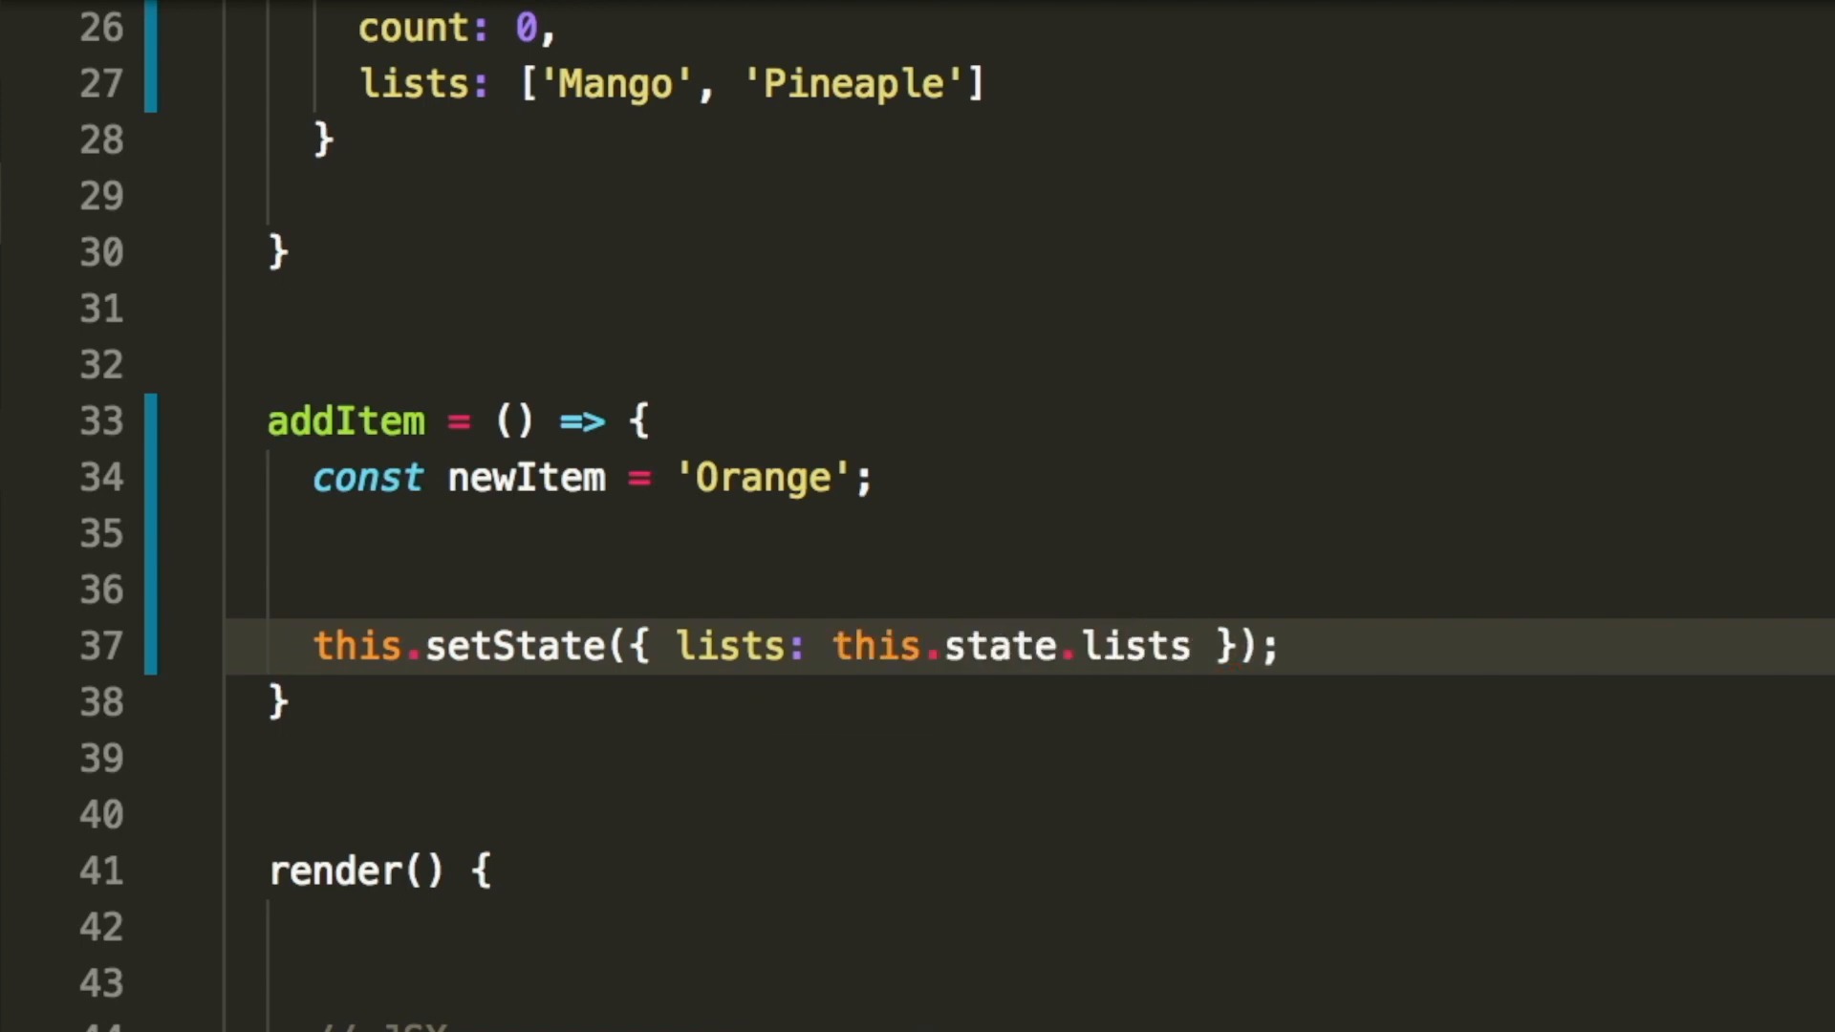
# - Append newItem to lists with .concat(newItem) in the setState call
pyautogui.write('.concat')
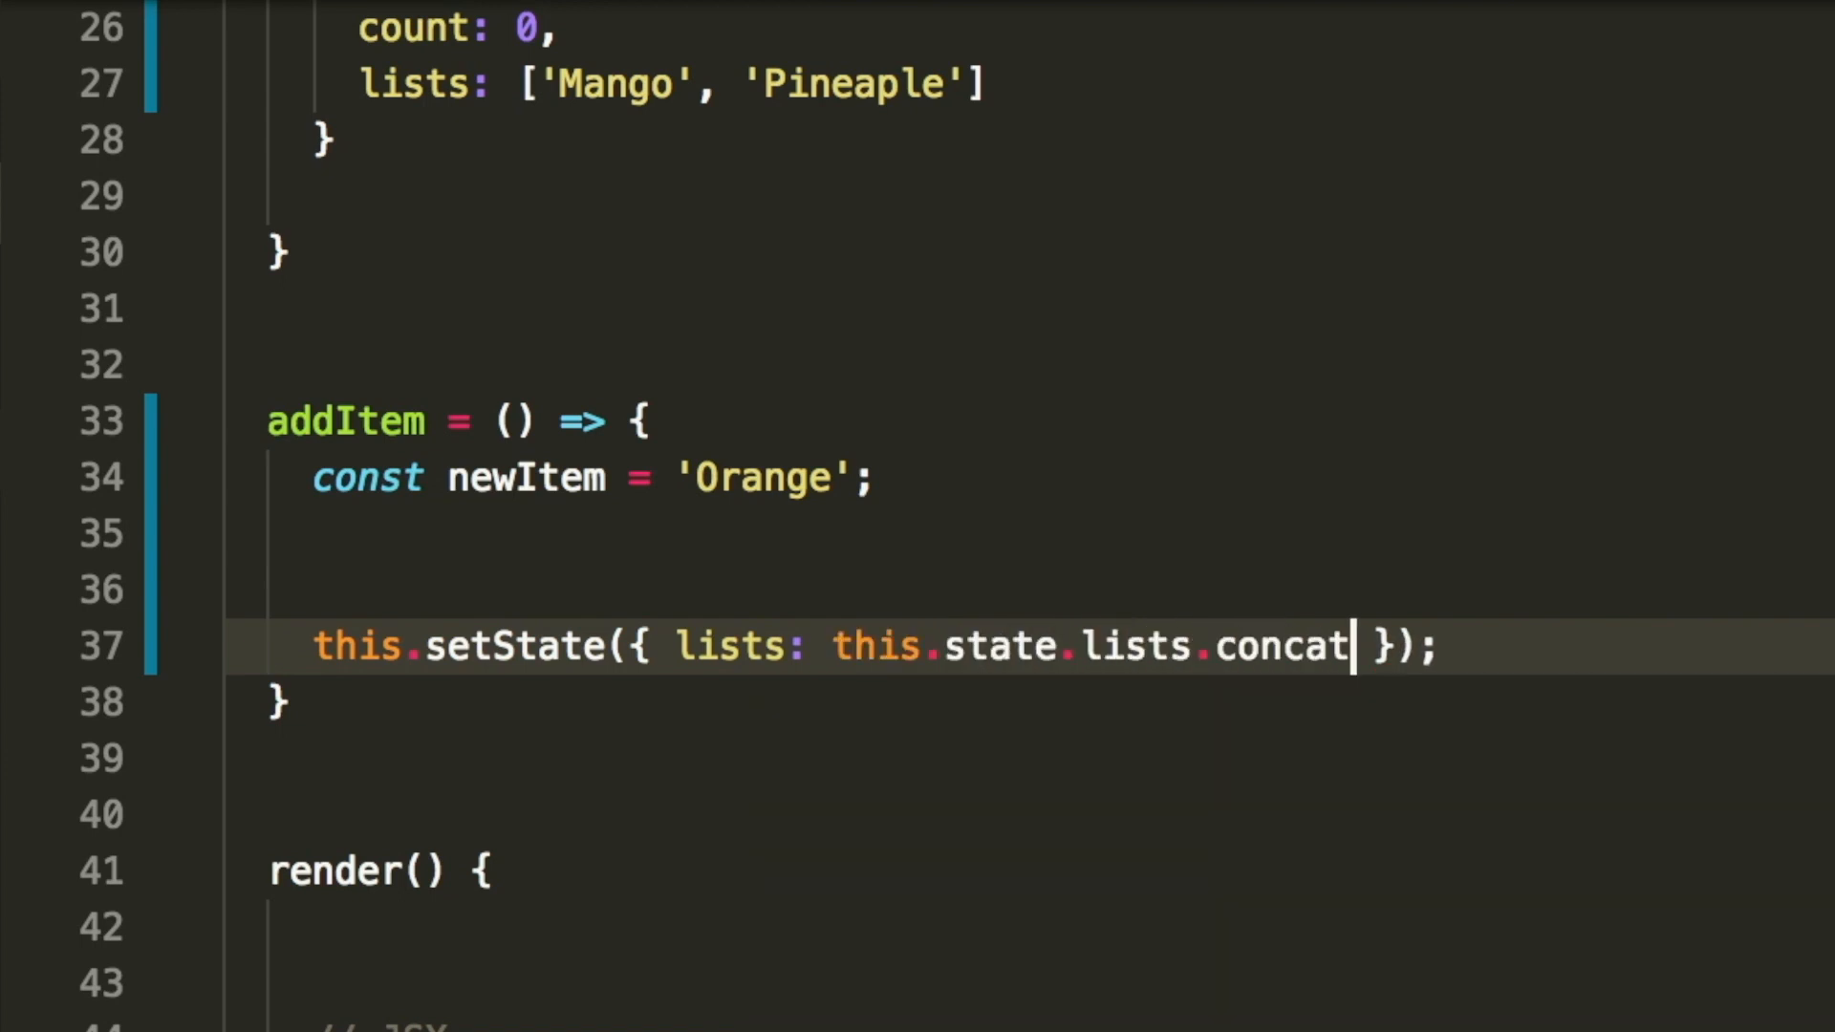
pyautogui.write('()')
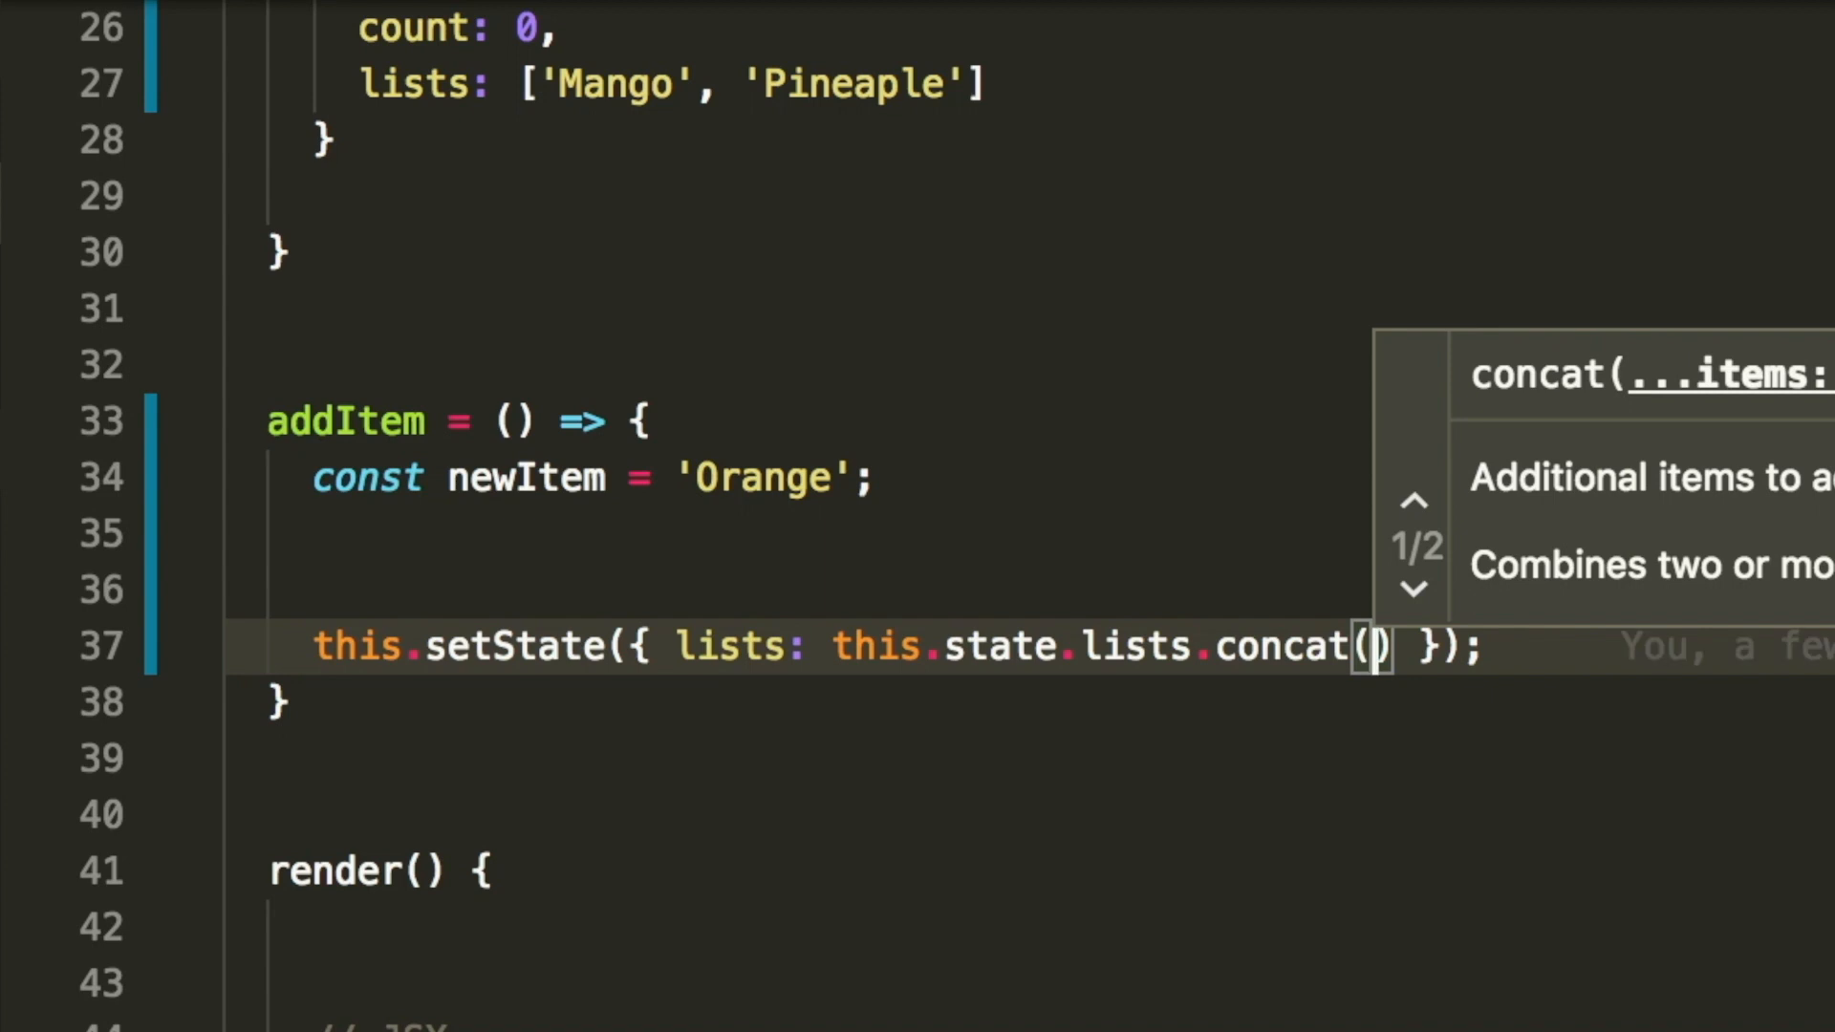
pyautogui.moveTo(876, 805)
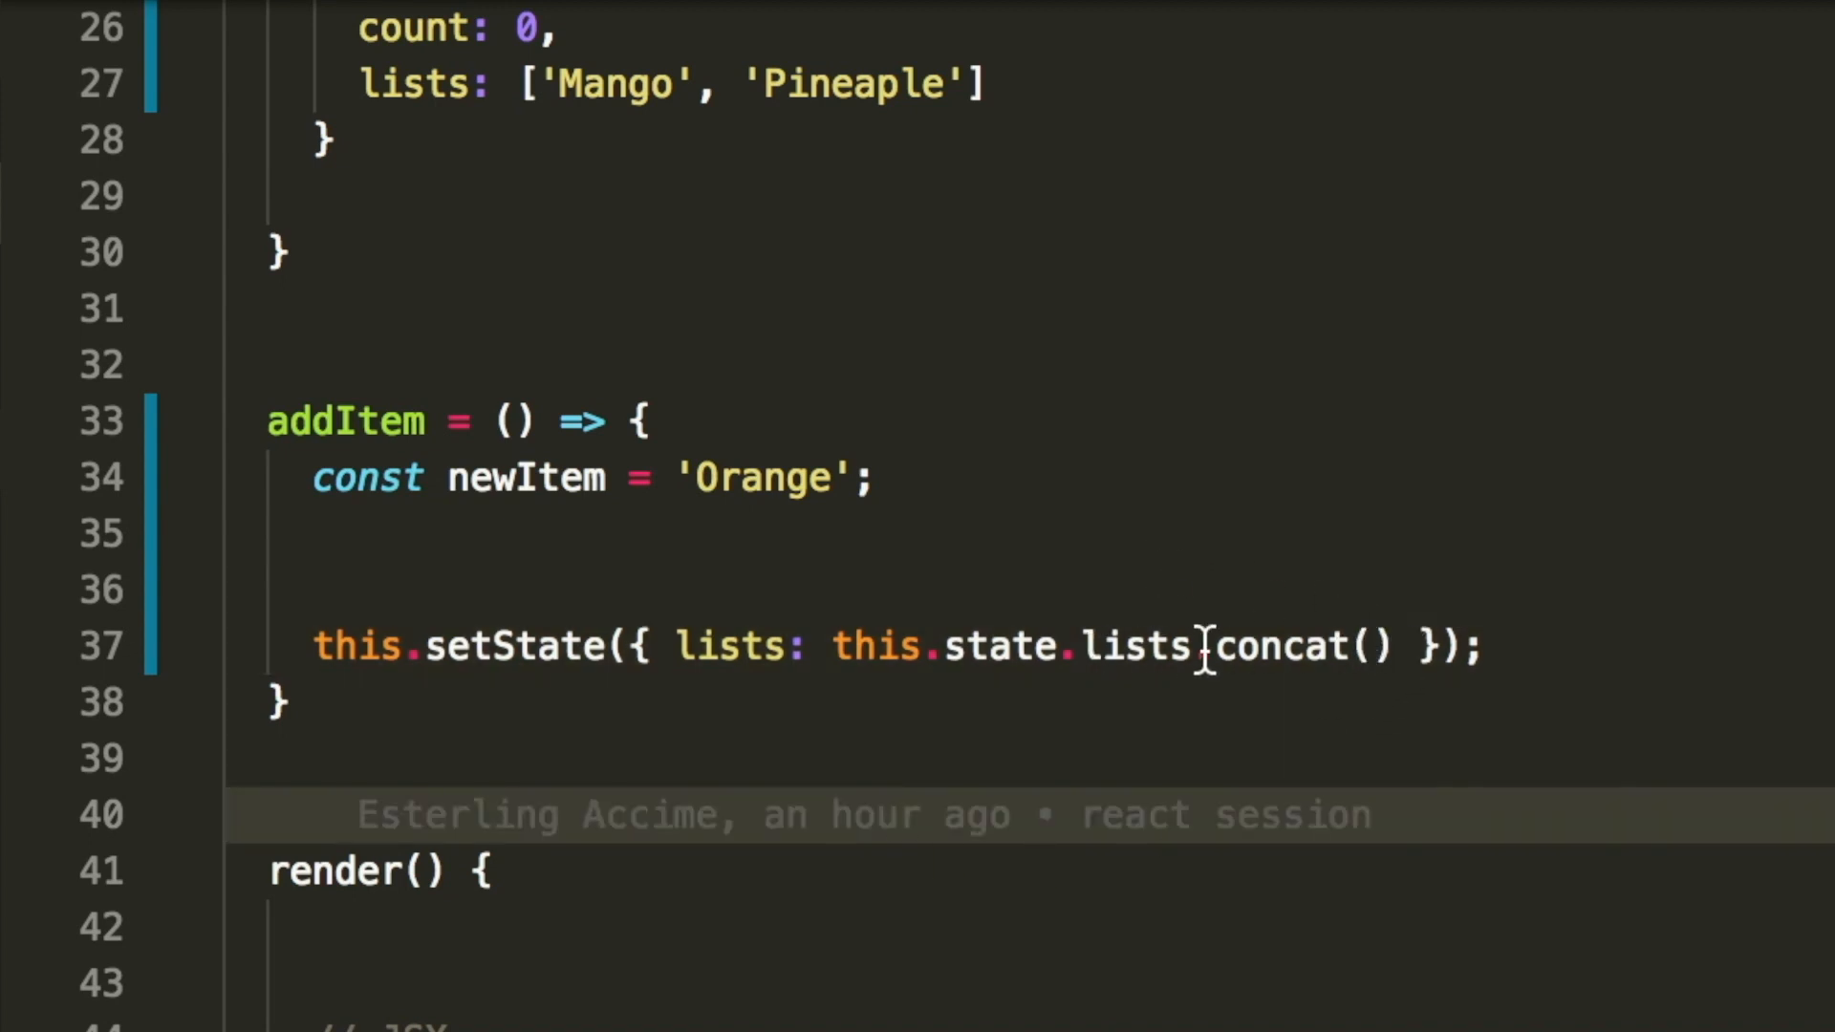
pyautogui.doubleClick(523, 477)
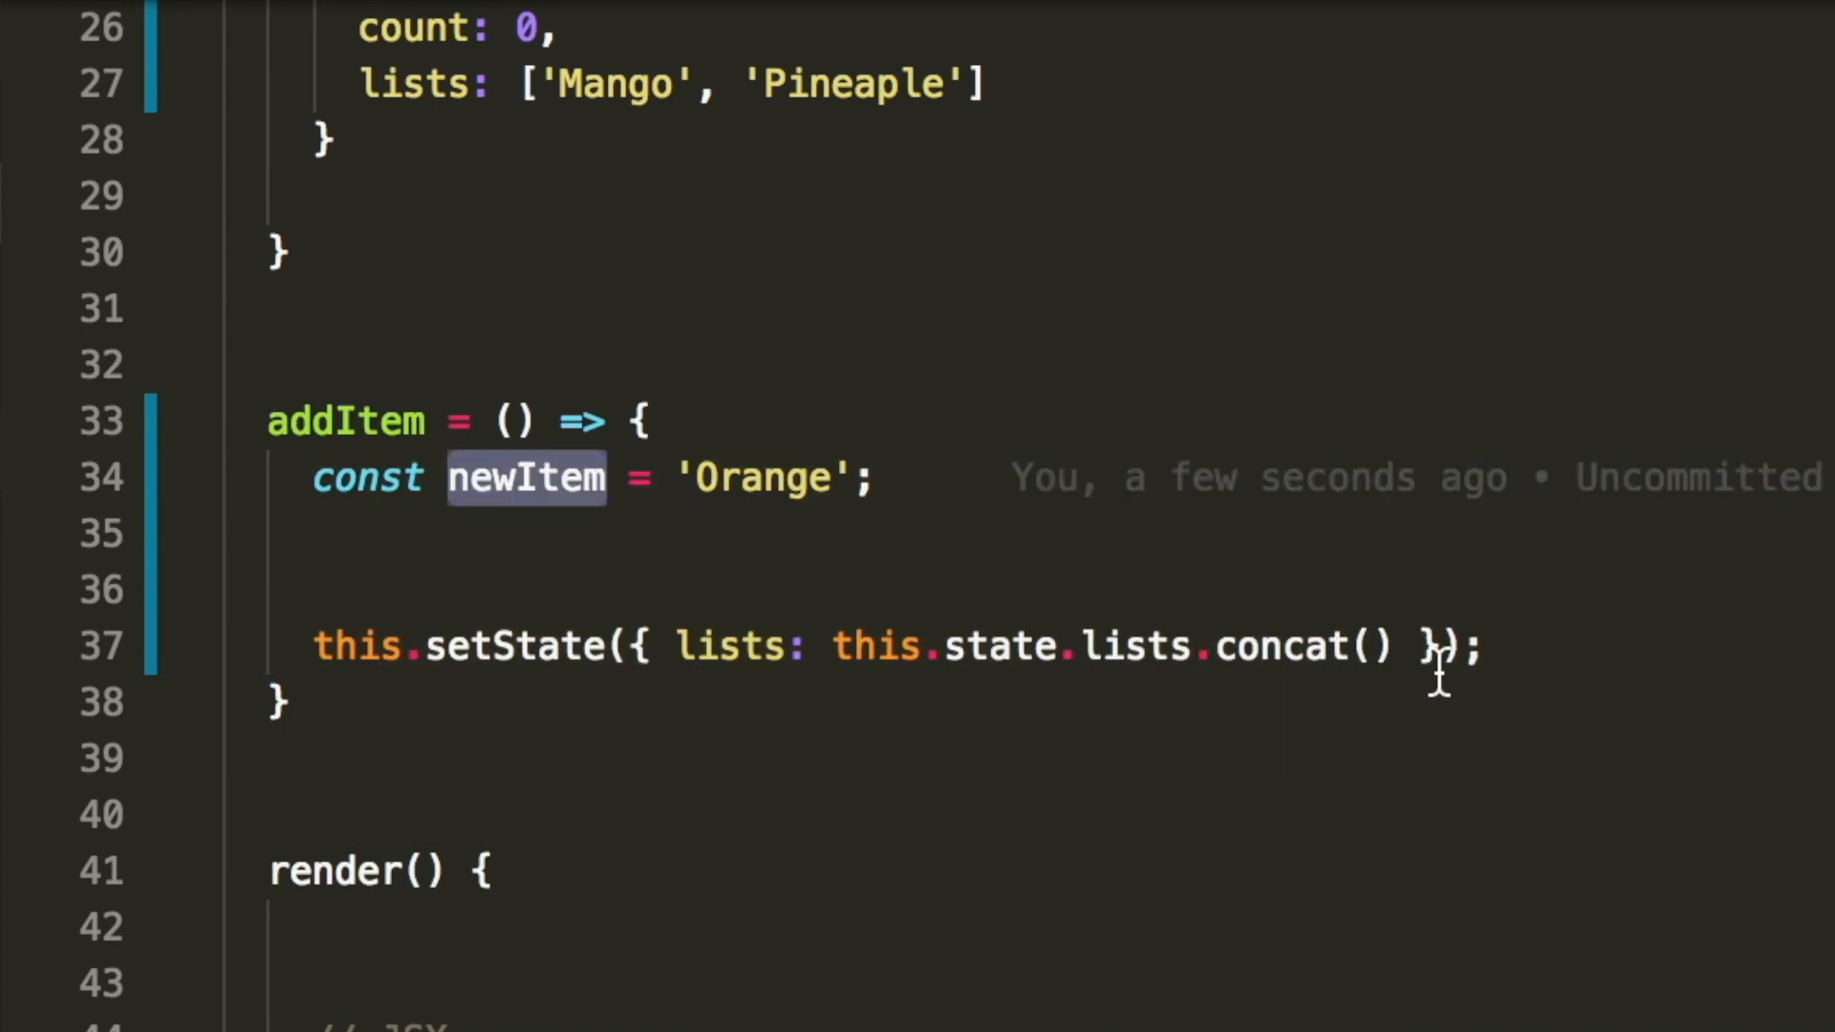
pyautogui.write('newItem')
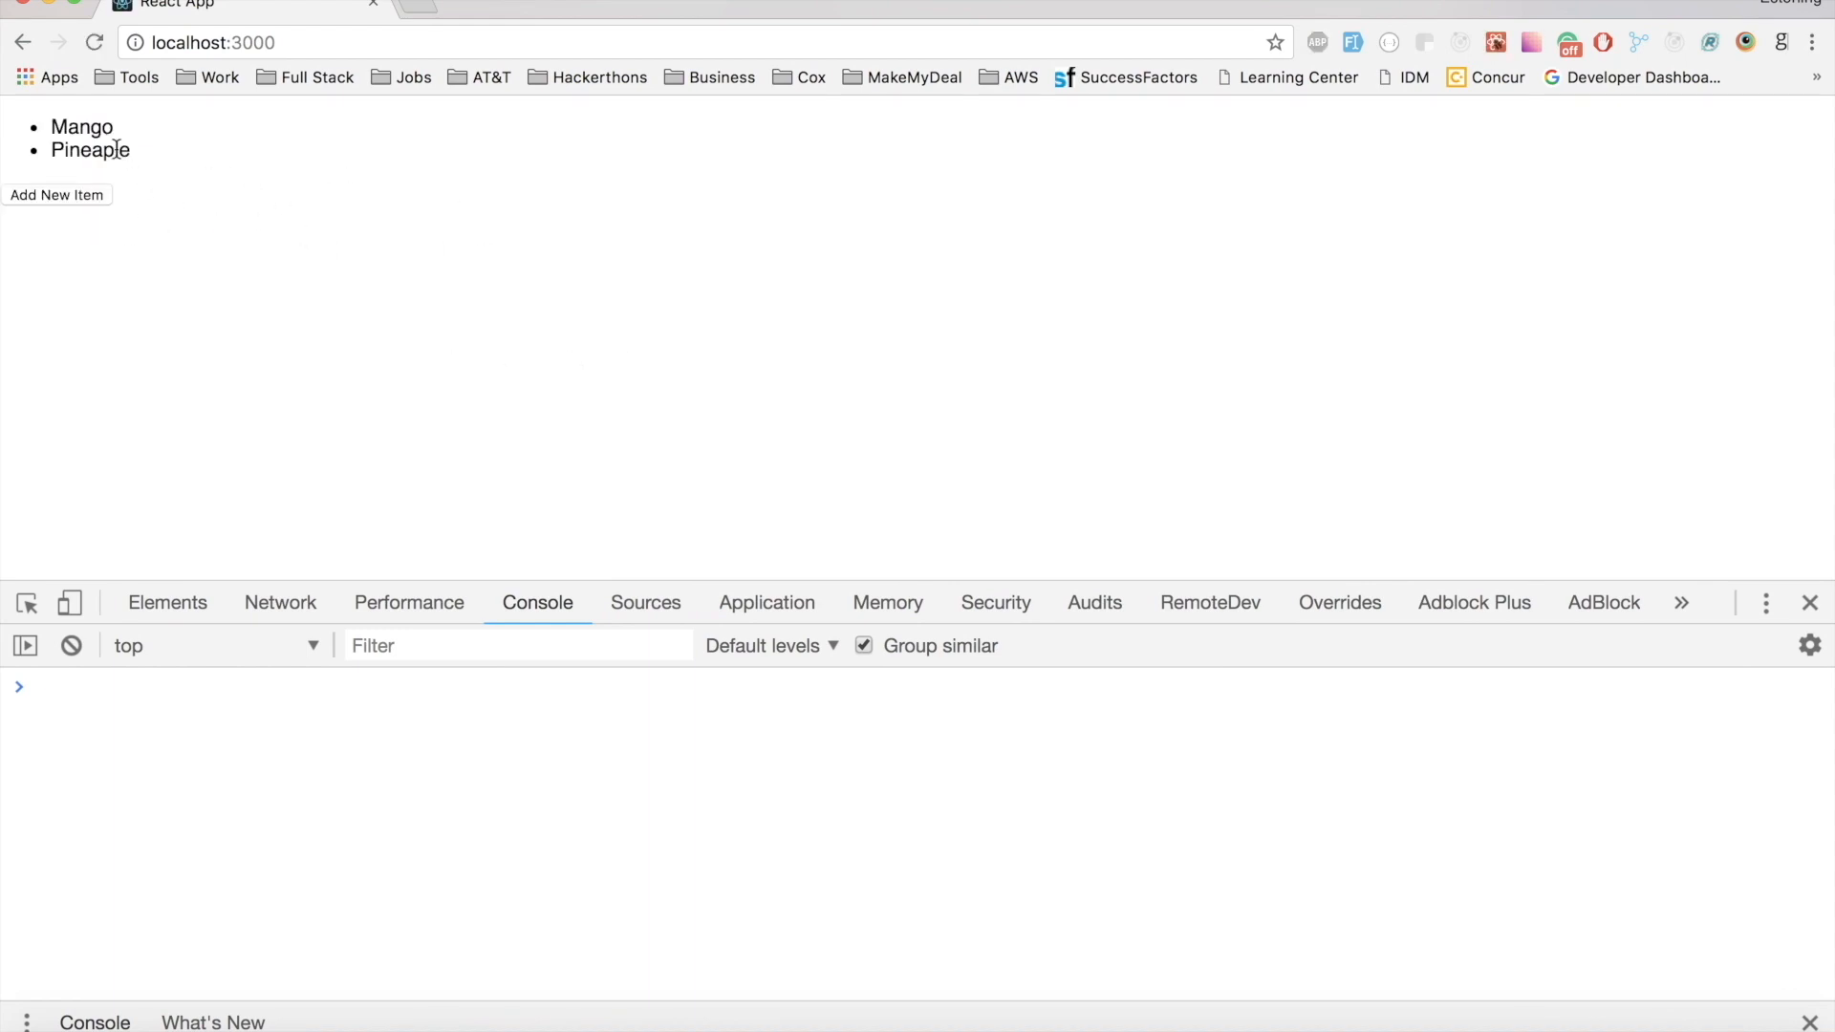
# - Use Add New Item on localhost:3000 so the list reads Mango, Pineaple, Orange
pyautogui.click(56, 195)
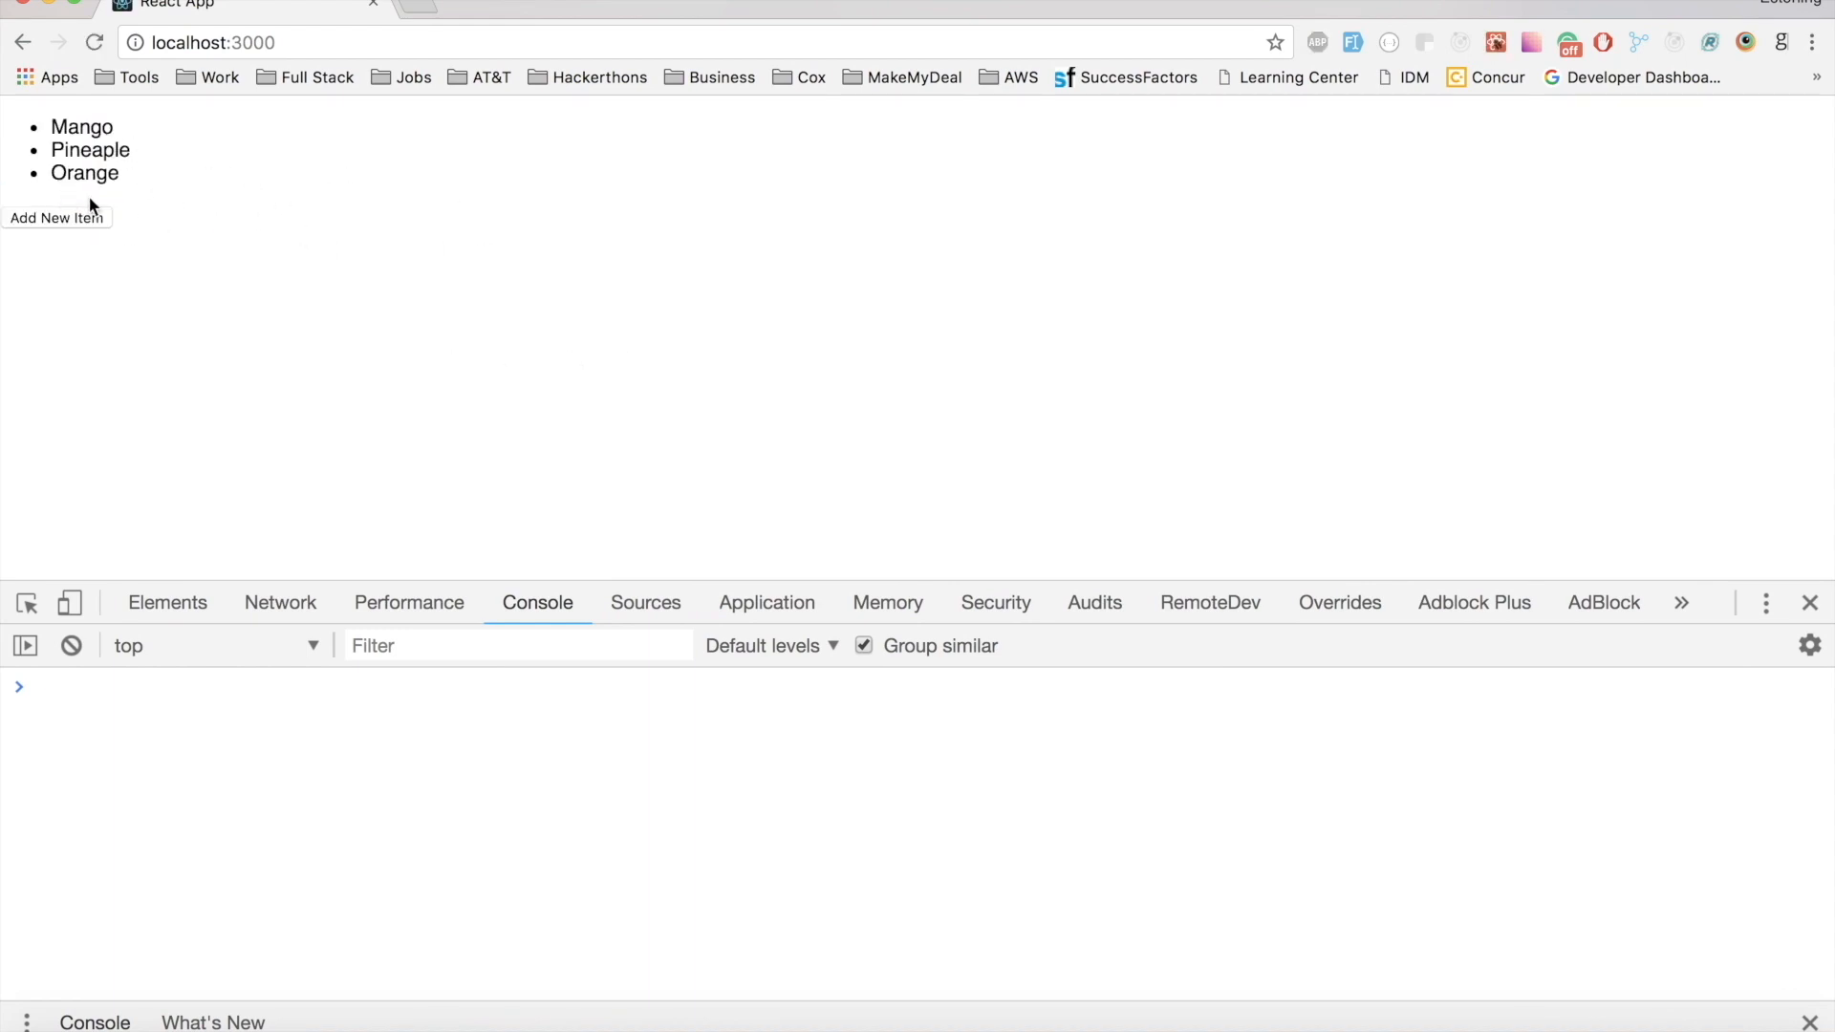
pyautogui.doubleClick(84, 174)
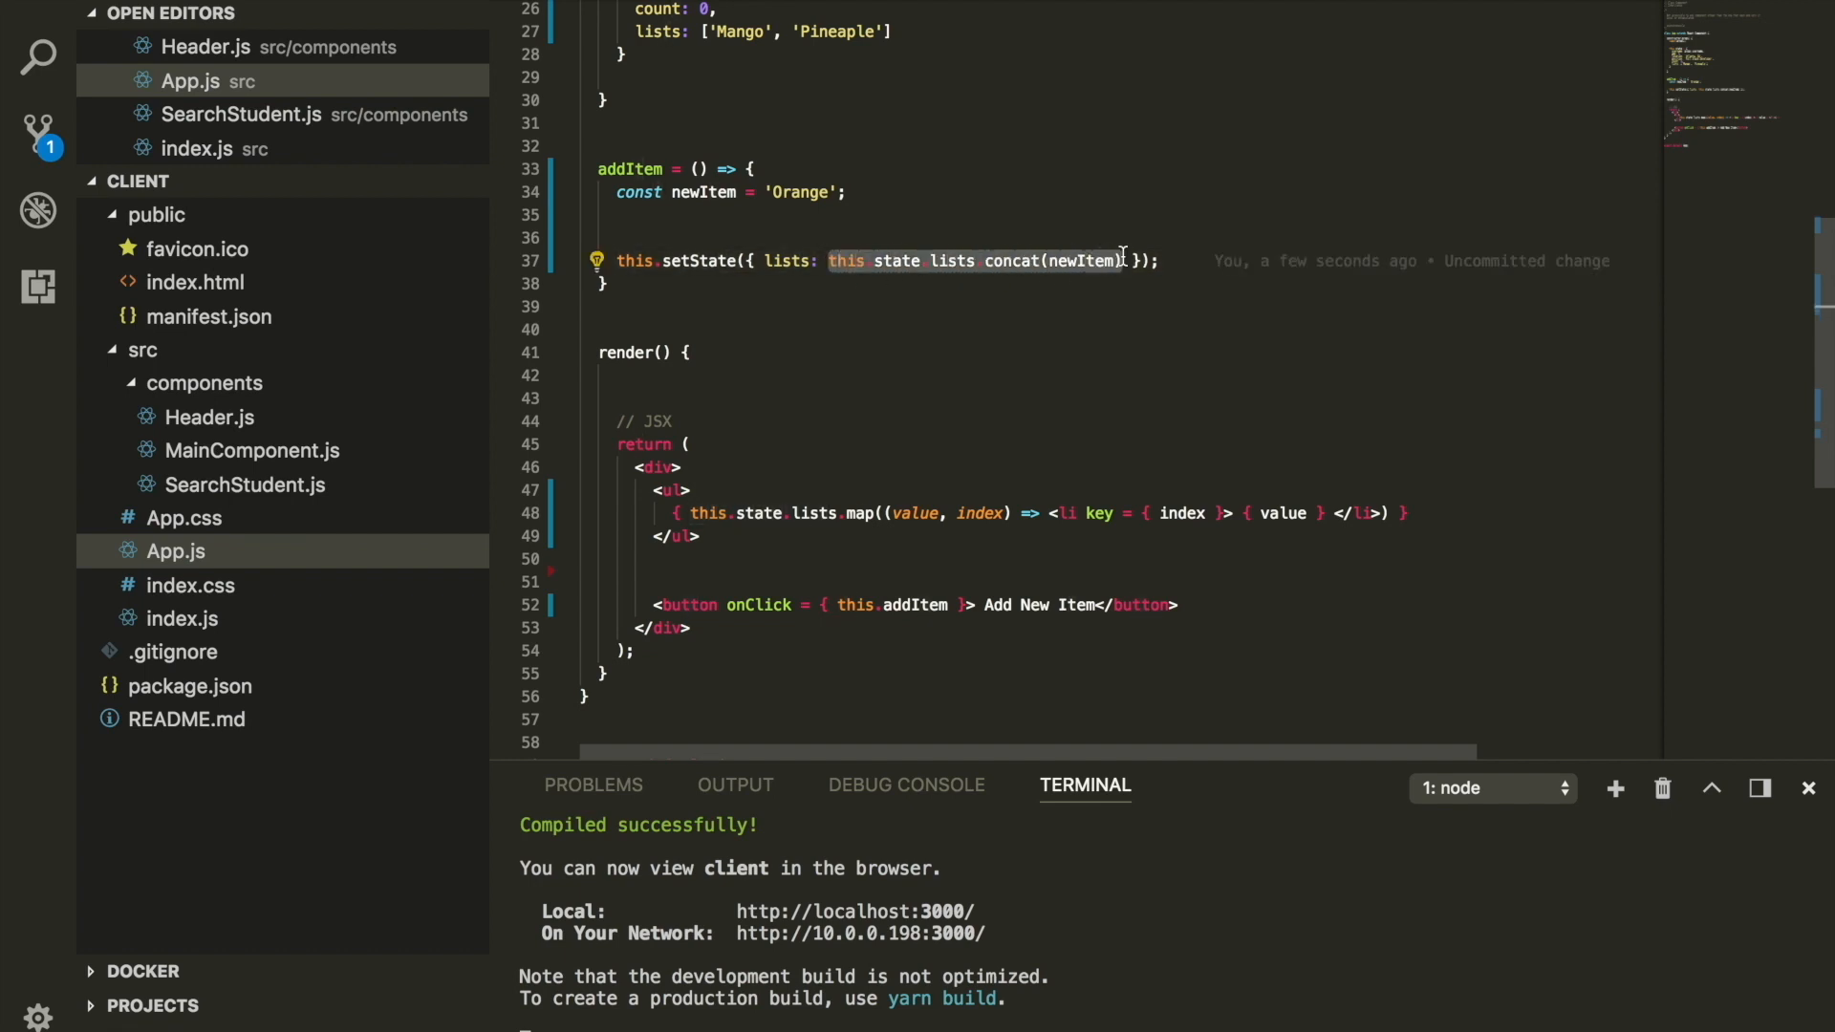
# - Replace concat with [...this.state.lists, newItem] in setState and retest in Chrome
pyautogui.write('[] });')
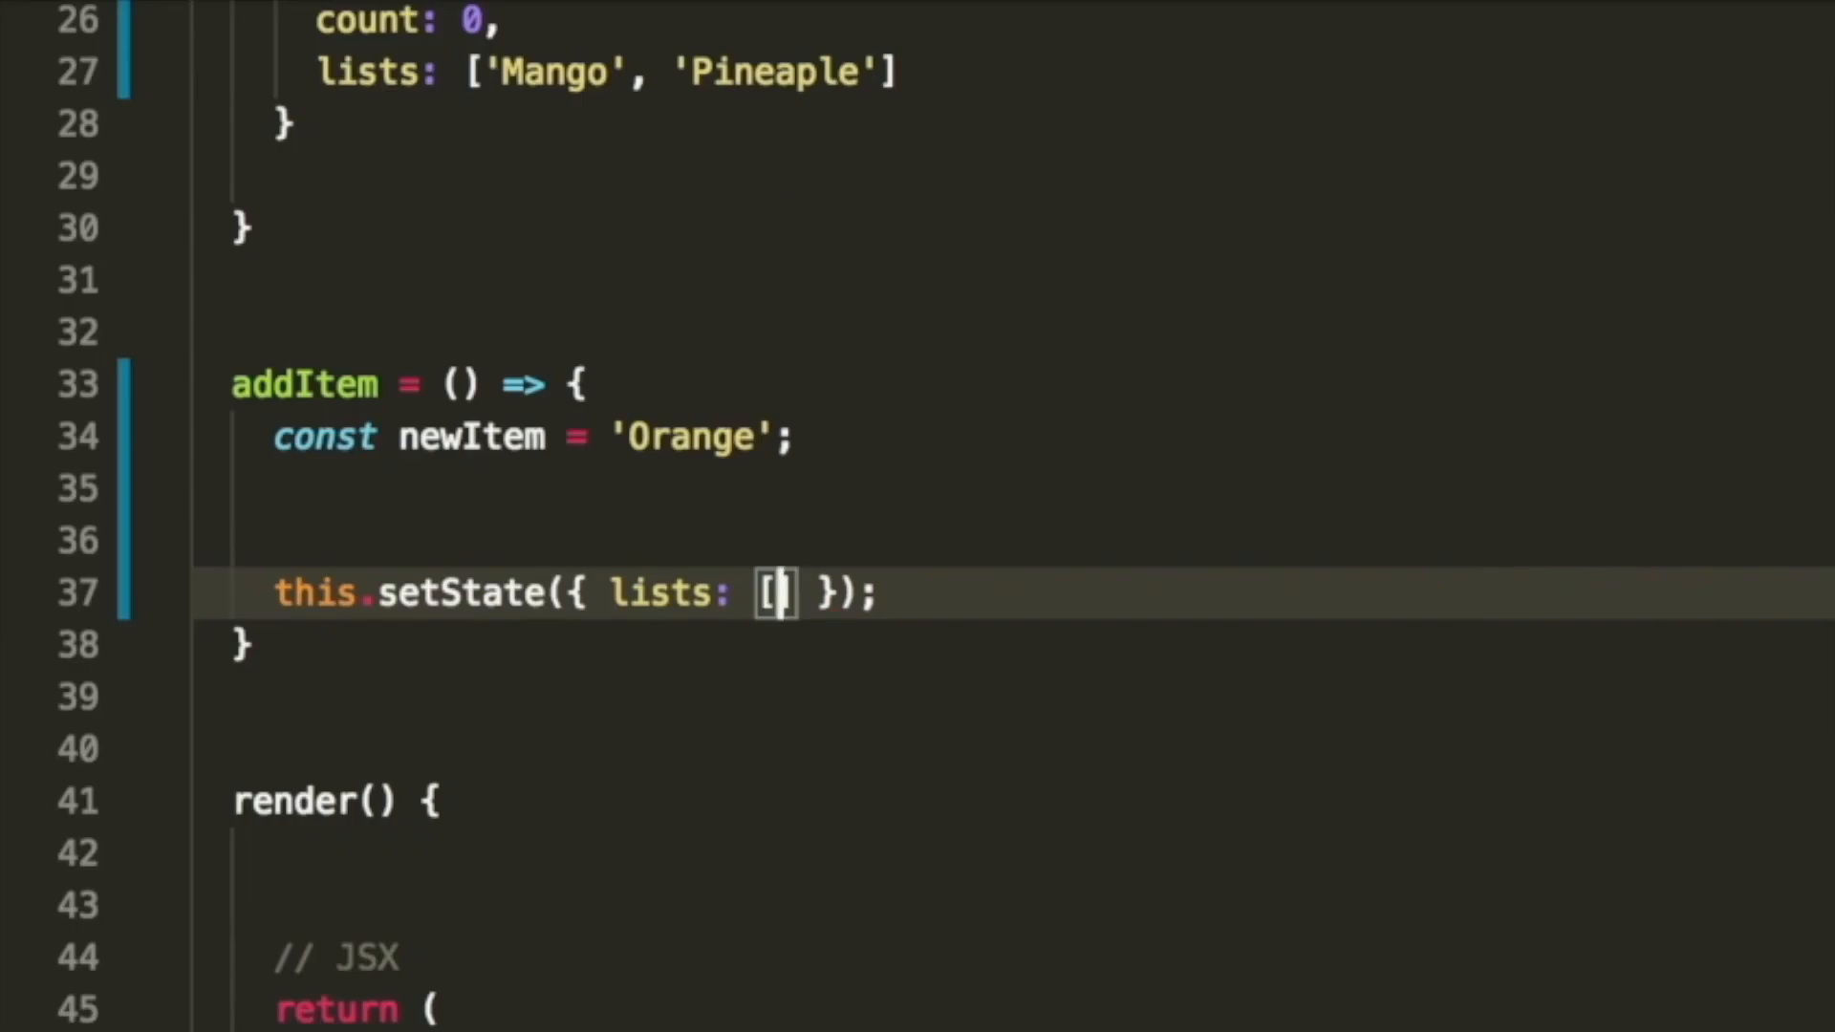
pyautogui.write('...')
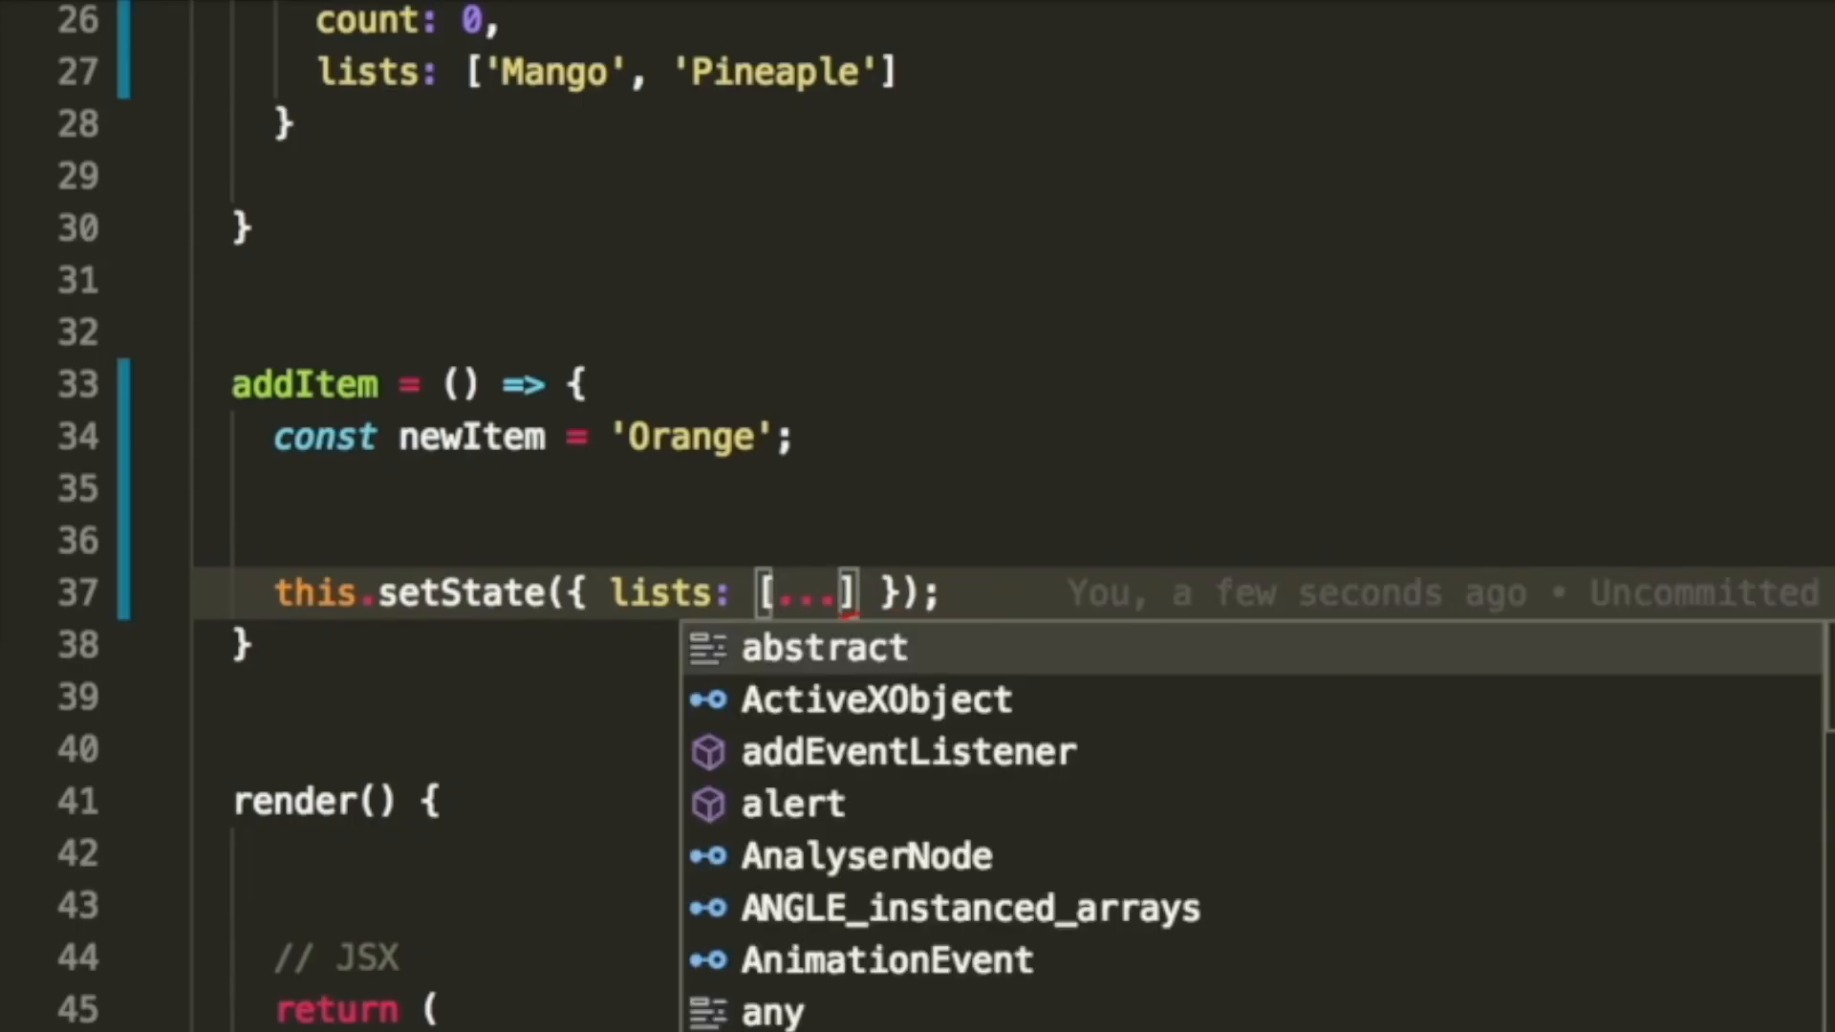
pyautogui.write('this.s')
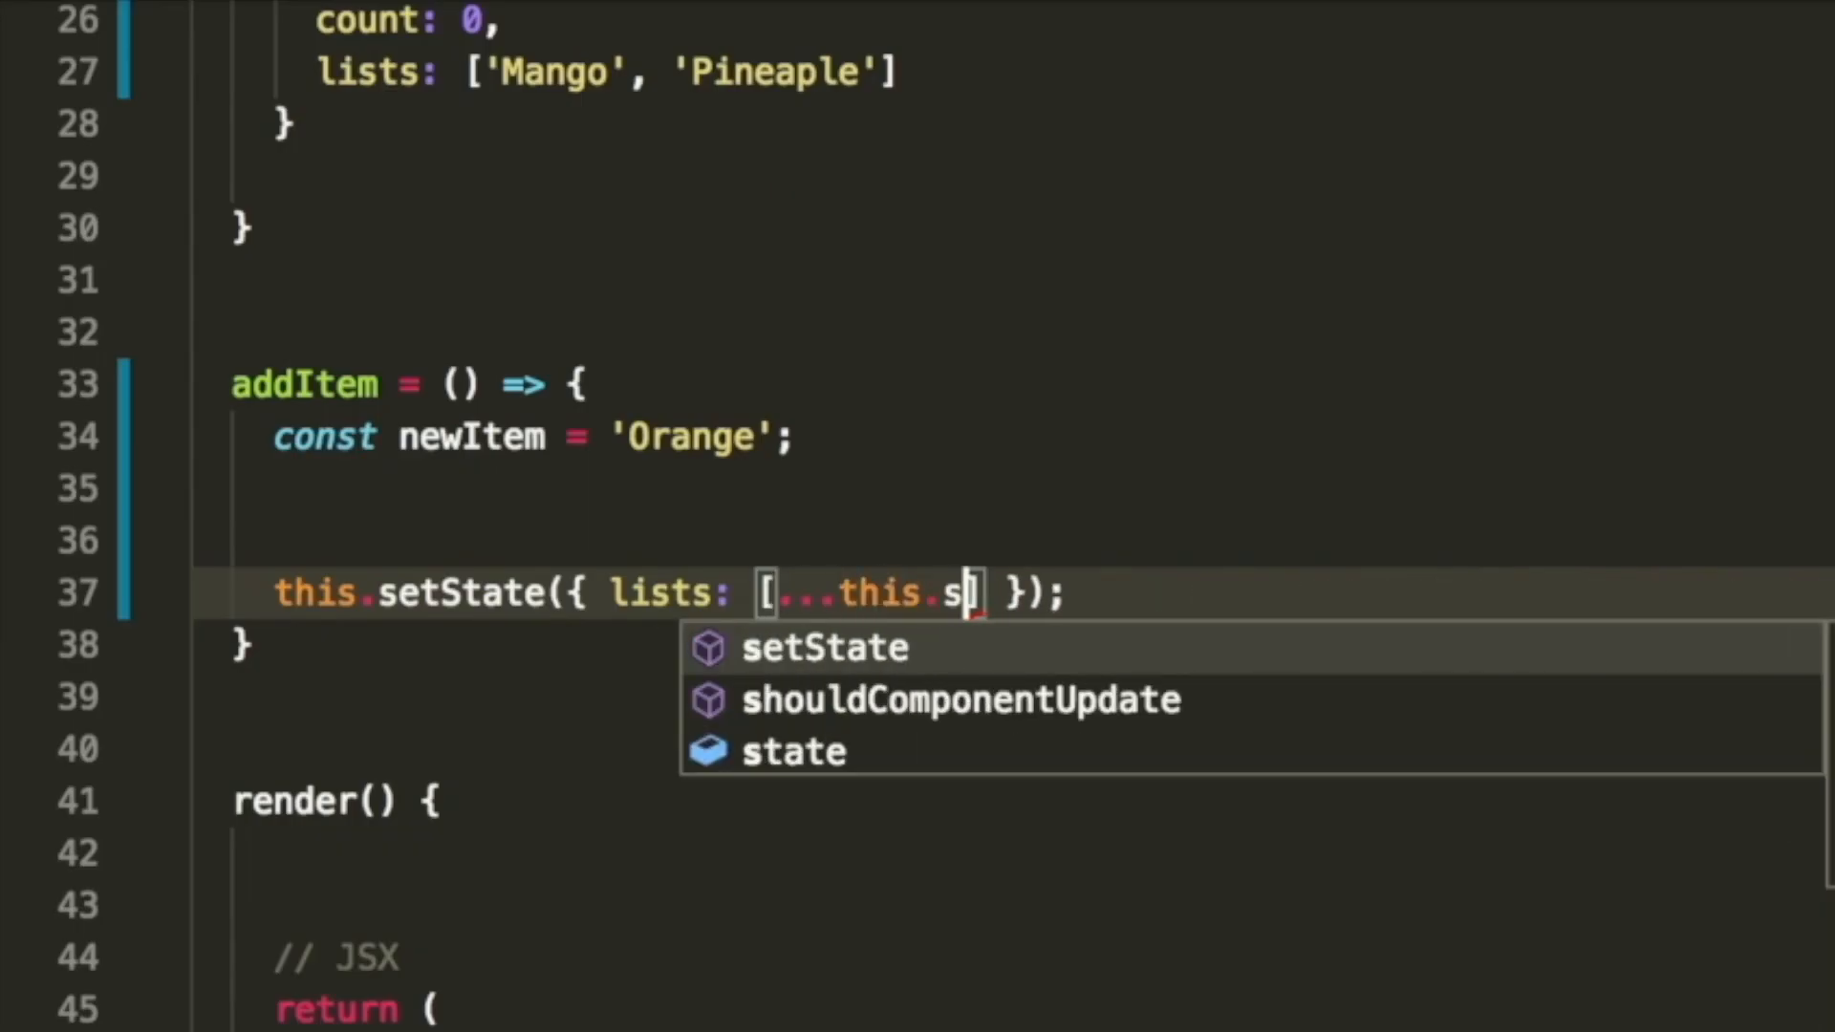
pyautogui.write('tate.lists')
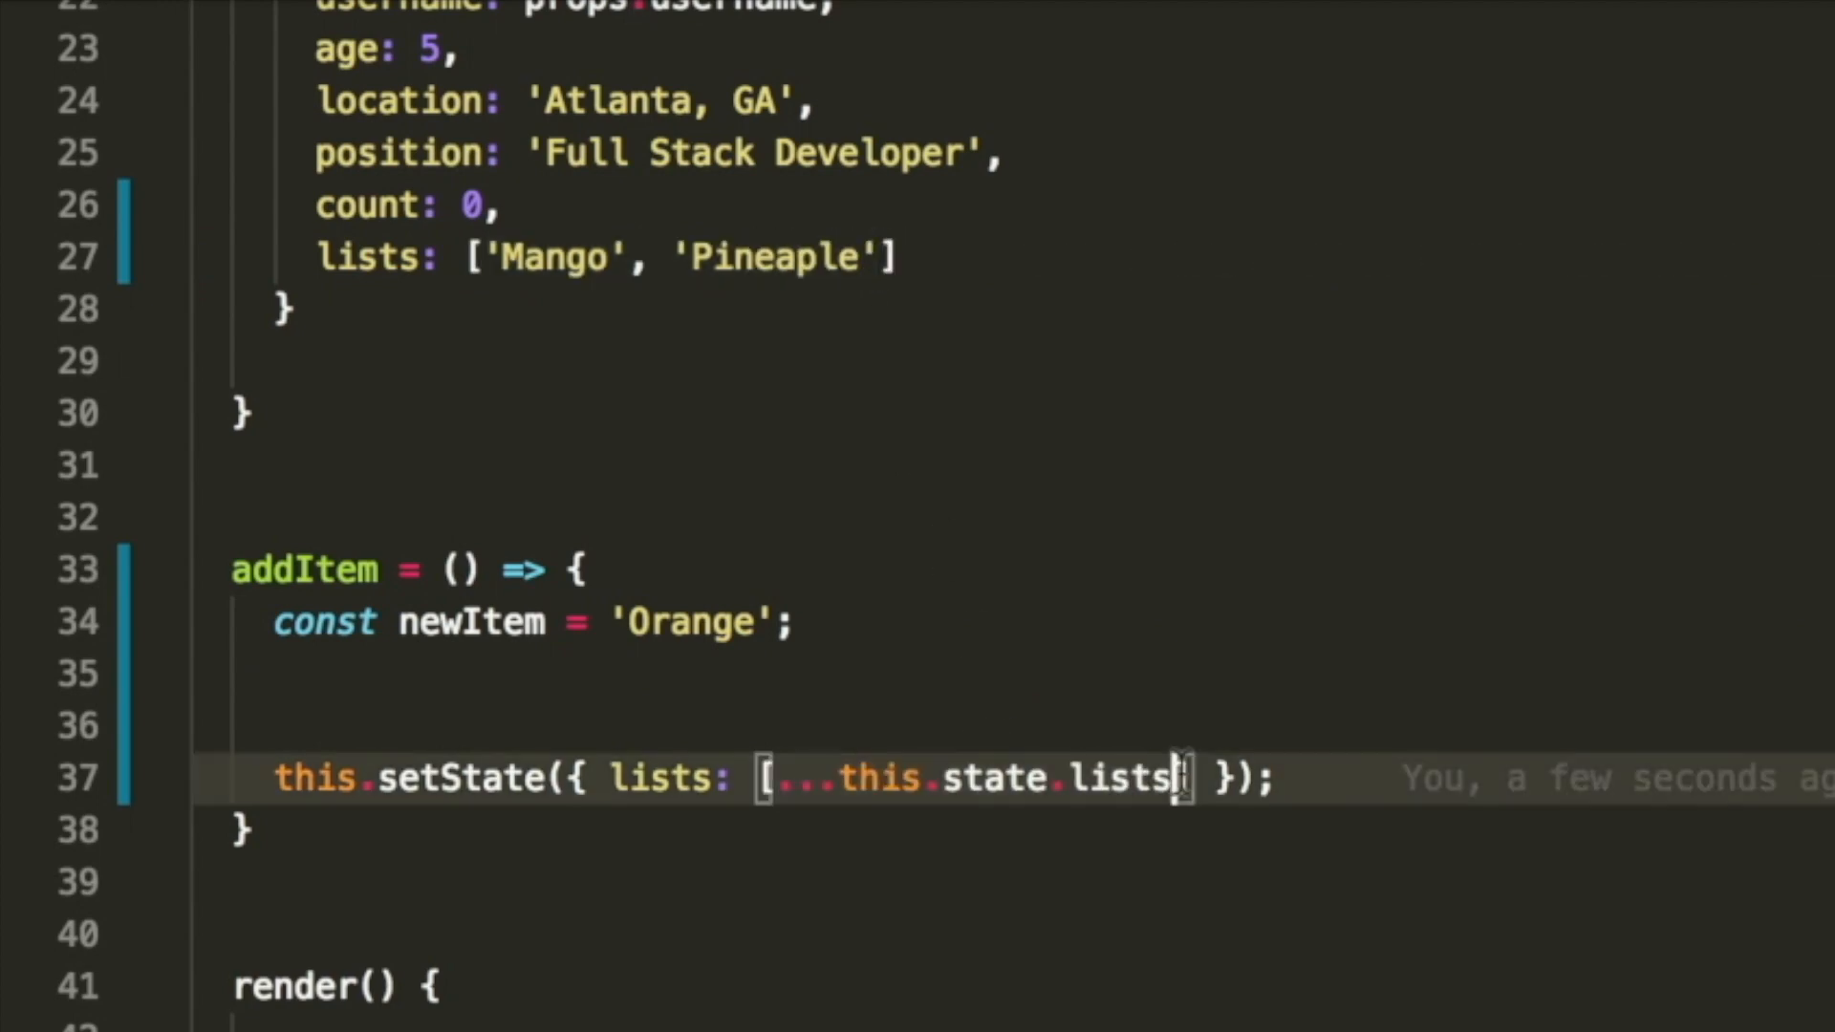
pyautogui.write(',')
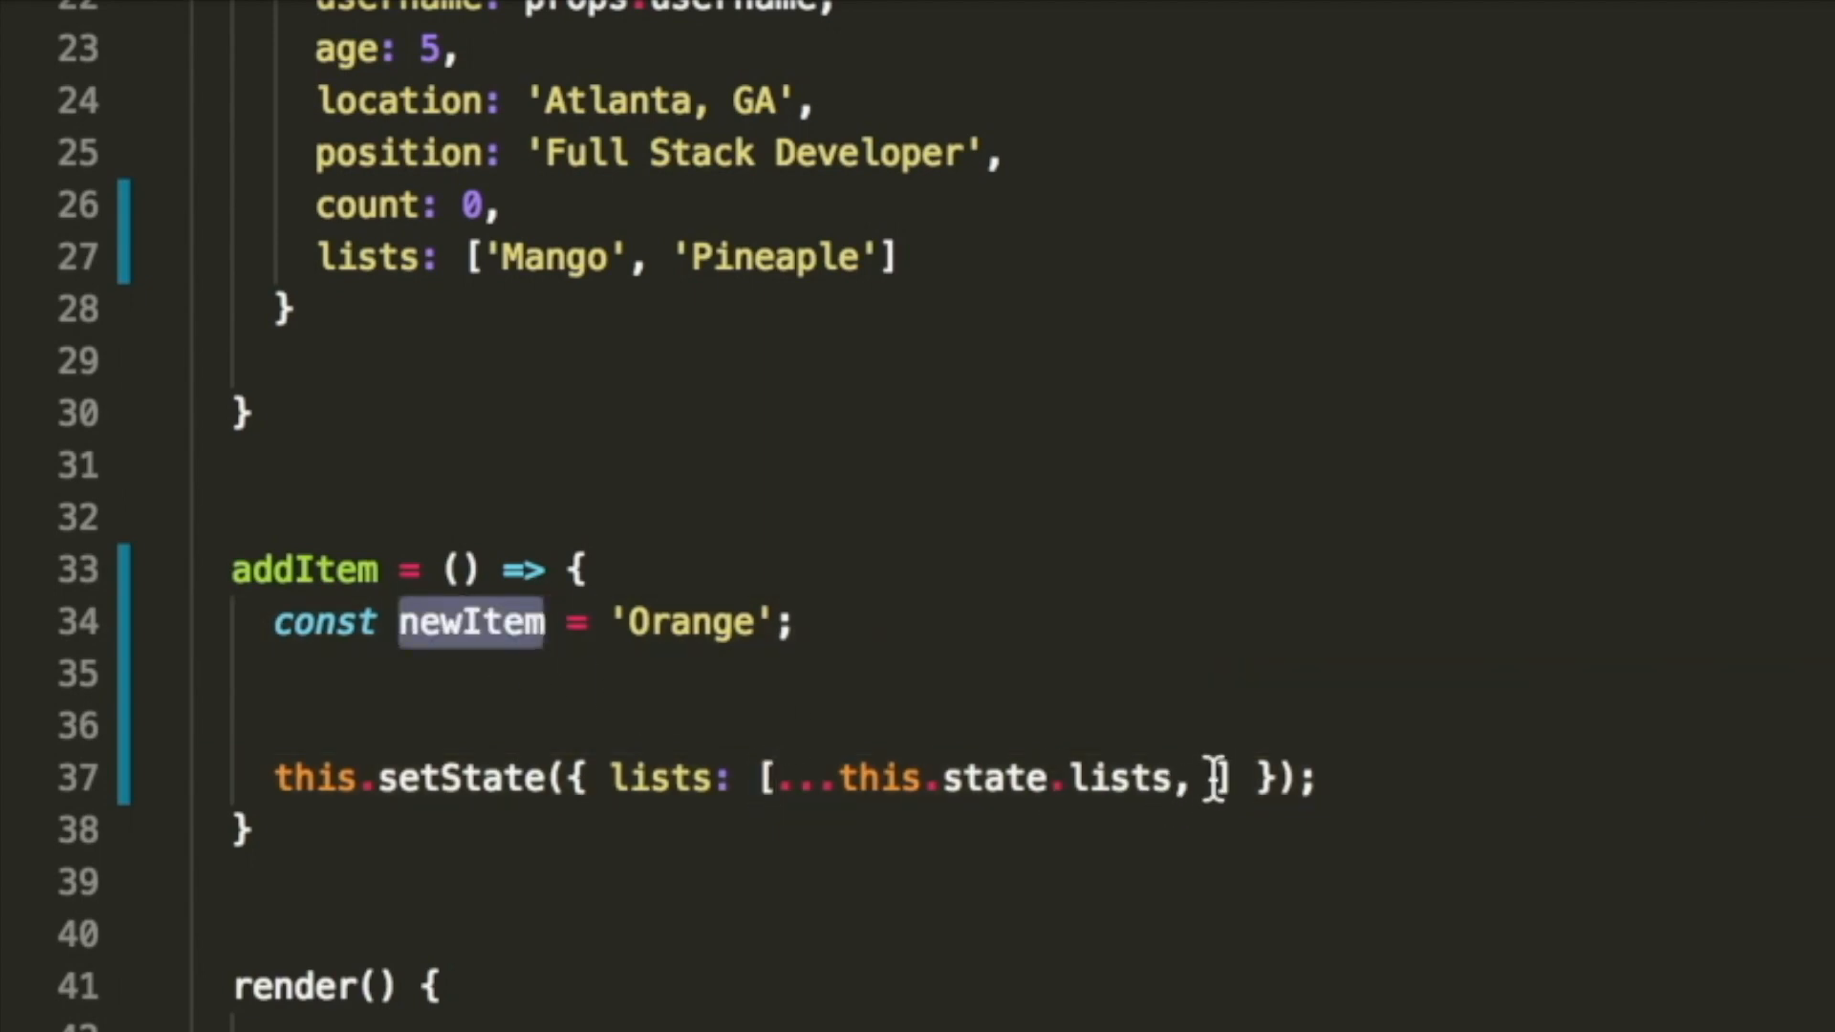
pyautogui.write('newItem')
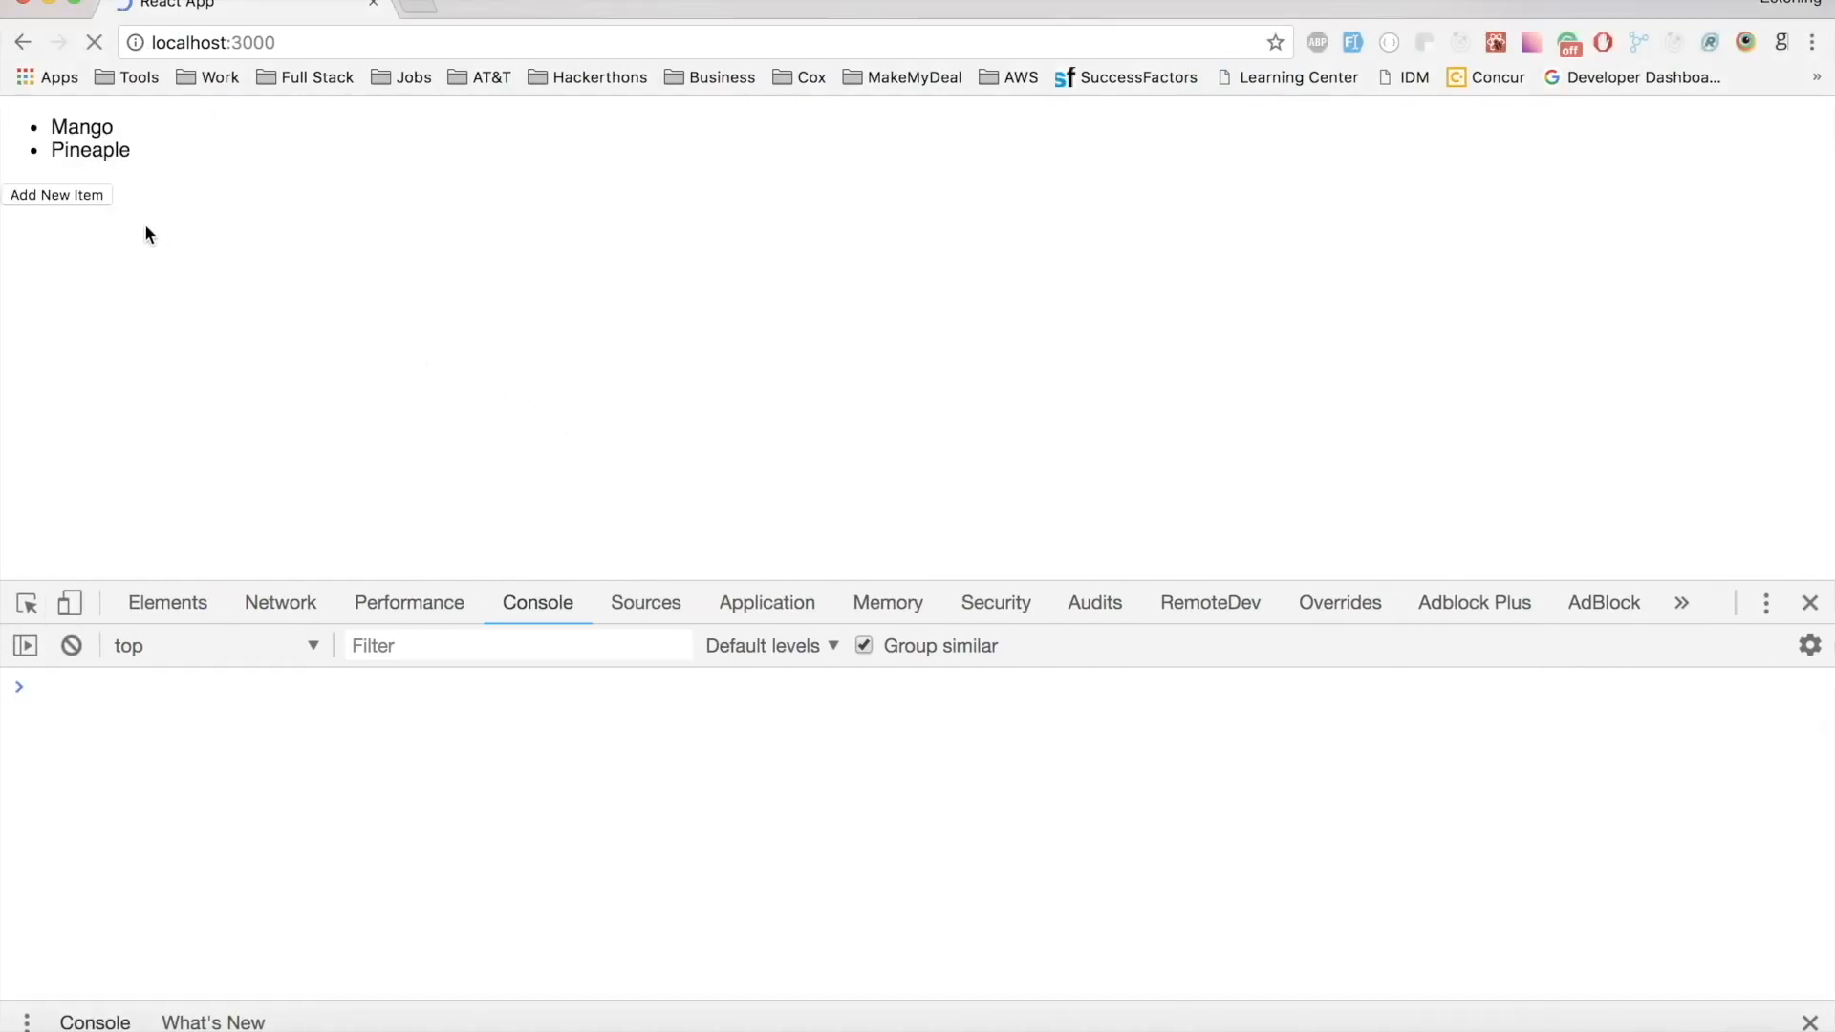
pyautogui.click(55, 195)
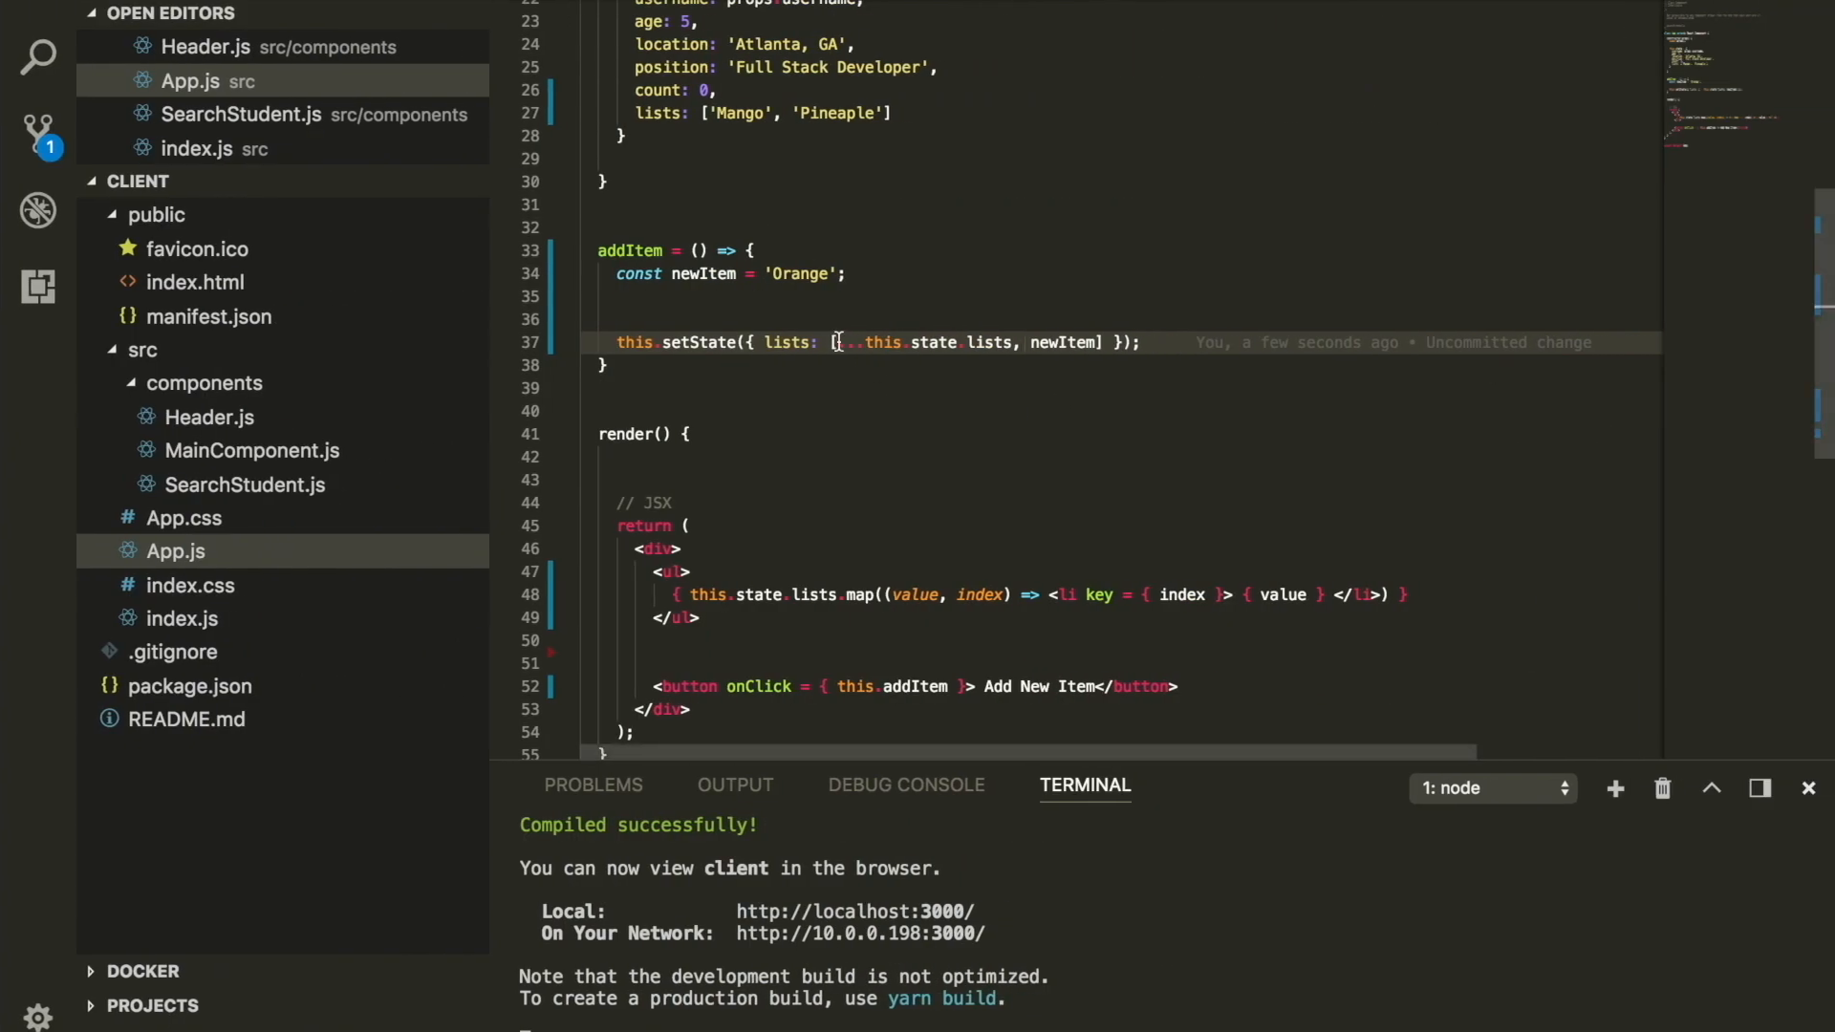
pyautogui.moveTo(839, 342); pyautogui.dragTo(1101, 342)
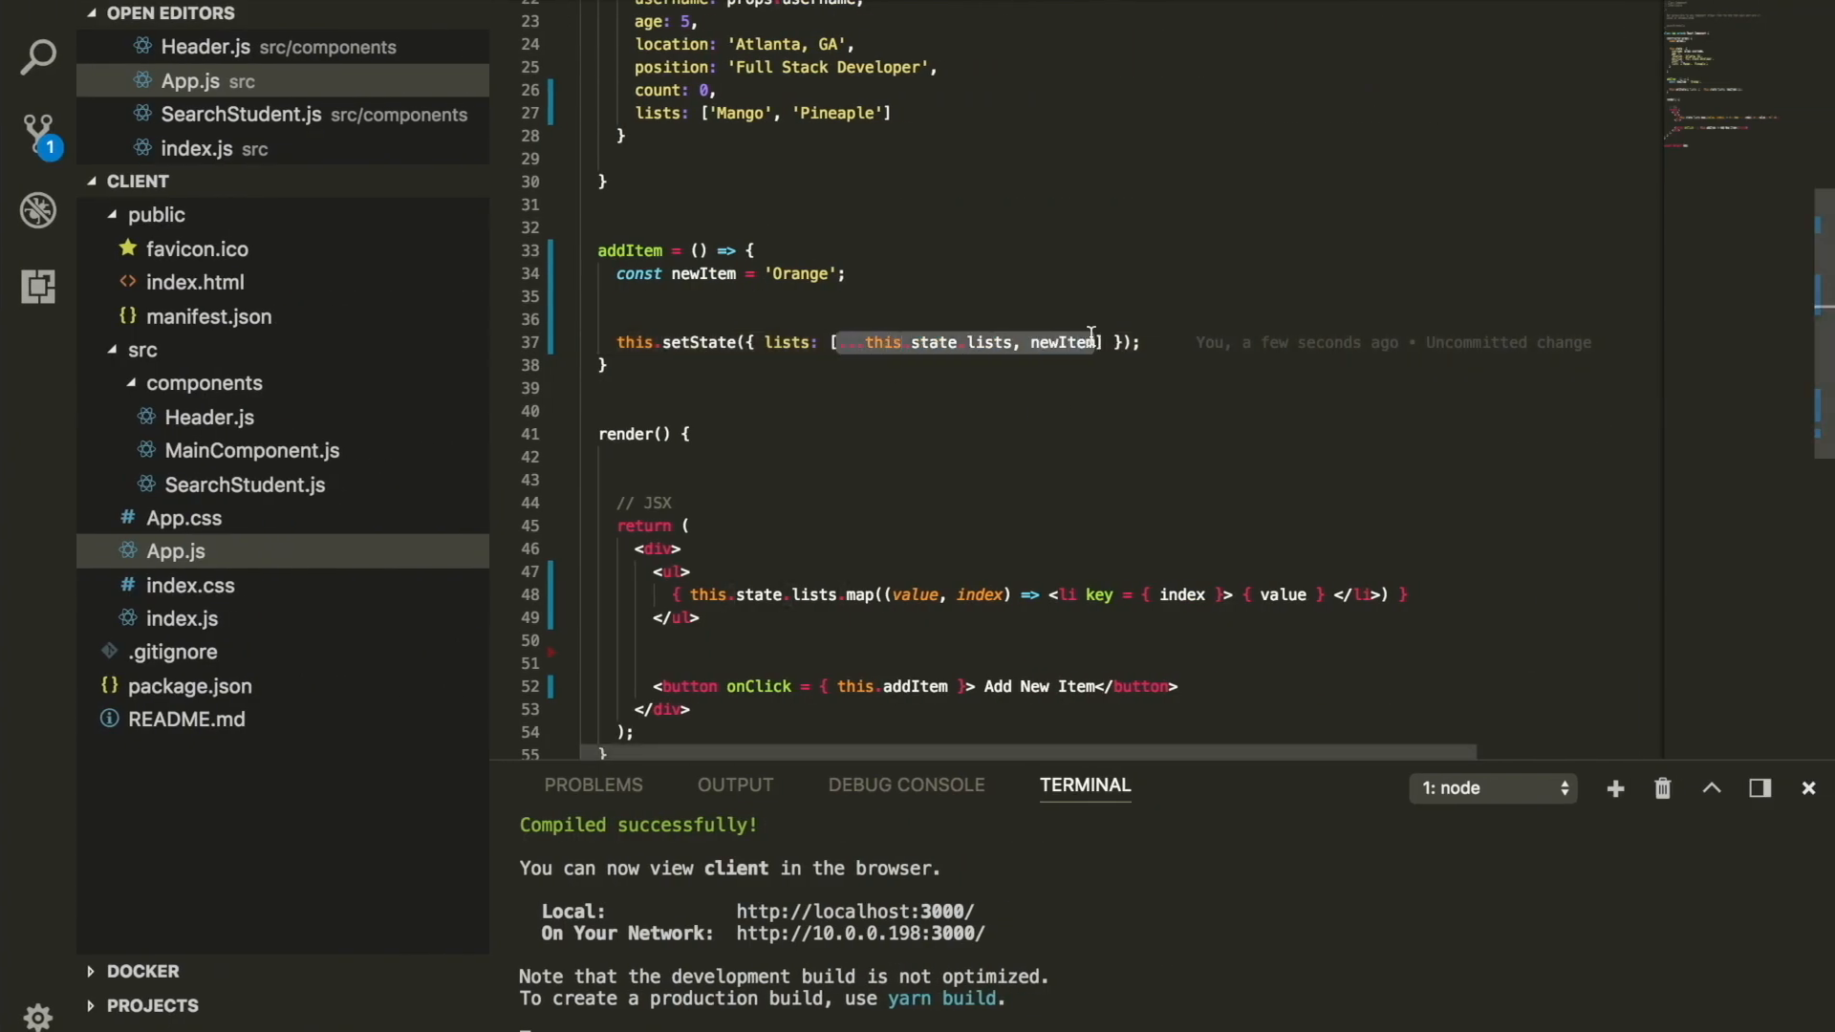
pyautogui.moveTo(1063, 342)
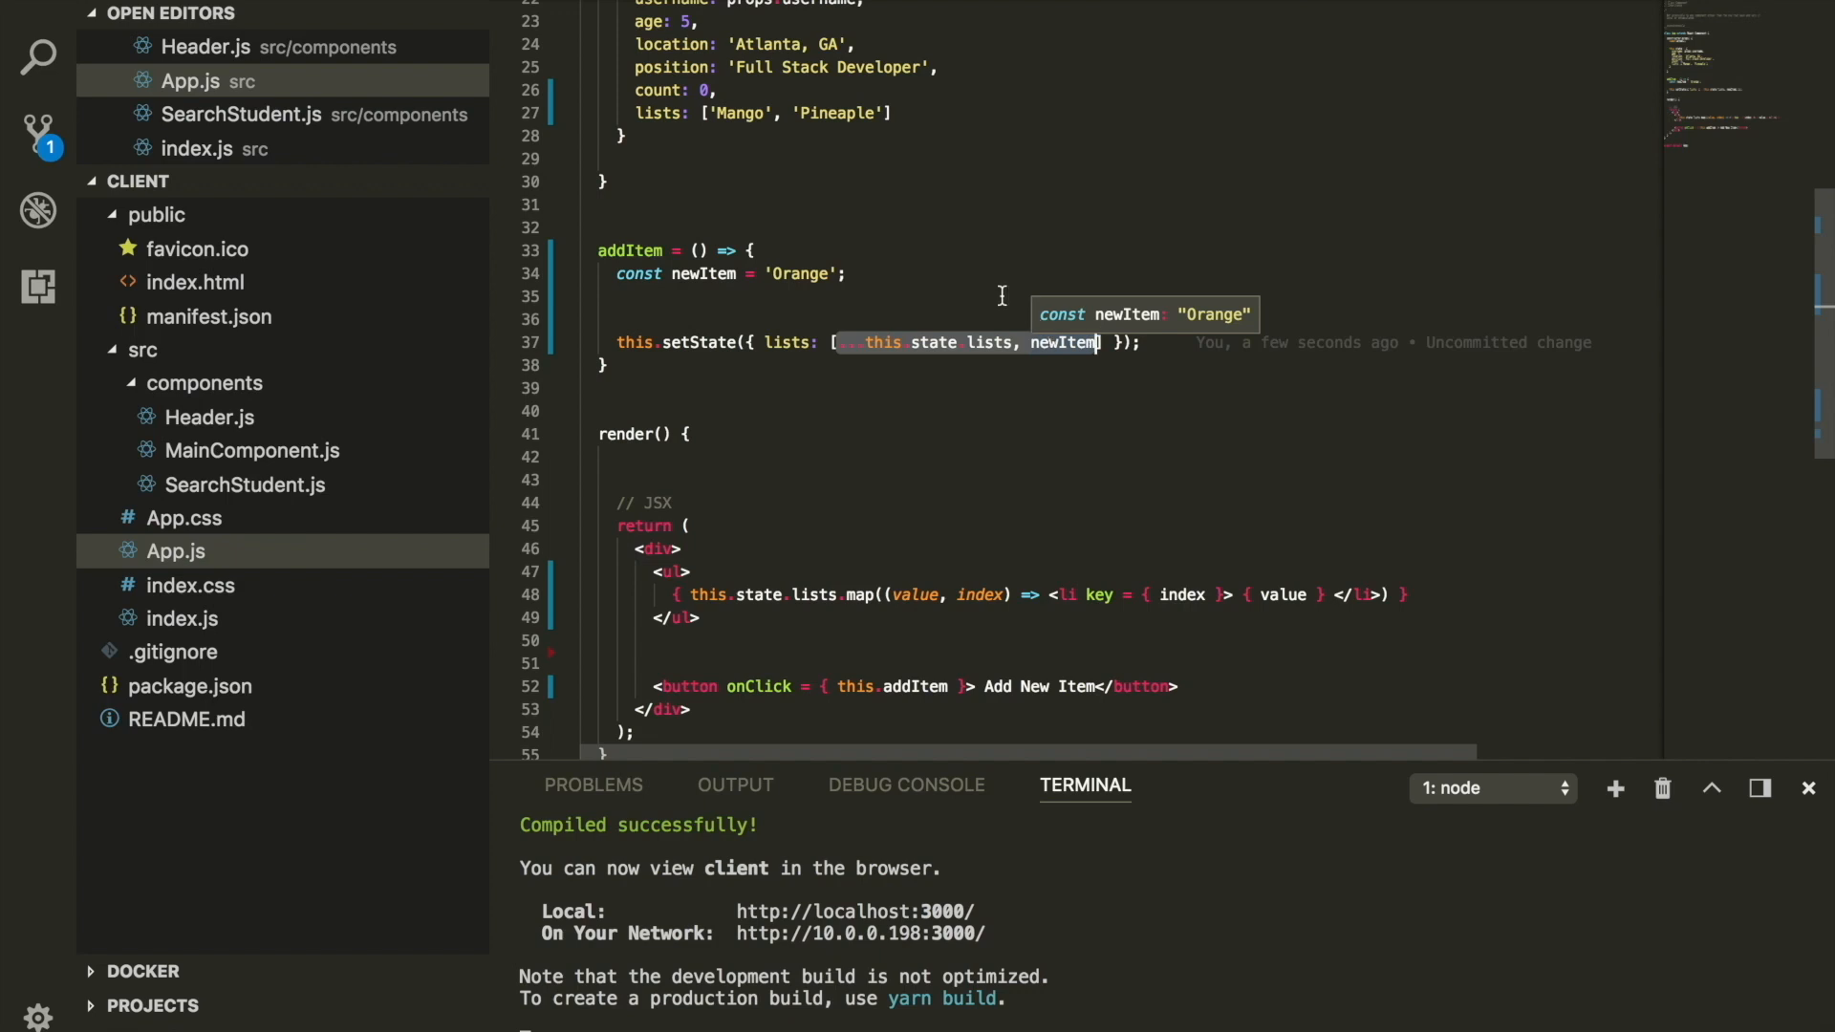
pyautogui.write('.push')
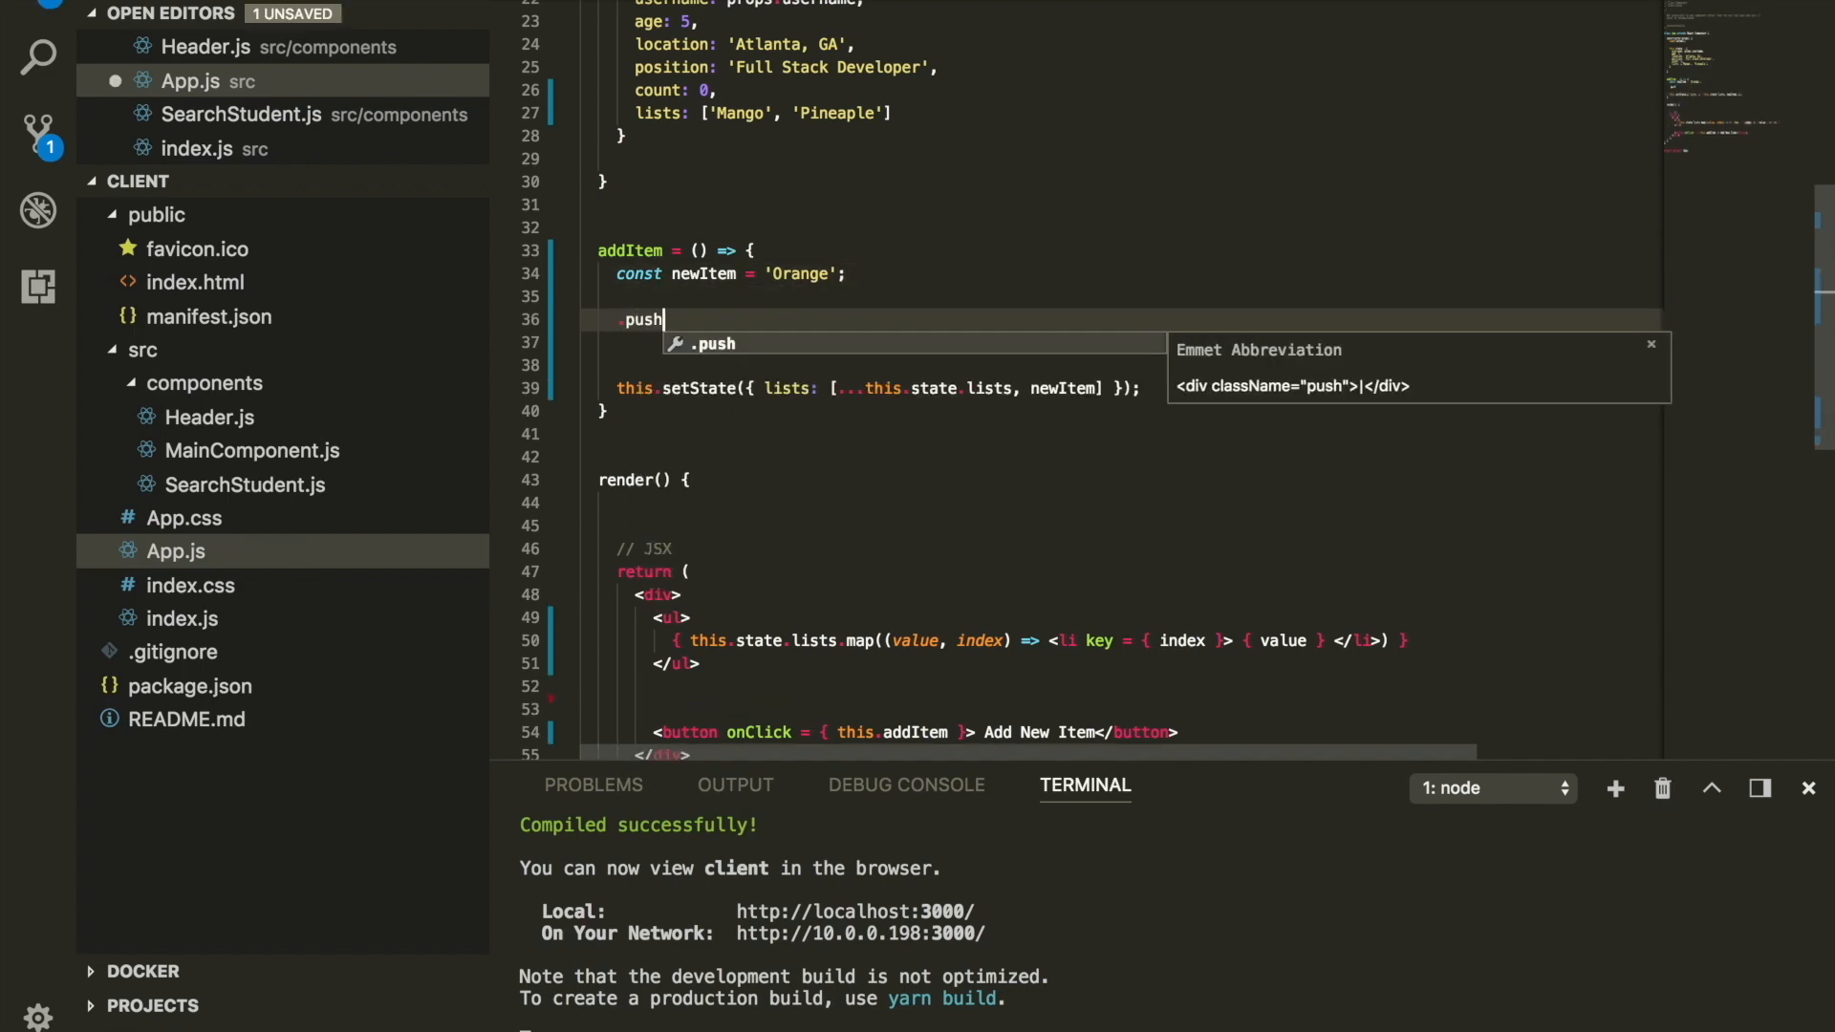
pyautogui.write('()')
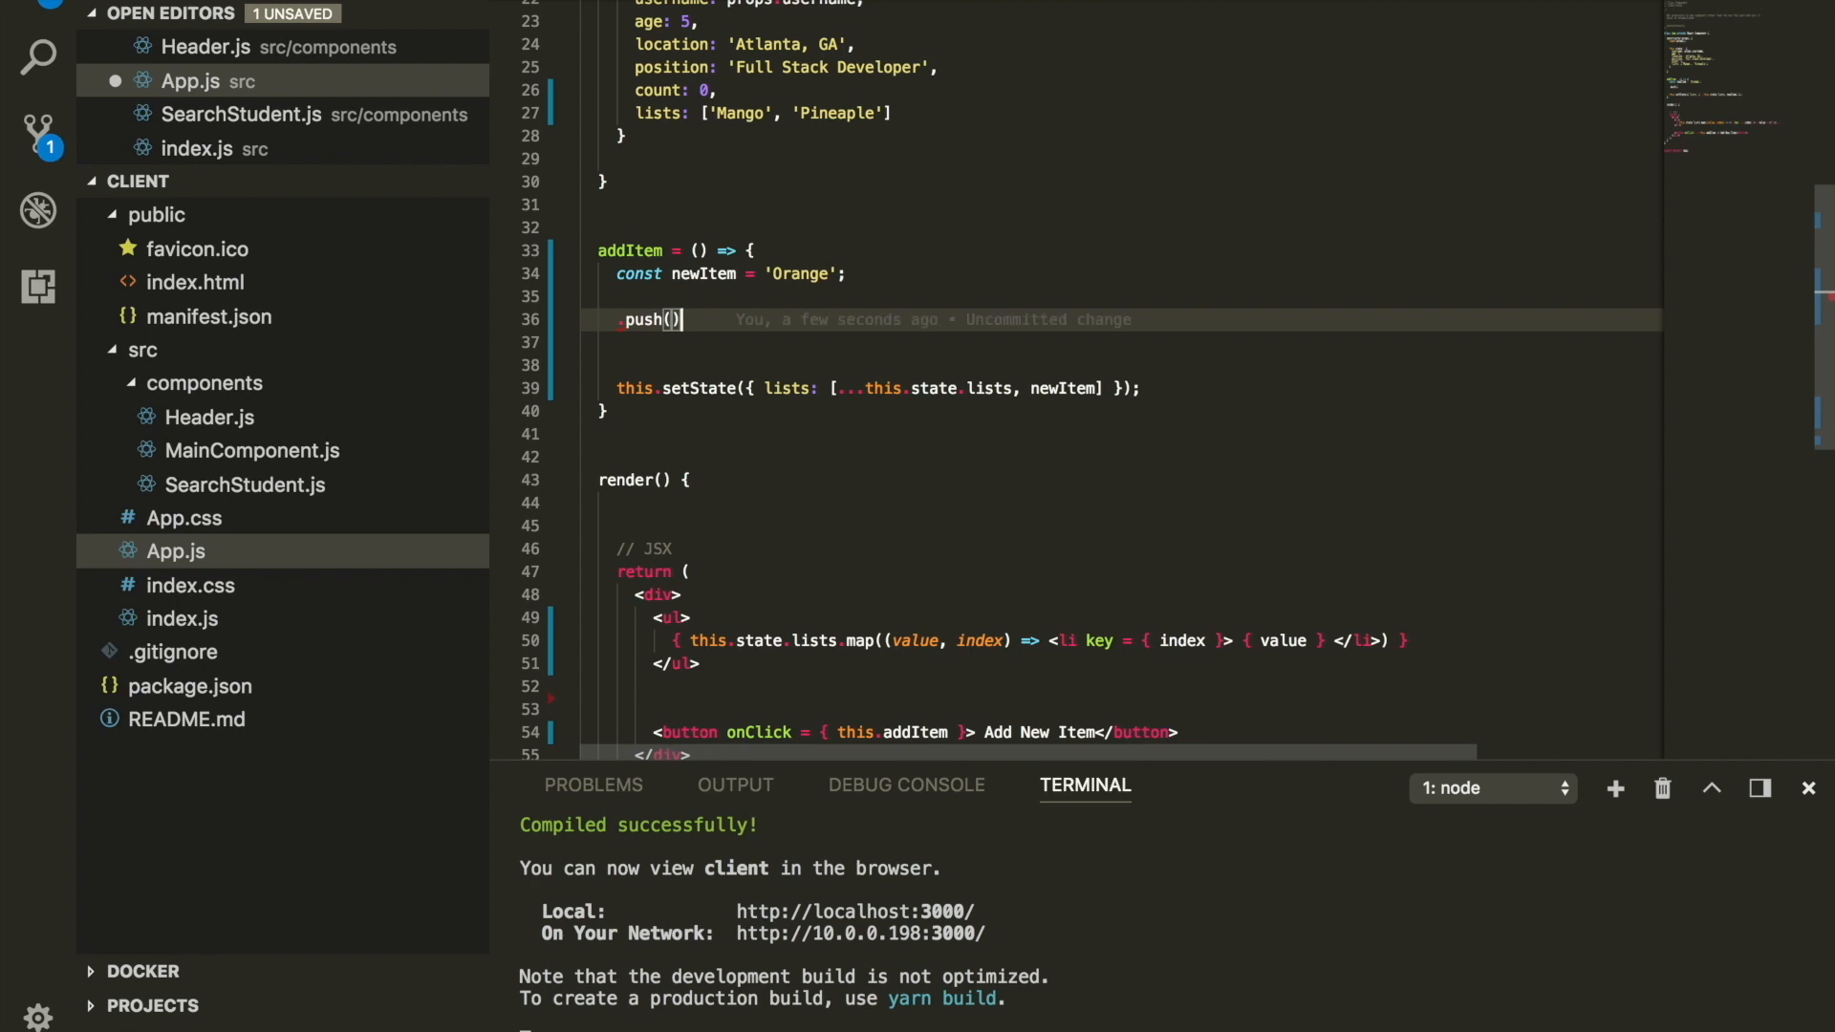
pyautogui.press('backspace')
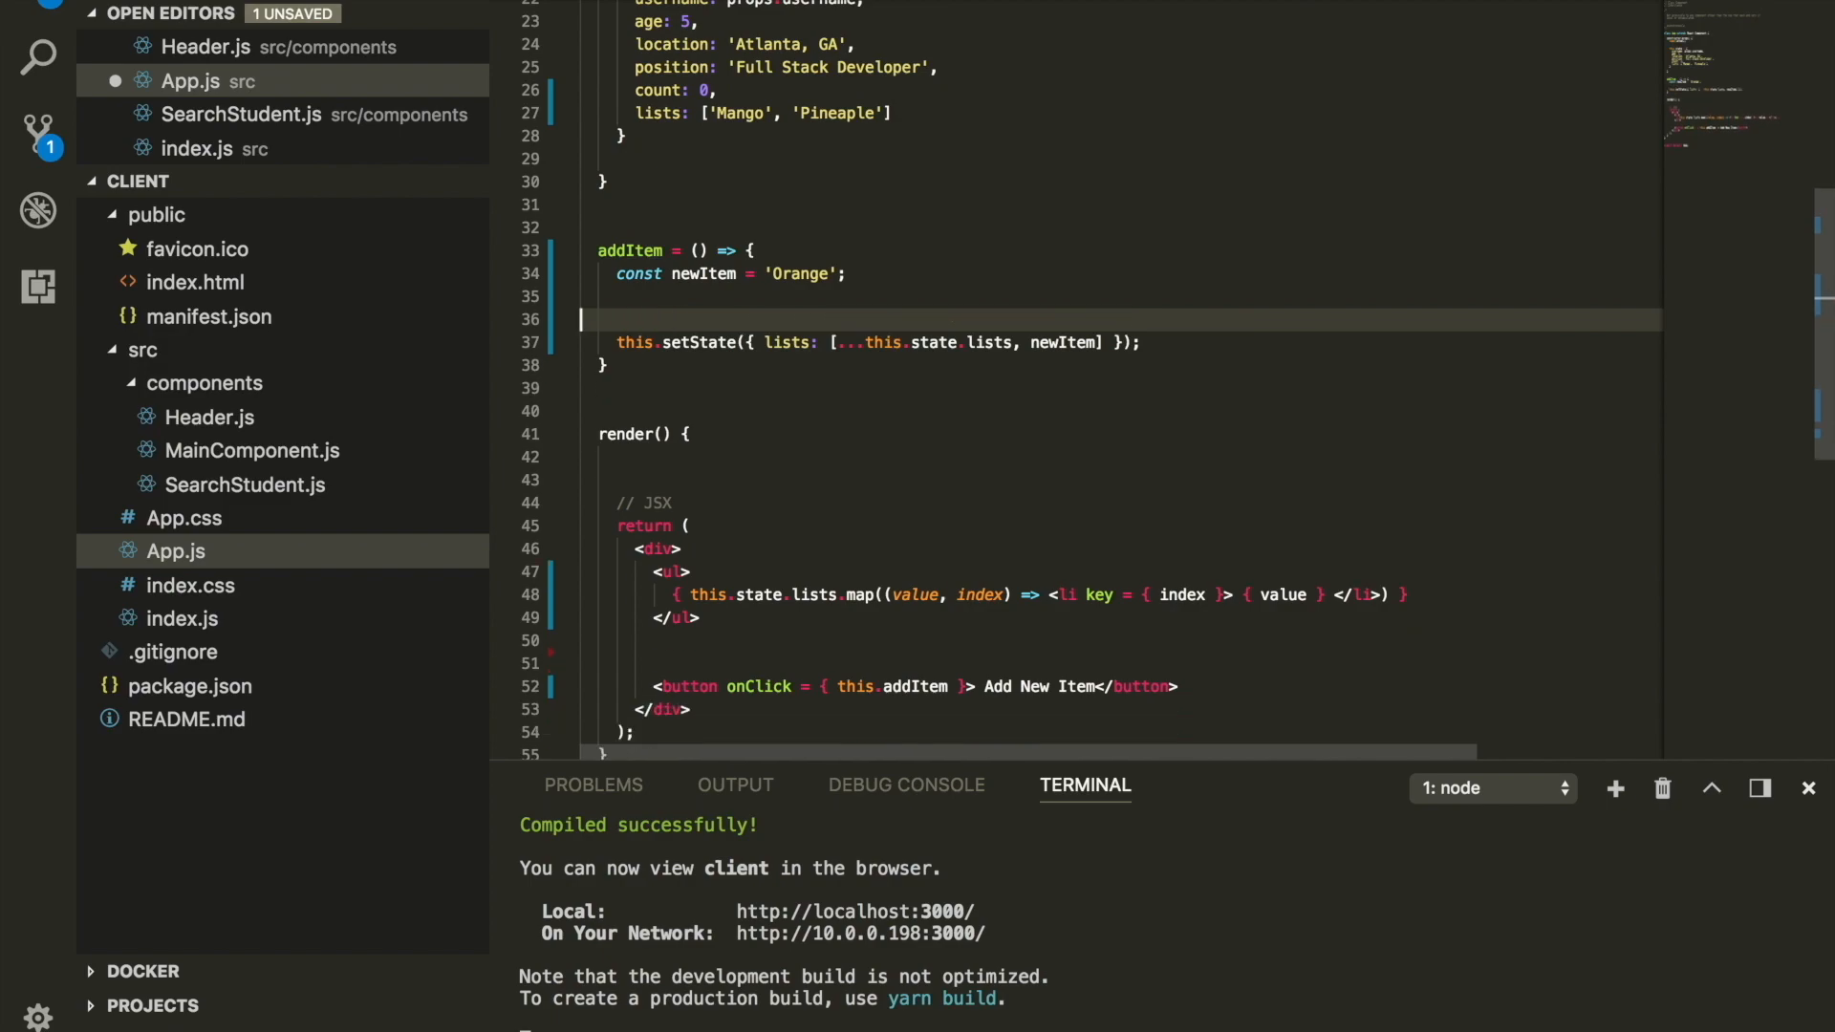